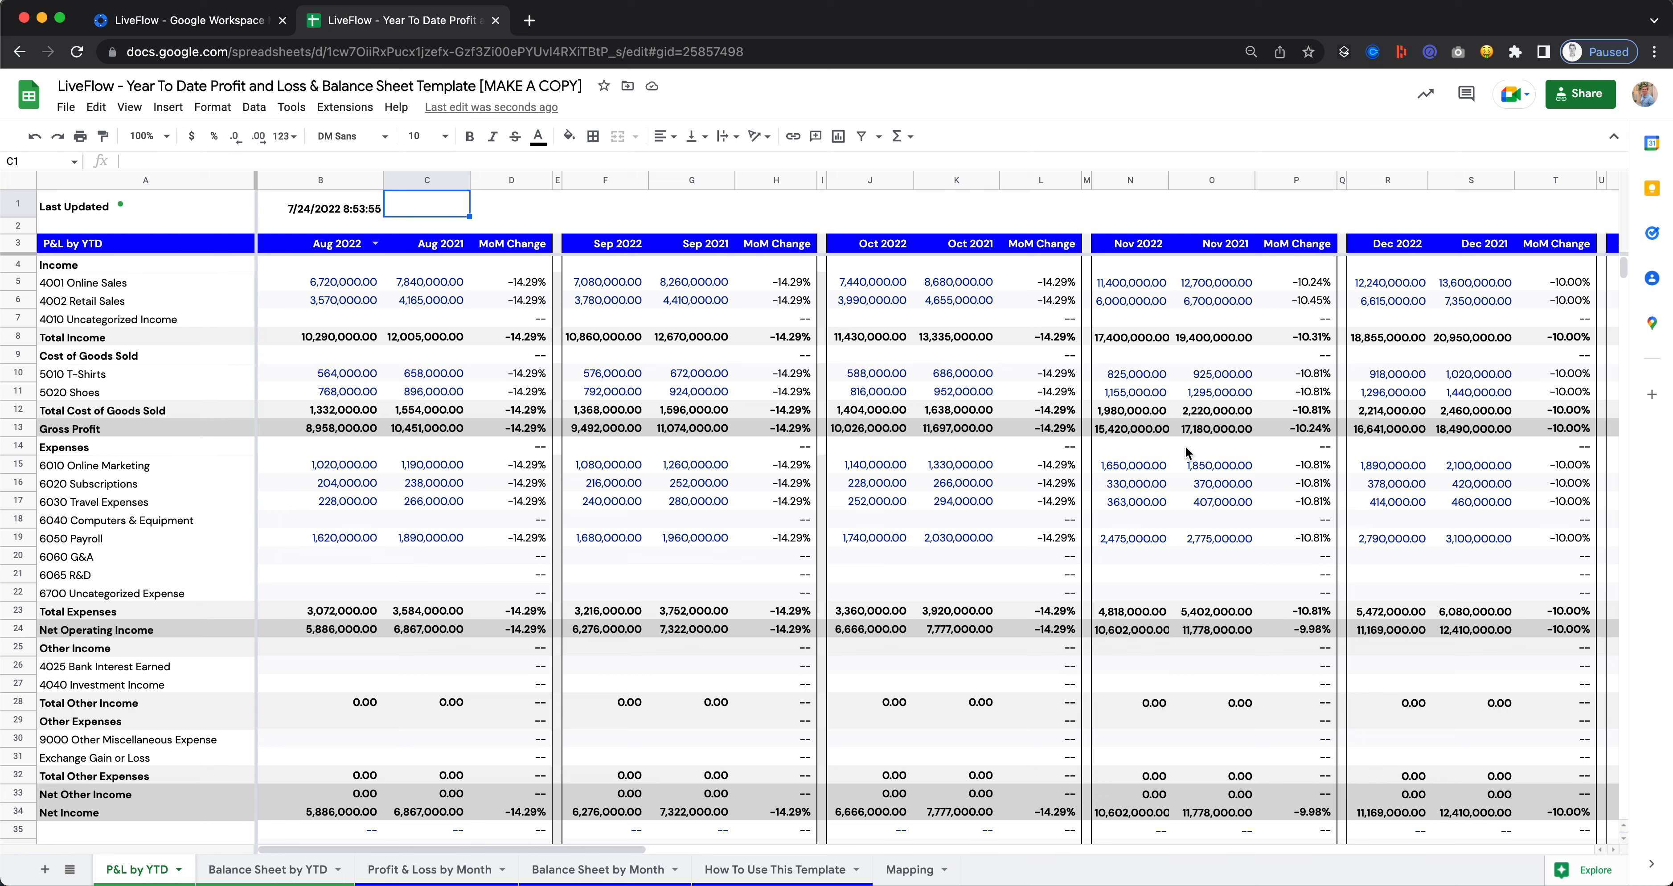
pyautogui.moveTo(534, 291)
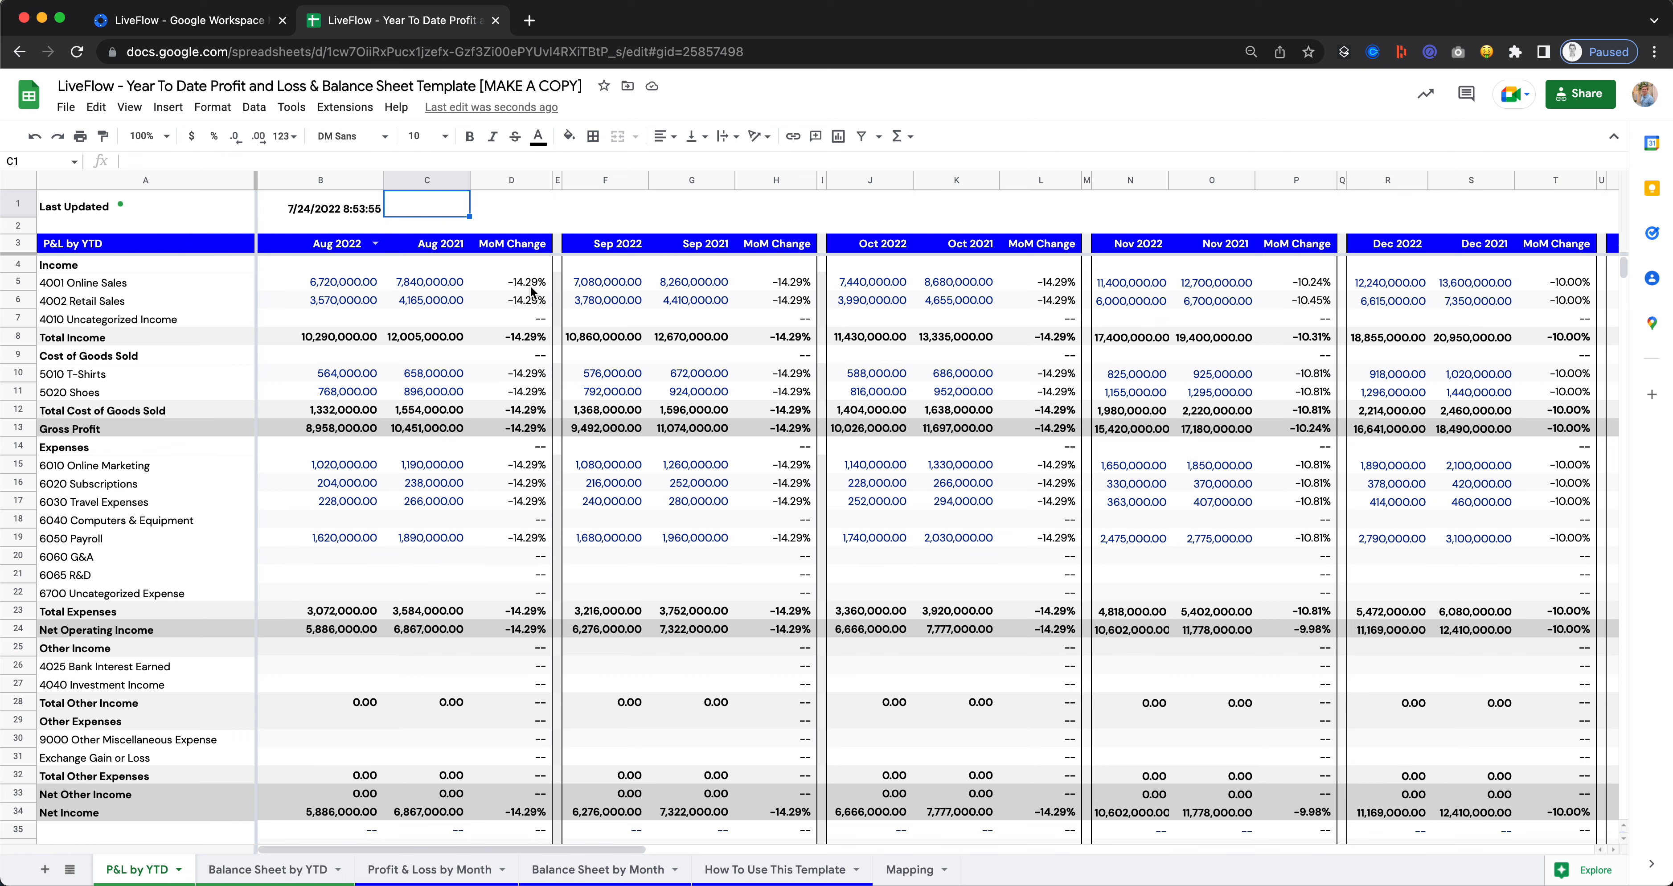
# Change the P&L by YTD starting month in B3 from Aug 2022 toward Mar 2022 and review the month headers.
pyautogui.click(429, 244)
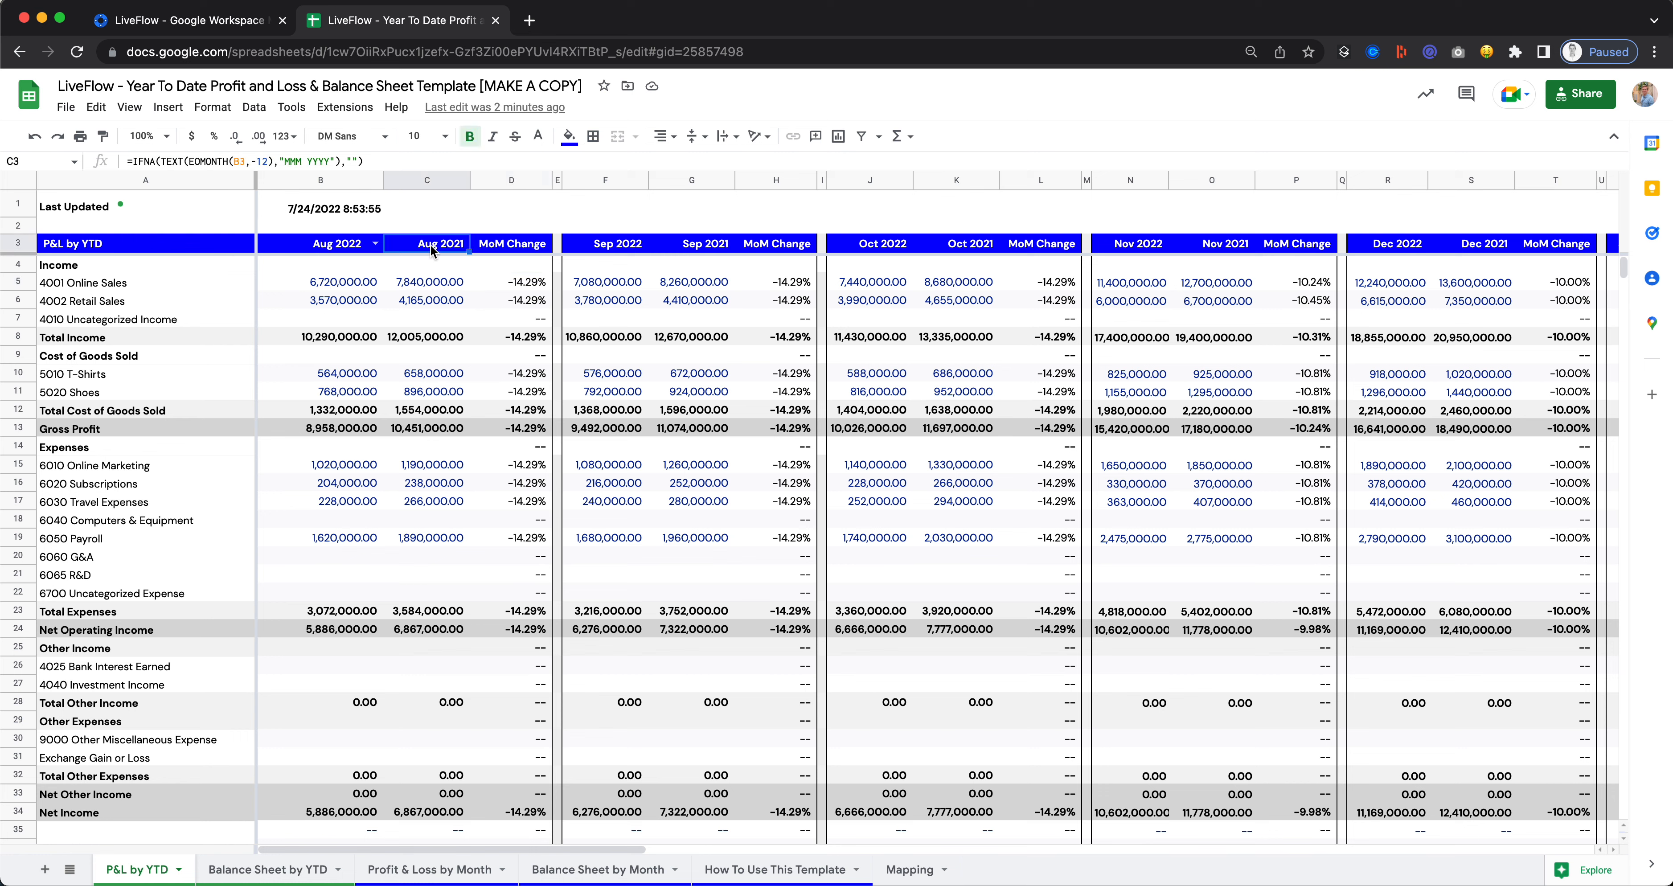
pyautogui.click(320, 243)
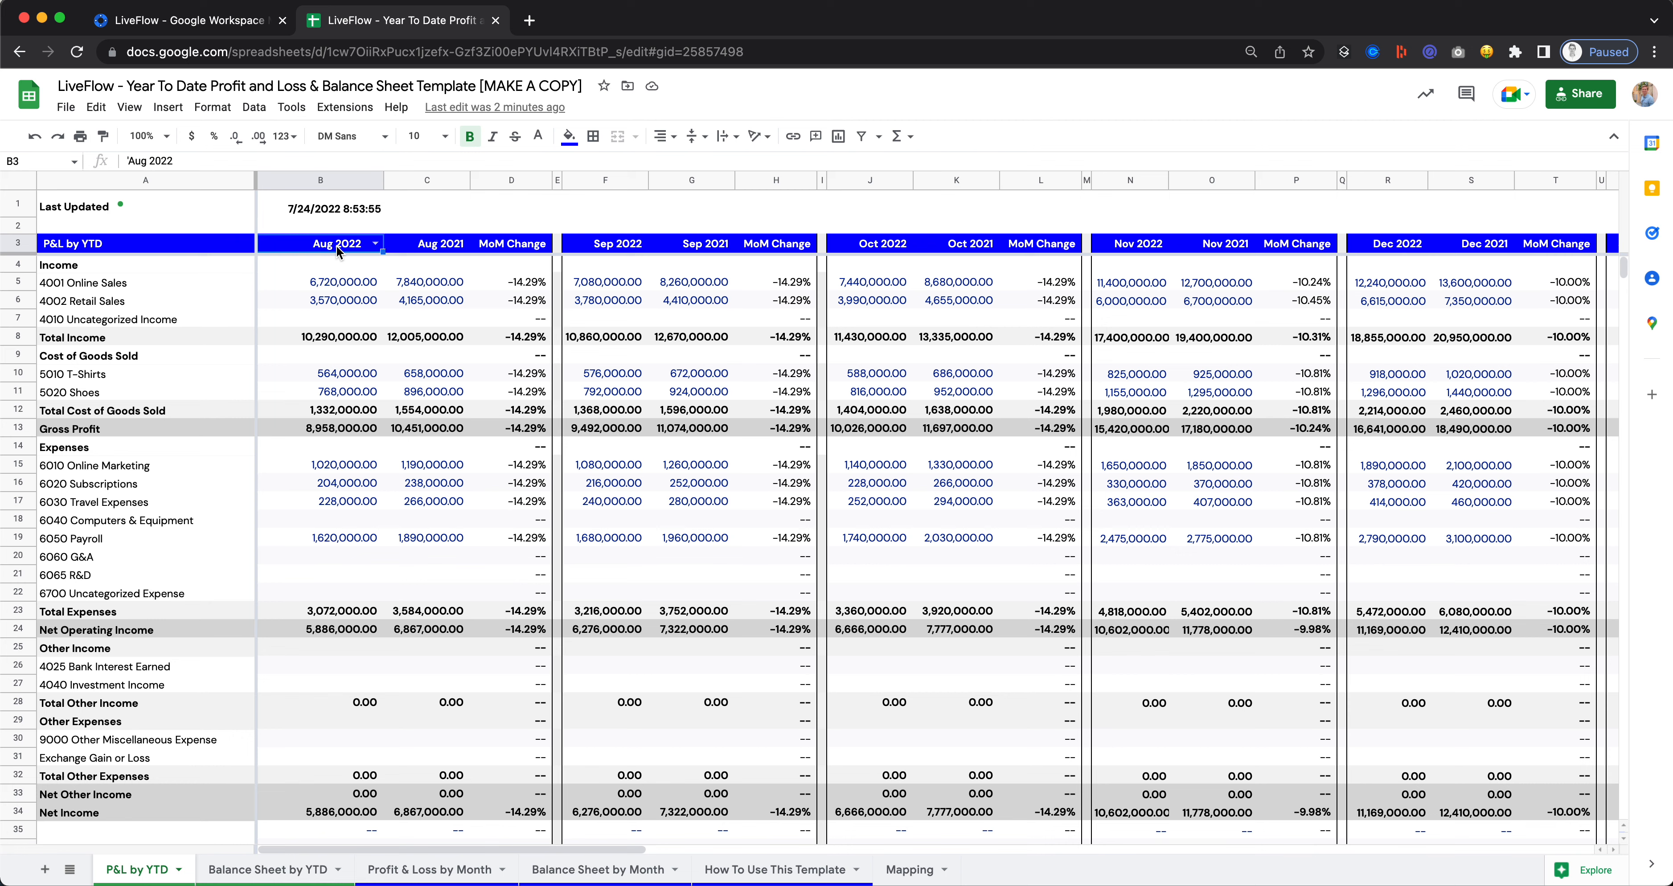
pyautogui.moveTo(367, 248)
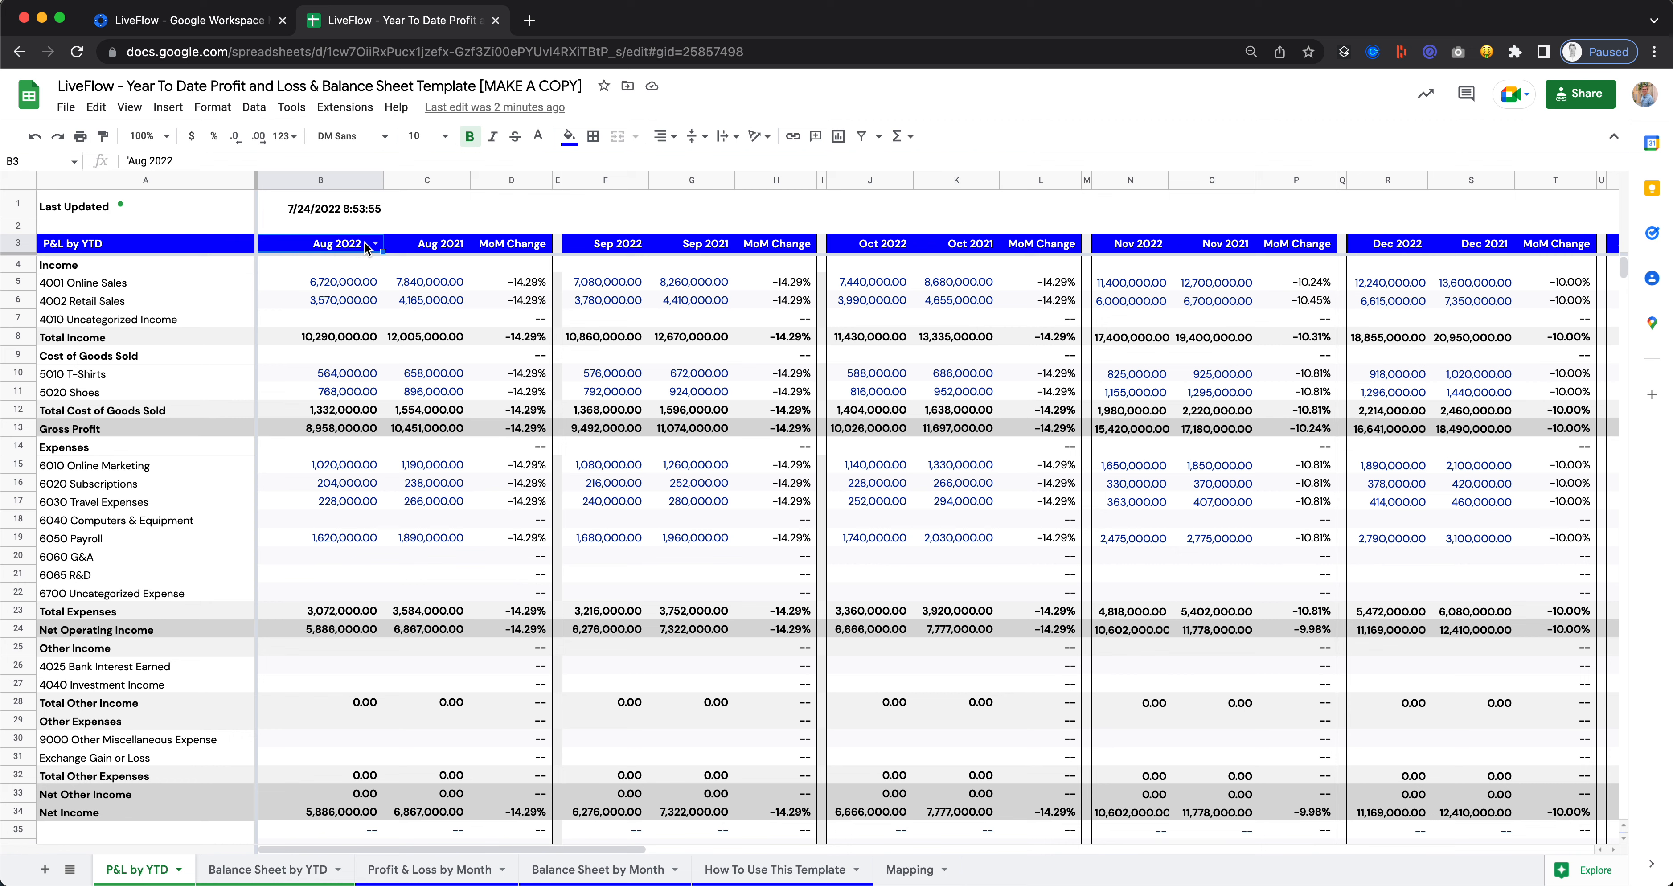
pyautogui.write('Mar 2022')
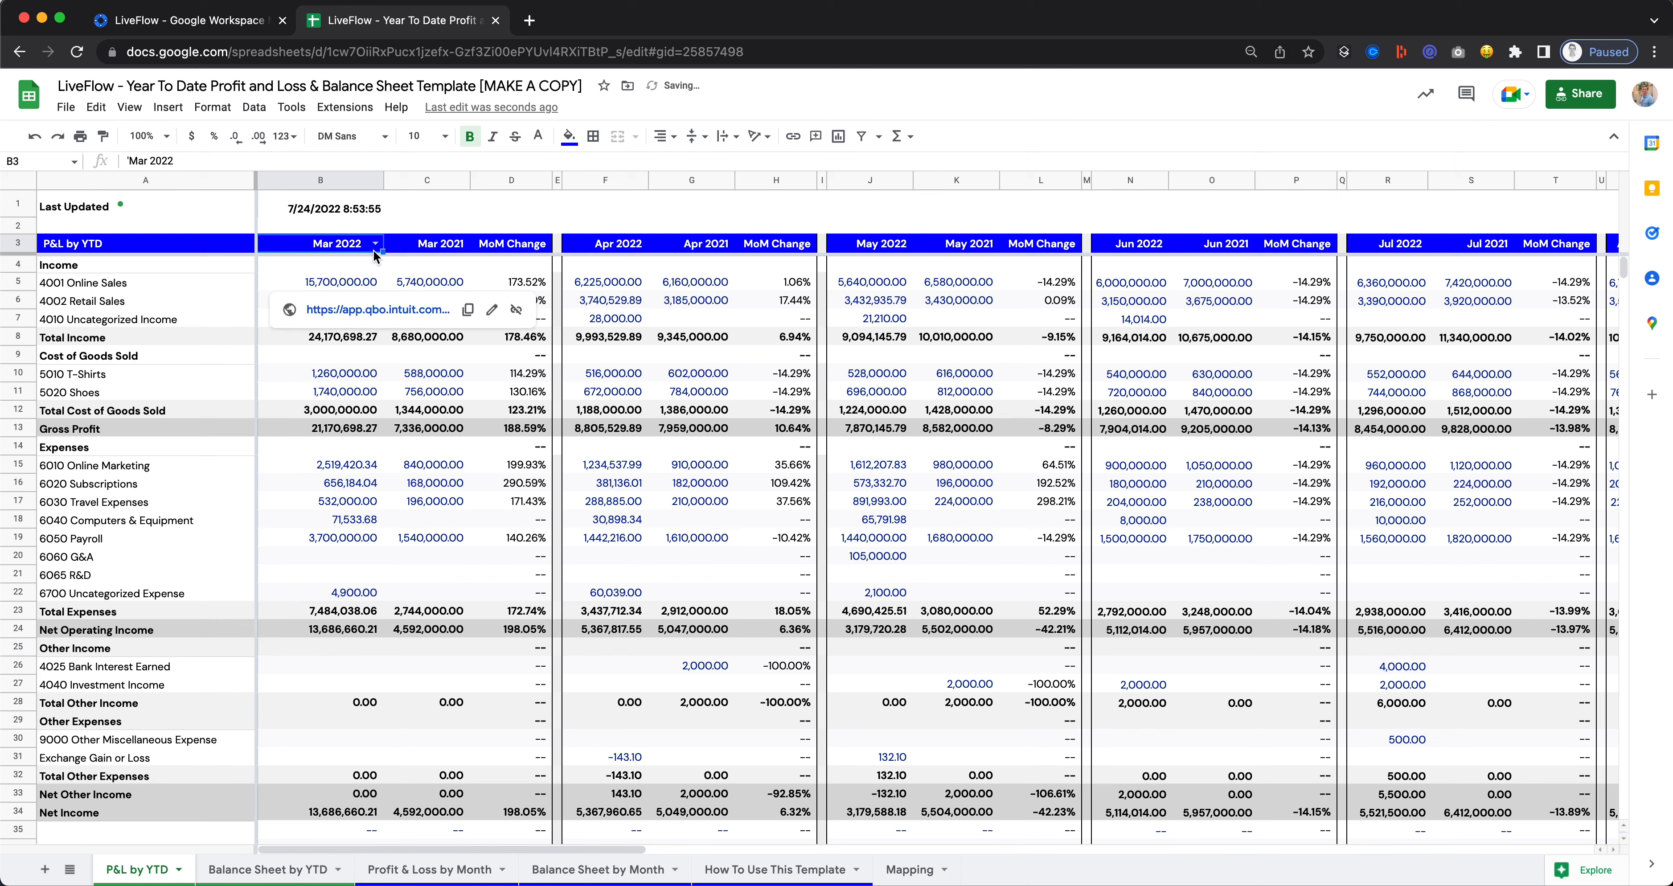
pyautogui.hscroll(3)
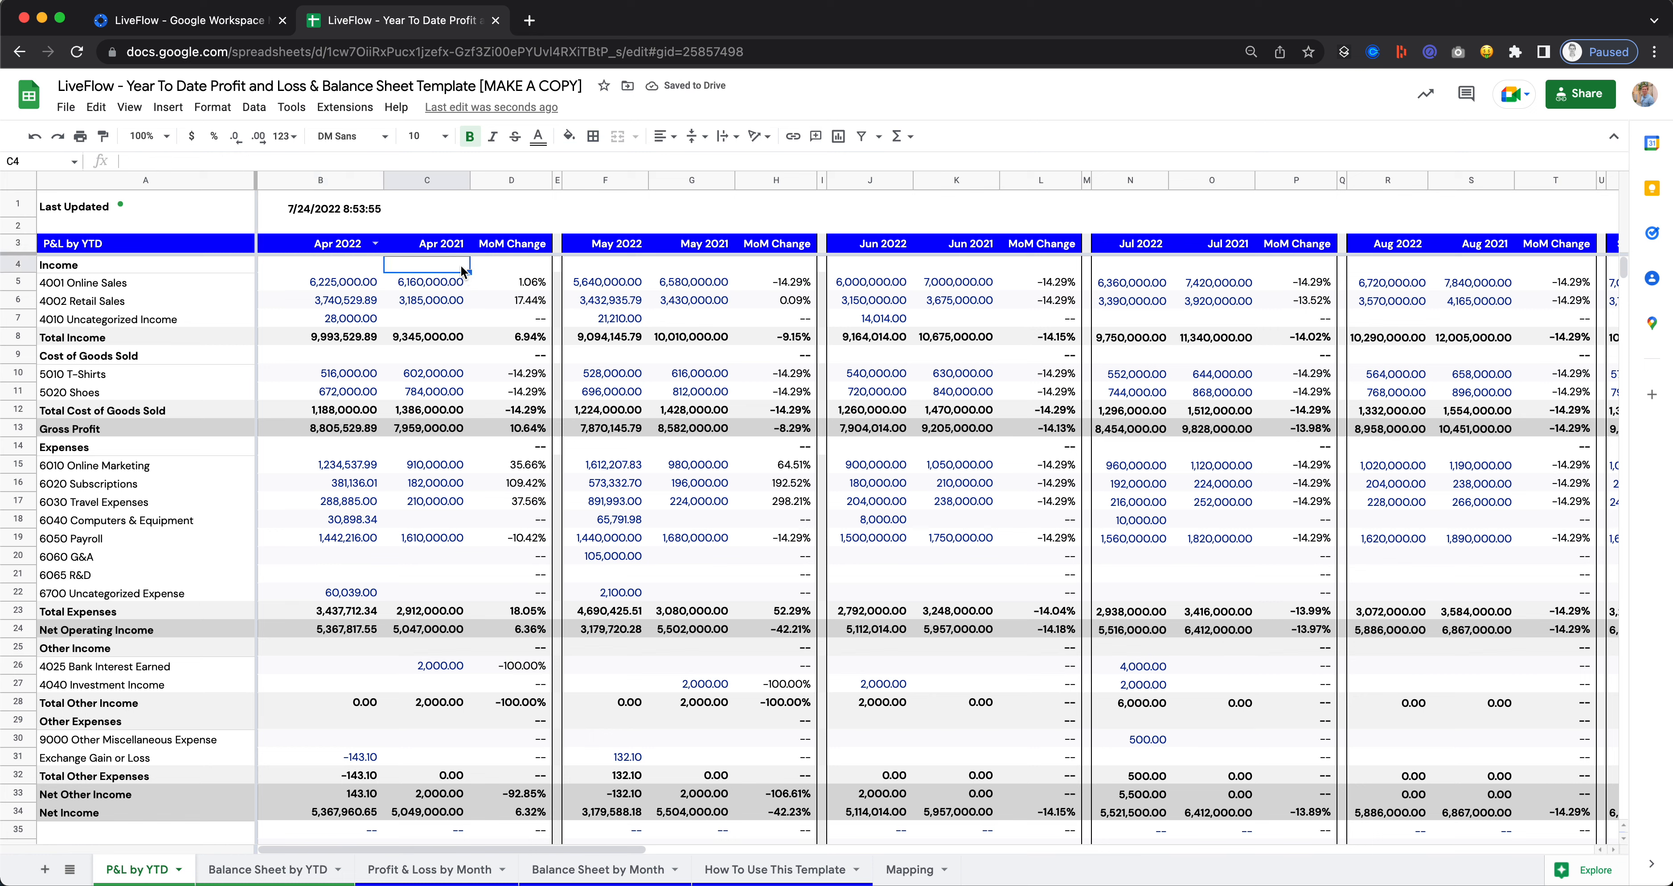
# Confirm the start month now reads Apr 2022 with headers recalculated, then move to Balance Sheet by YTD.
pyautogui.click(427, 244)
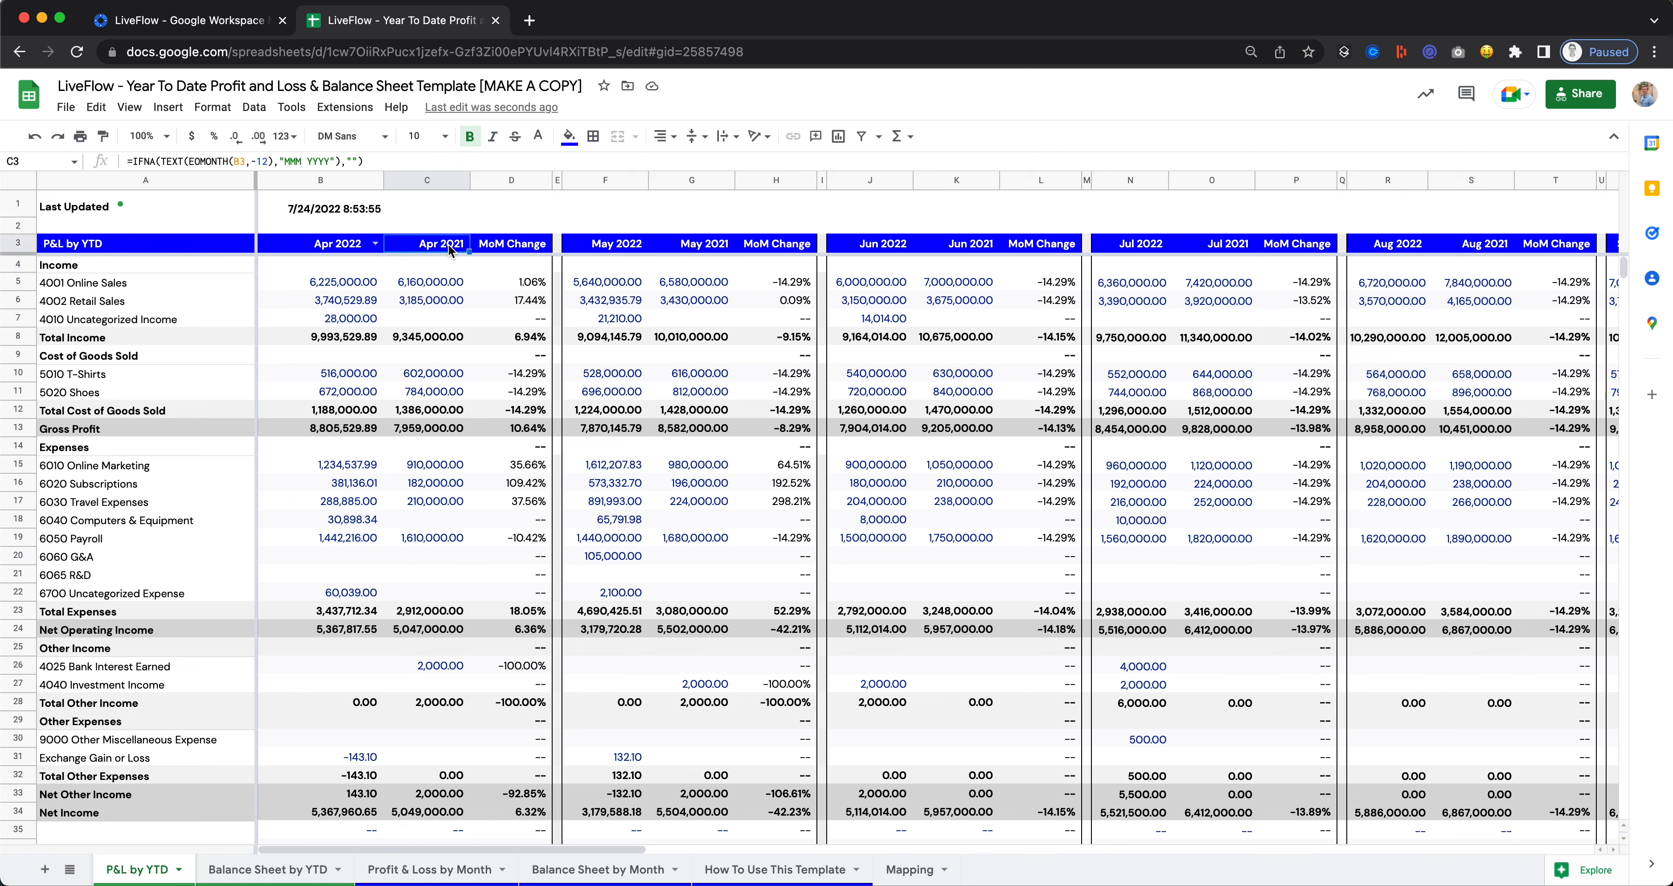
pyautogui.click(319, 243)
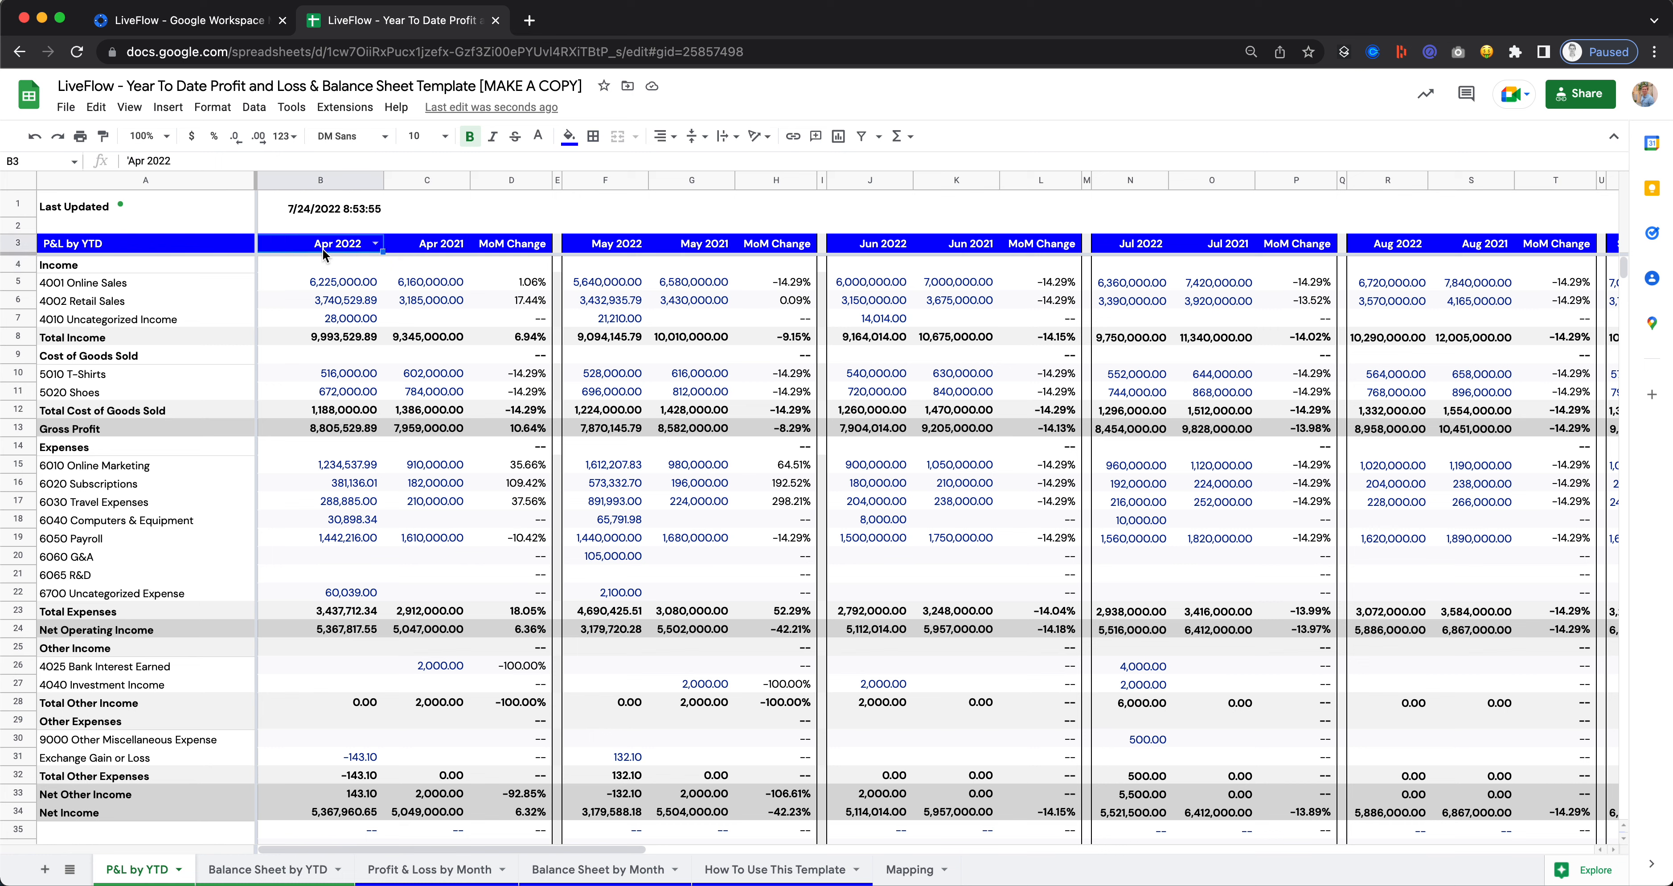
pyautogui.click(267, 869)
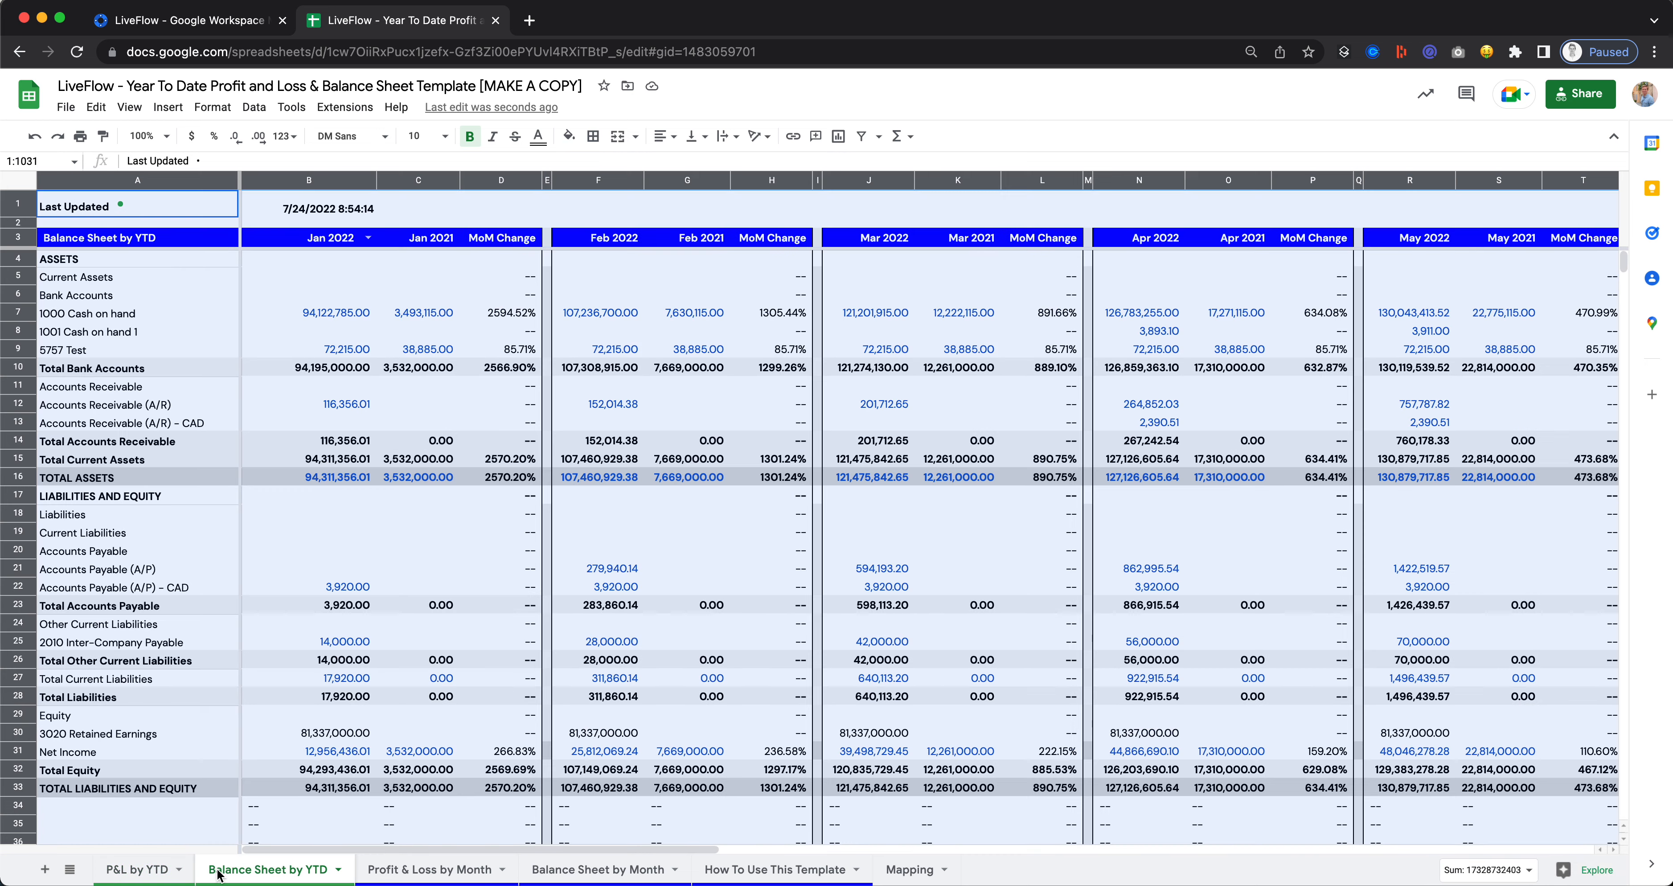
# Review the Jan 2022 Accounts Payable and Bank Accounts formulas, then make a copy of the template via File.
pyautogui.click(342, 605)
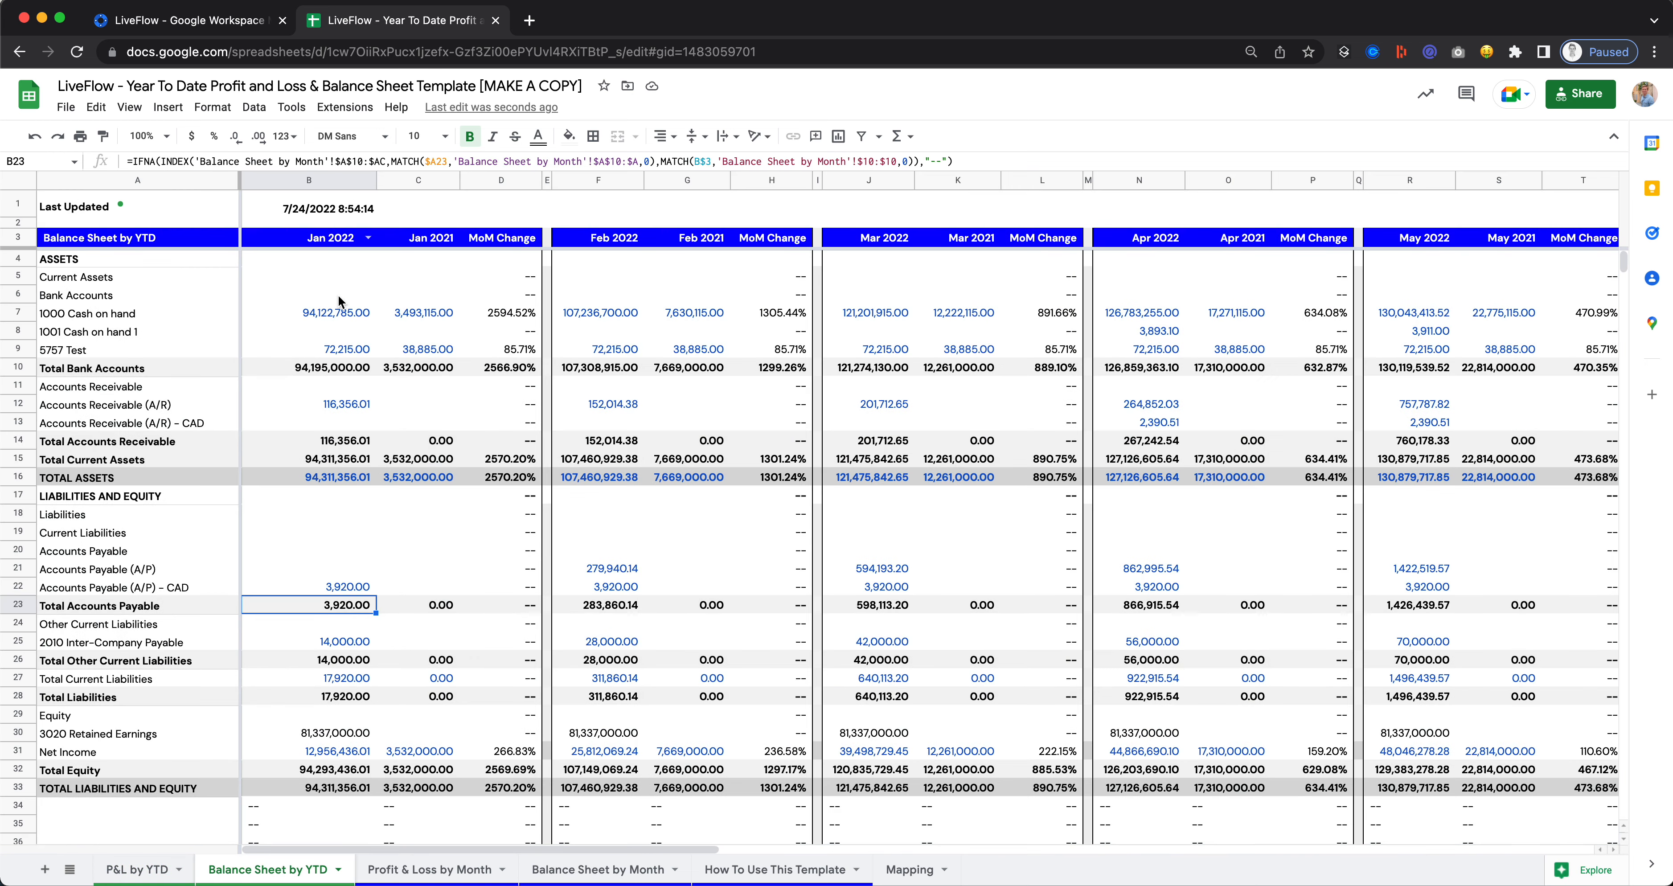
pyautogui.click(309, 295)
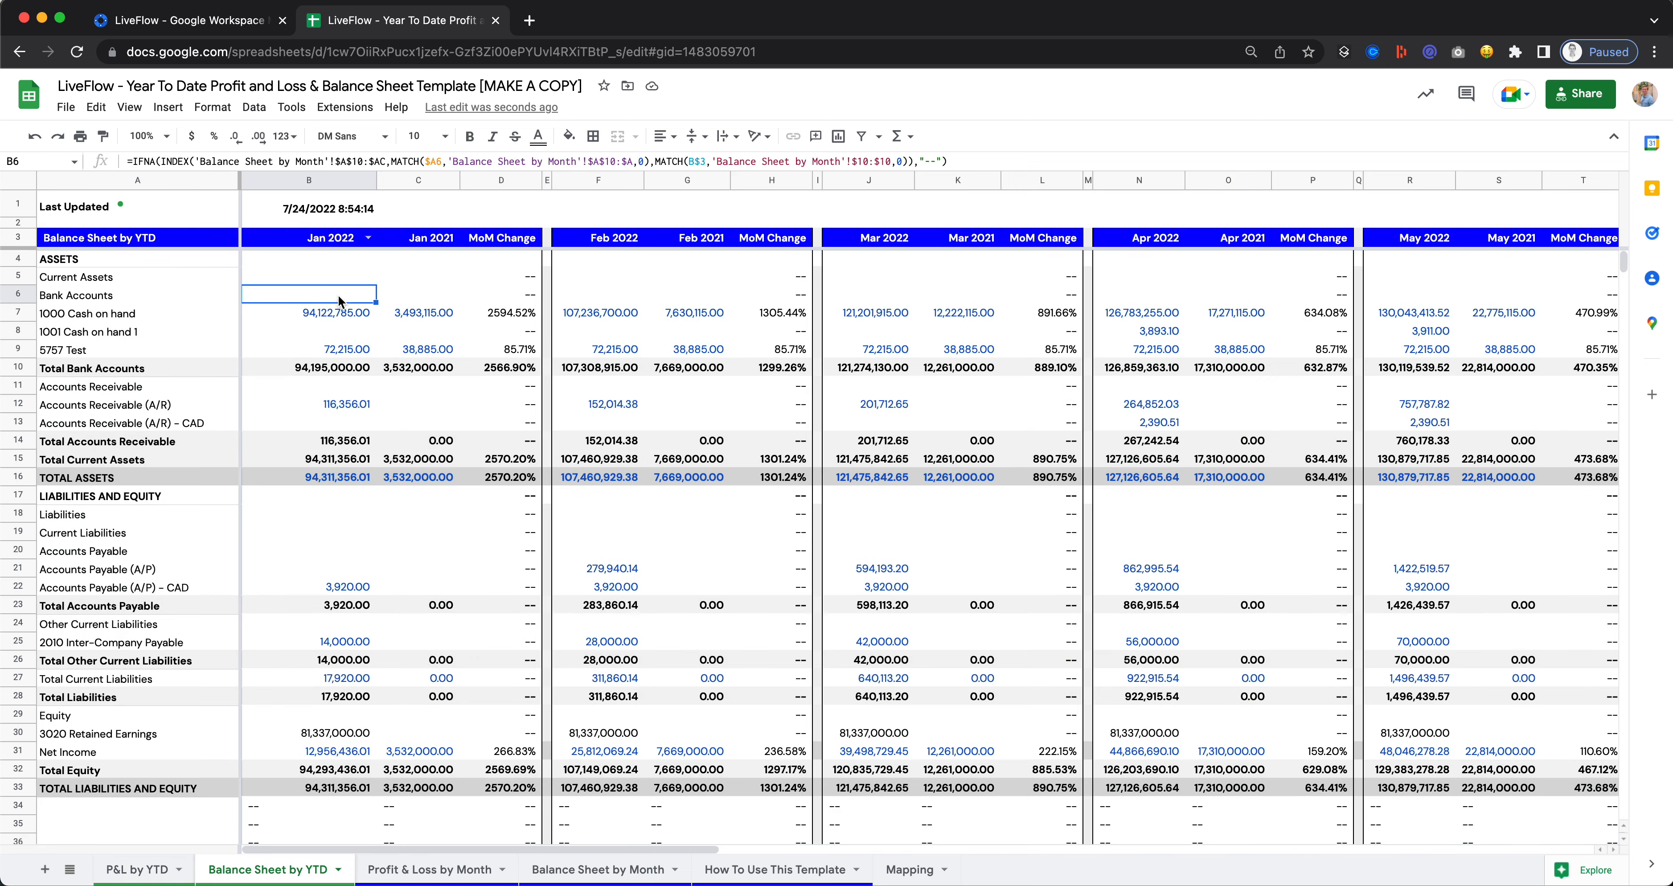
pyautogui.click(65, 107)
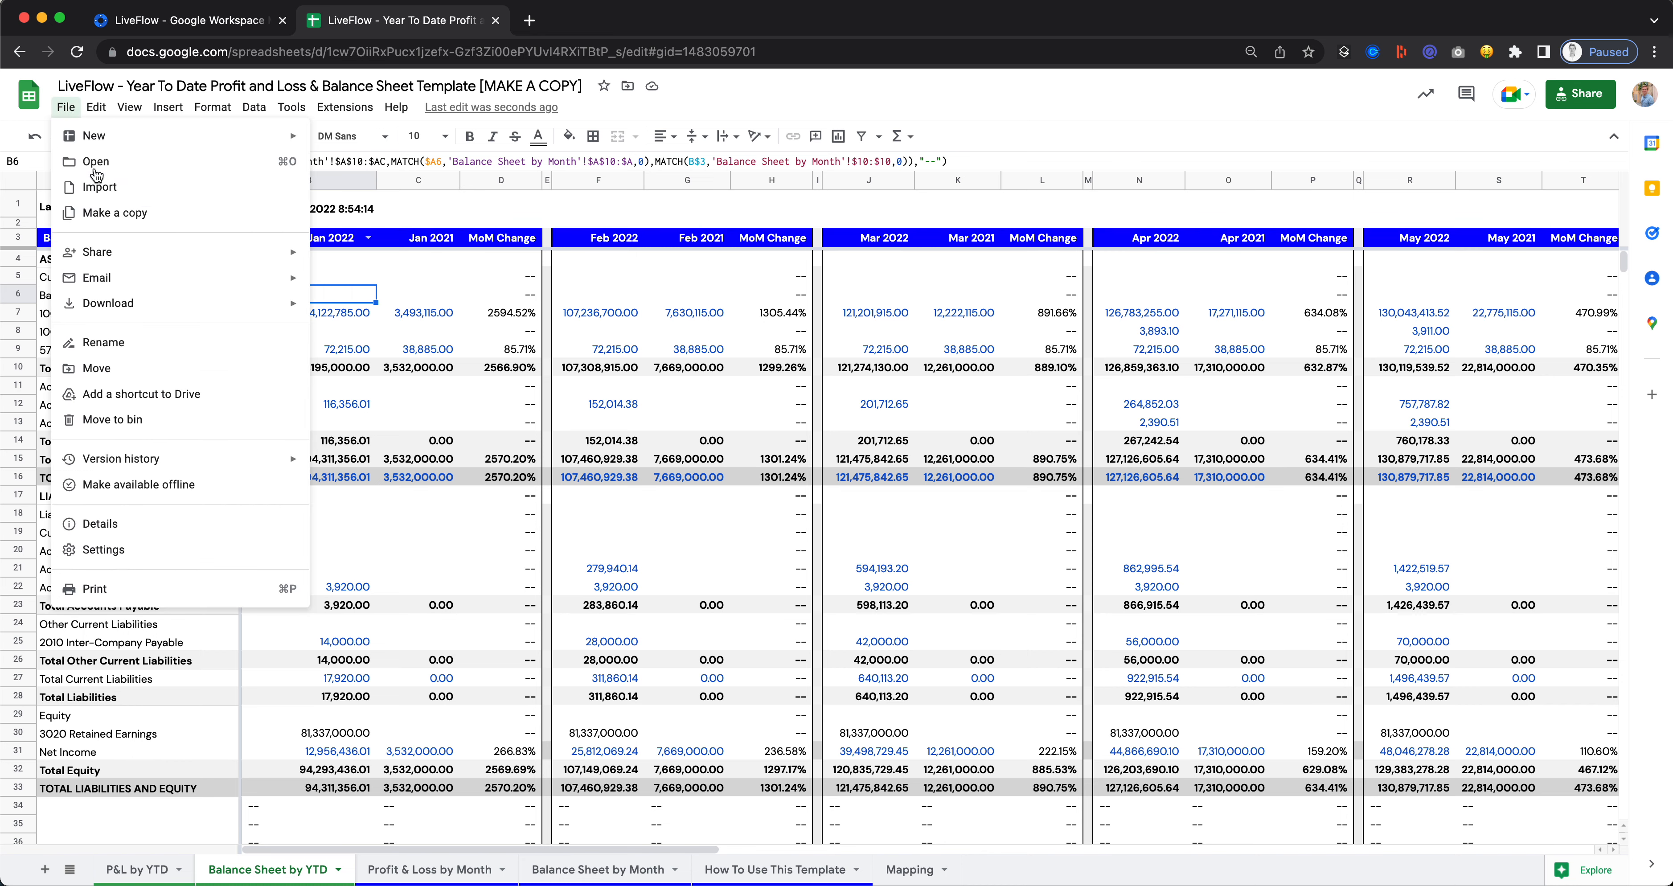
pyautogui.click(113, 212)
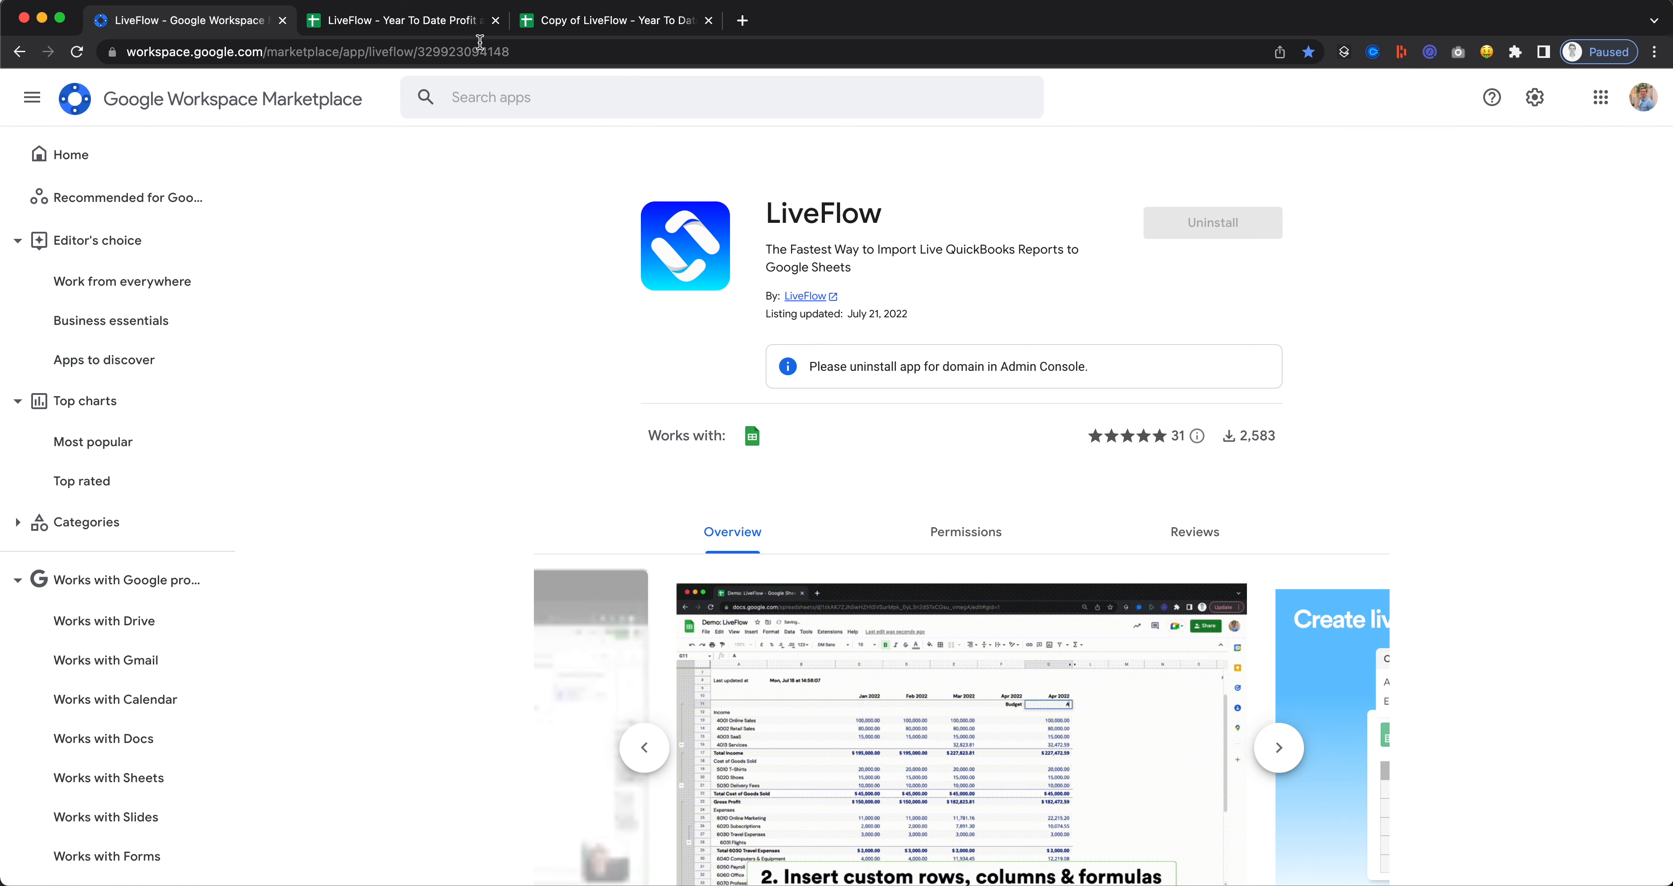
# In the copied spreadsheet, launch the LiveFlow add-on from the Extensions menu.
pyautogui.click(614, 19)
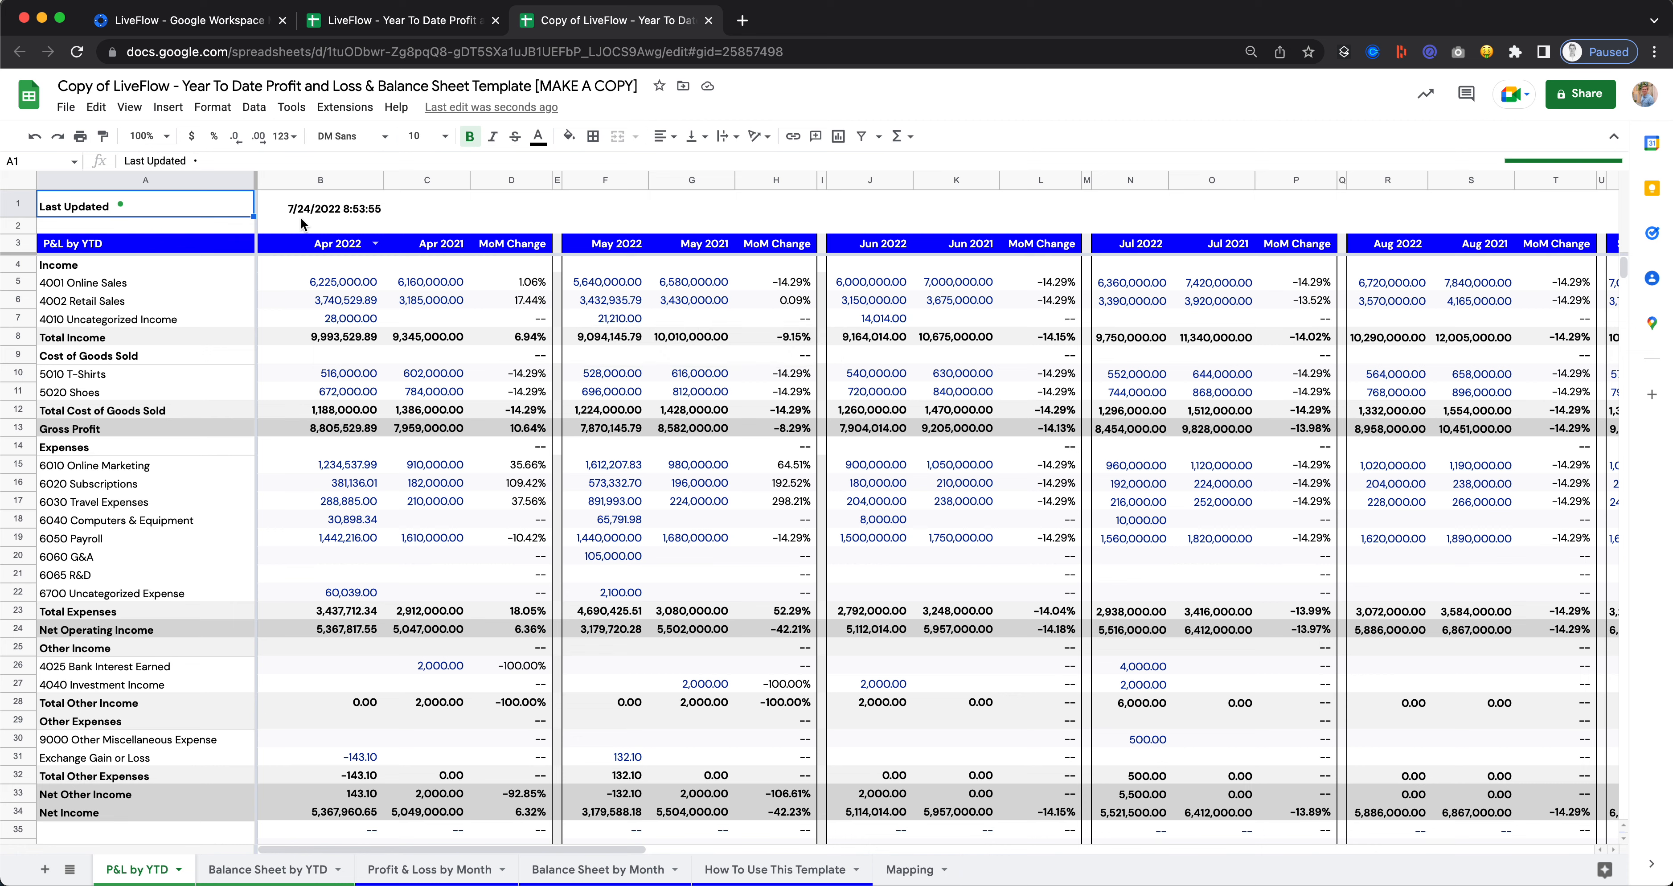
pyautogui.click(345, 107)
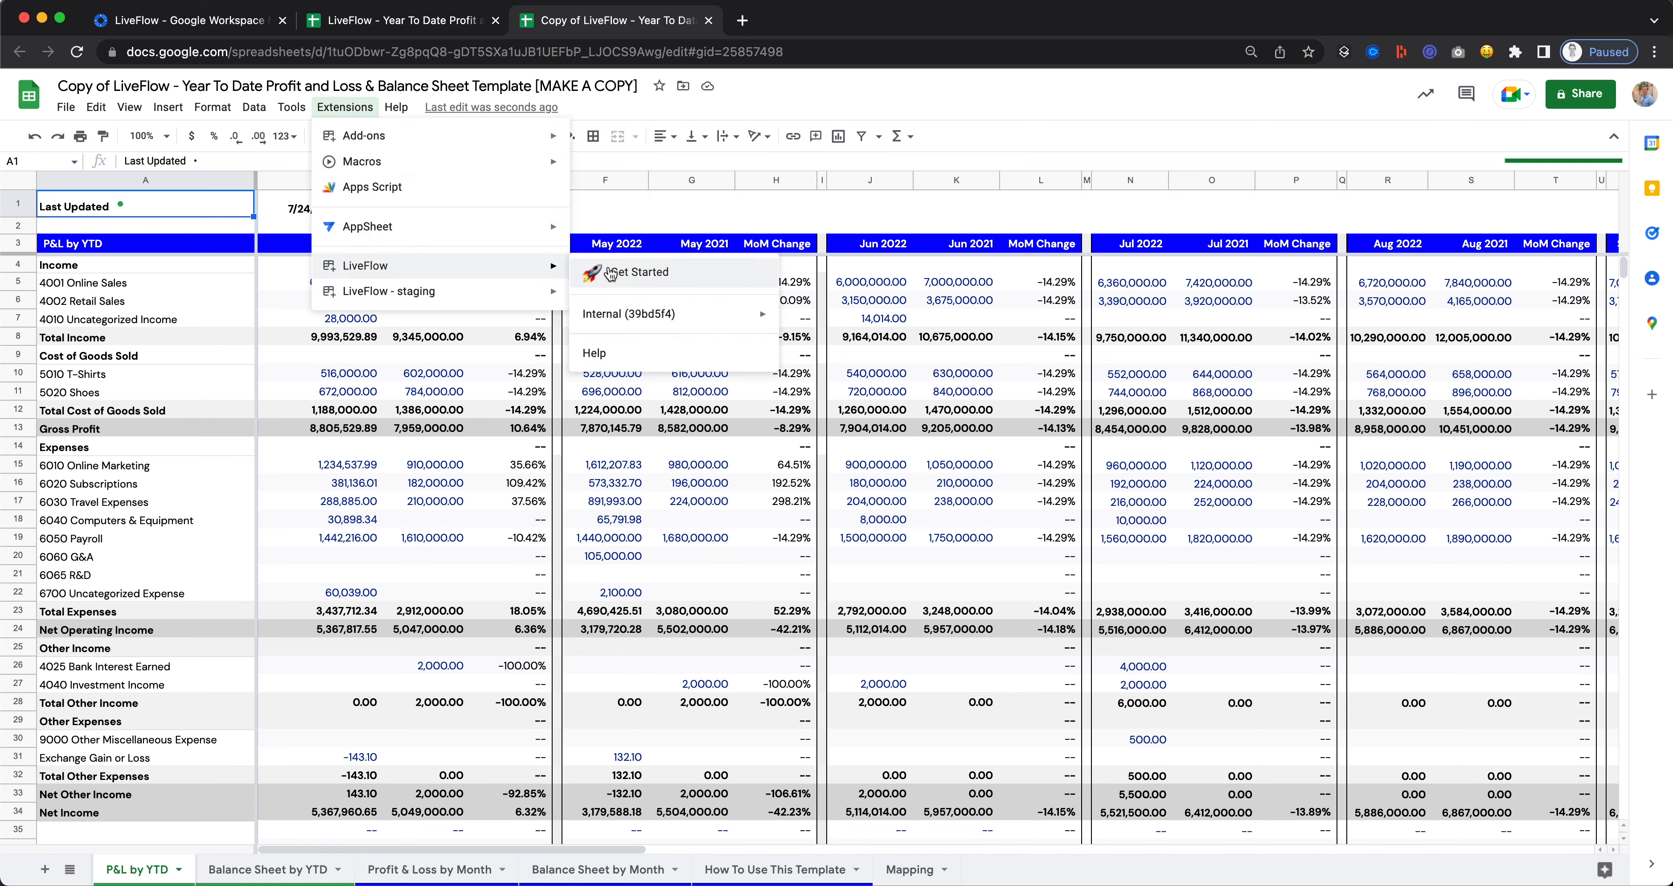
pyautogui.click(638, 271)
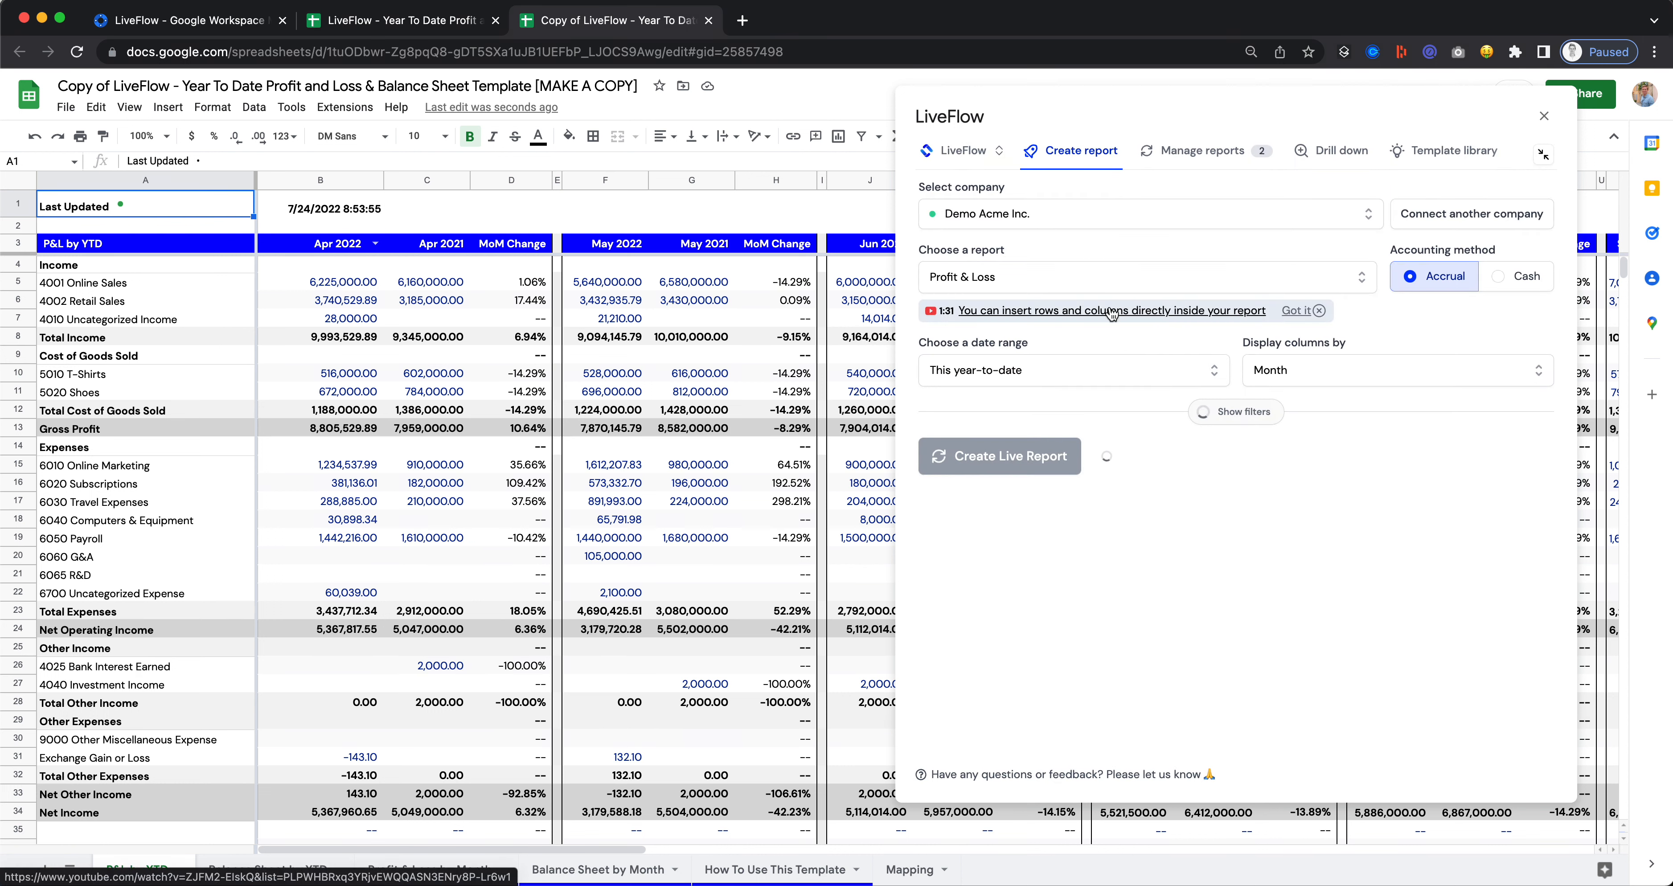
# In Manage reports, switch Profit & Loss by Month to company Acme US and update & refresh it.
pyautogui.click(1203, 150)
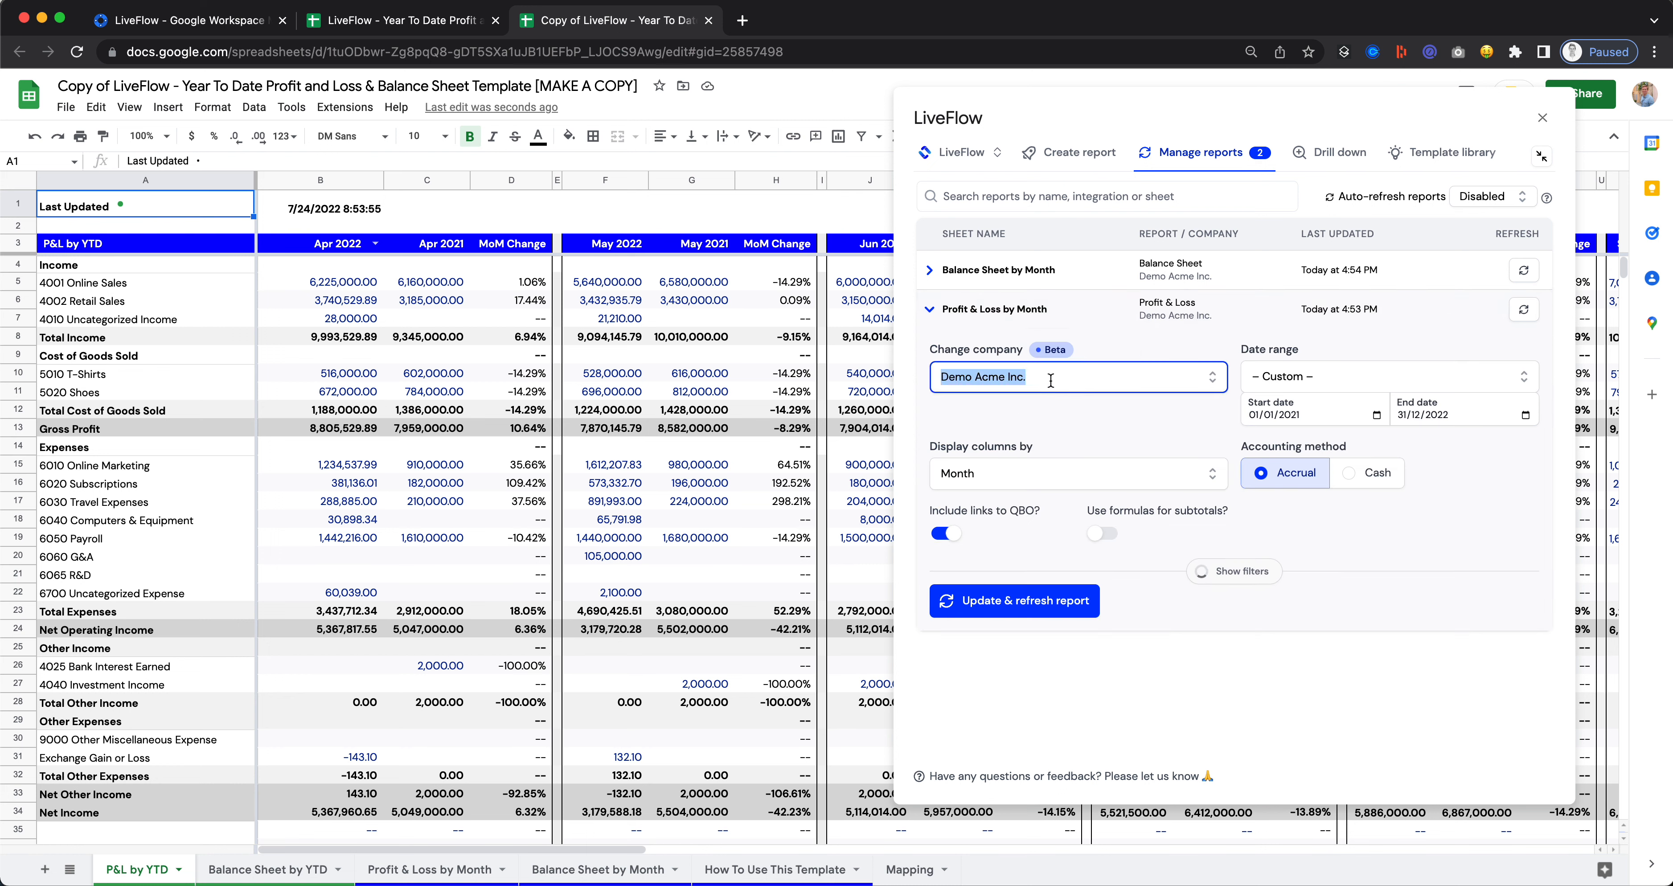
pyautogui.click(1076, 376)
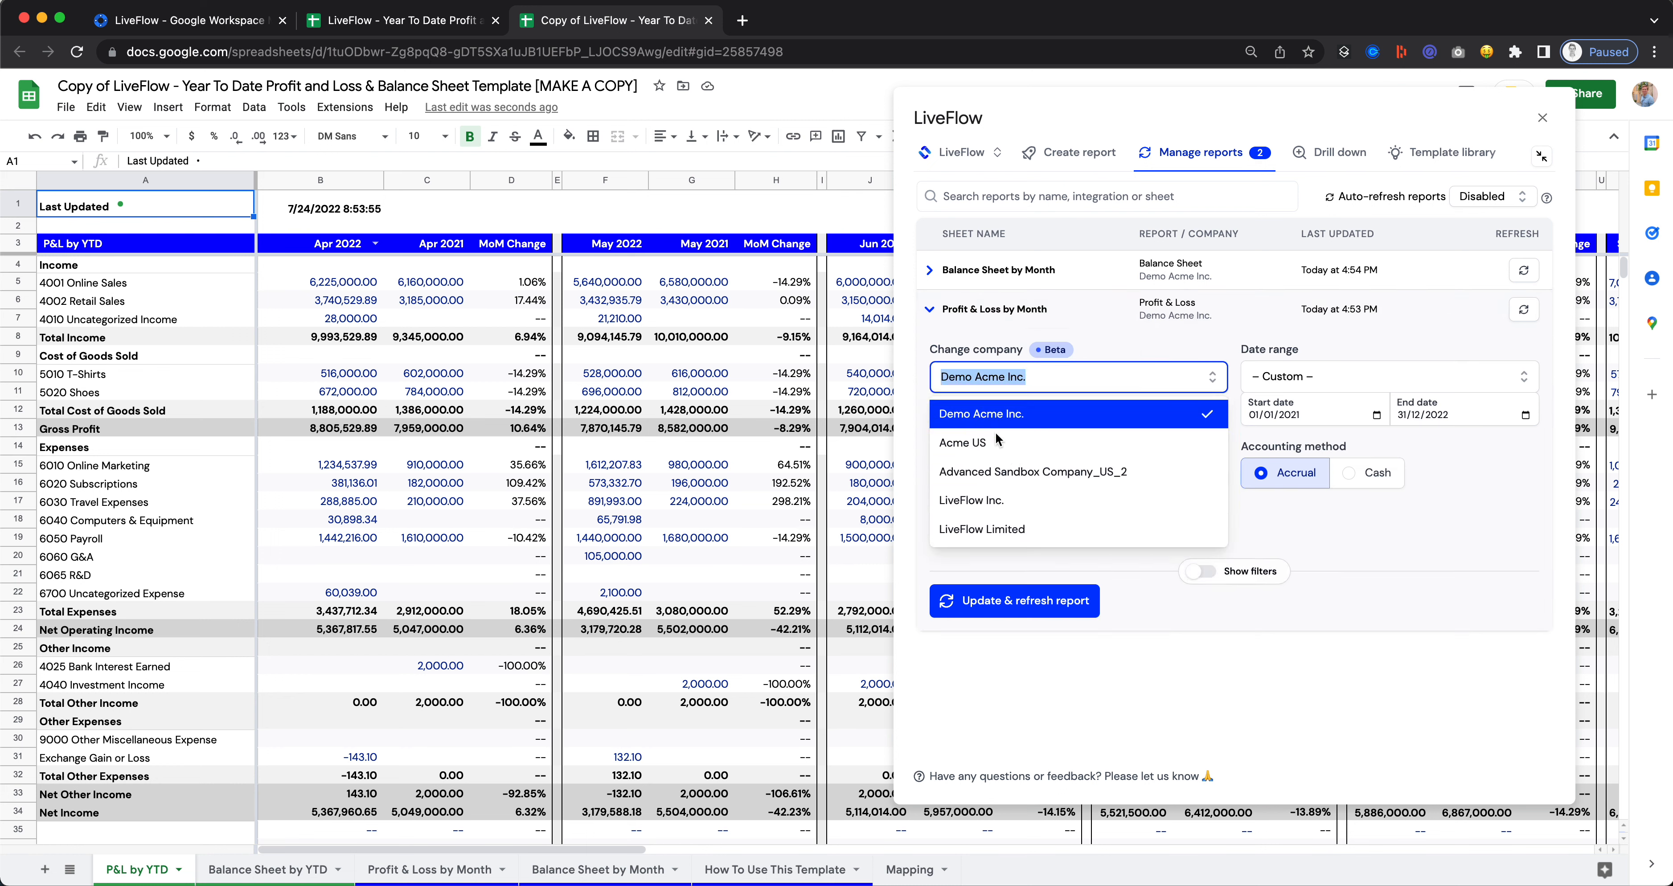
pyautogui.click(962, 442)
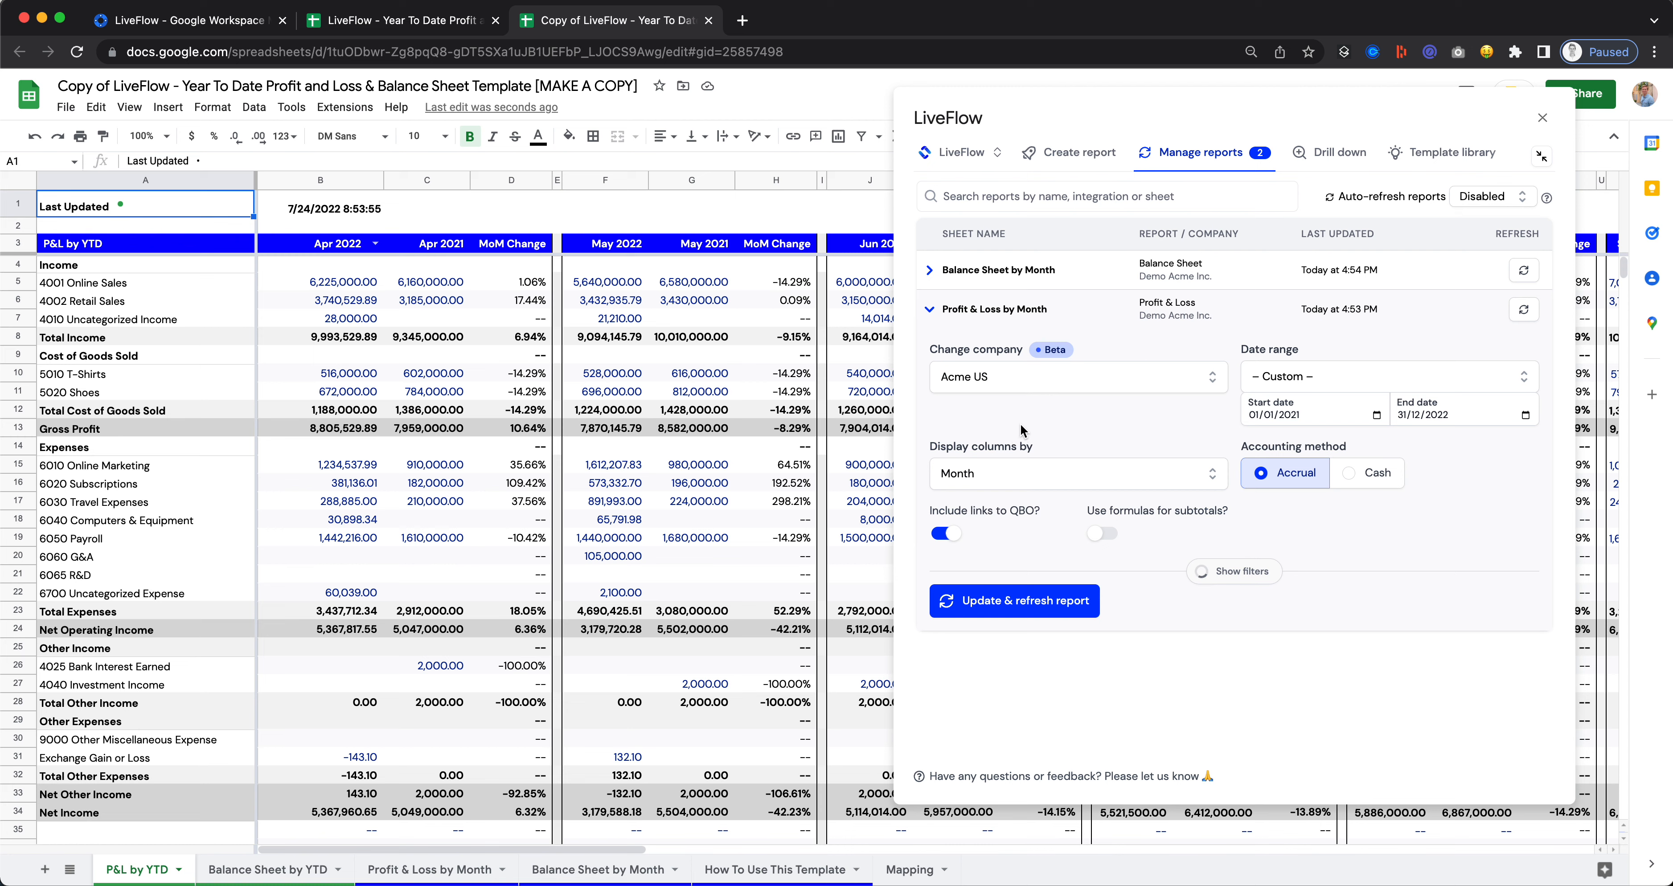
pyautogui.click(1013, 600)
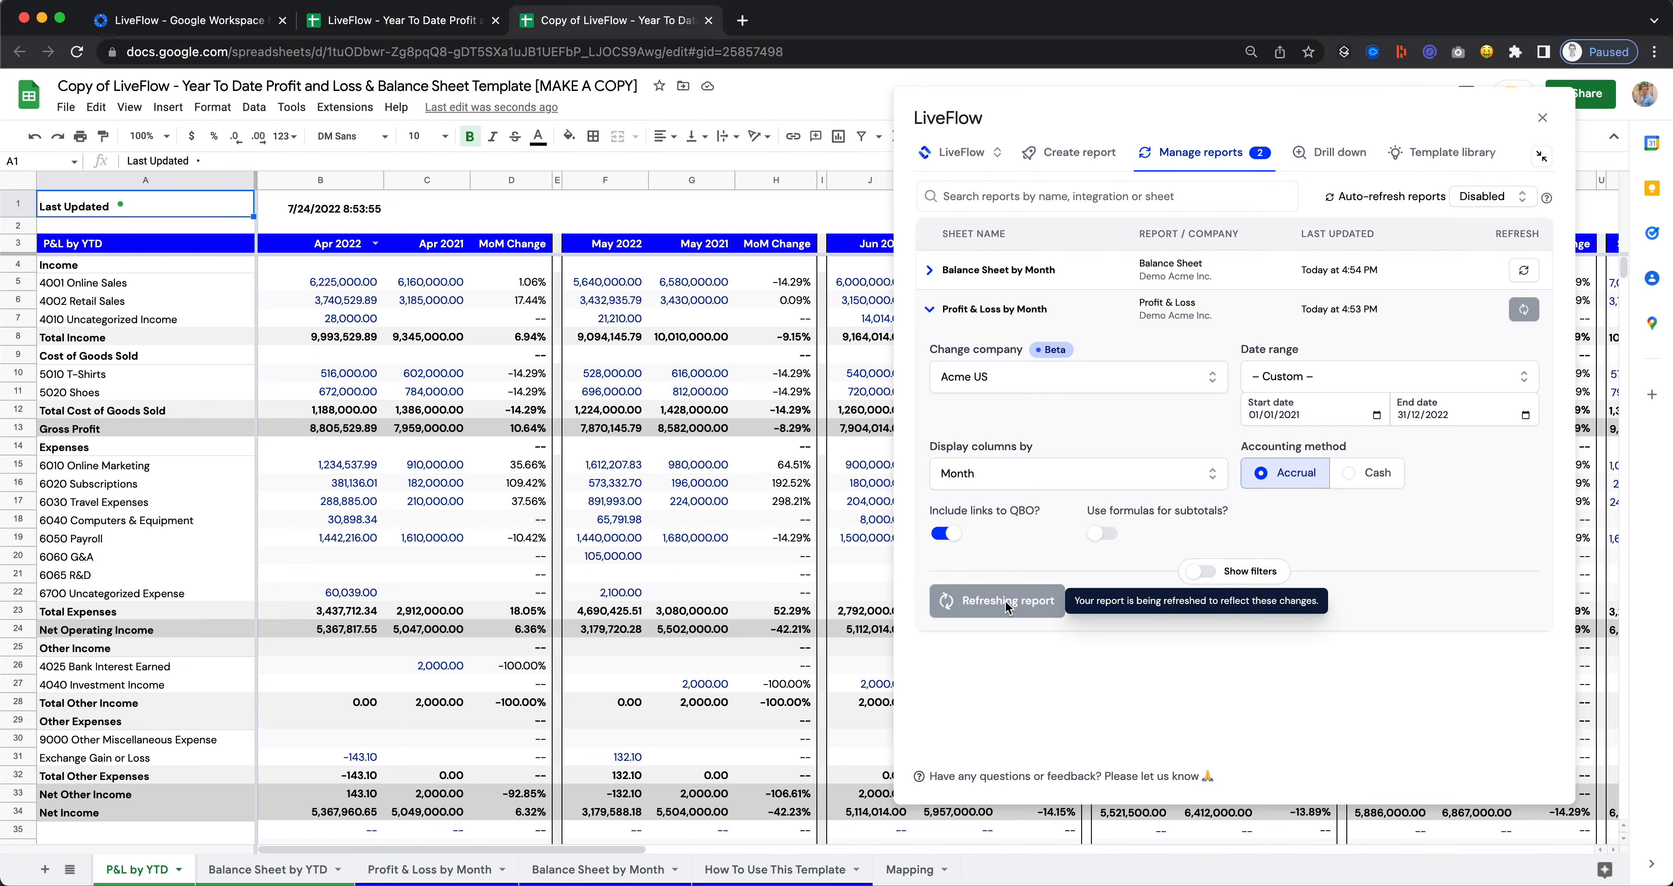
pyautogui.moveTo(1022, 682)
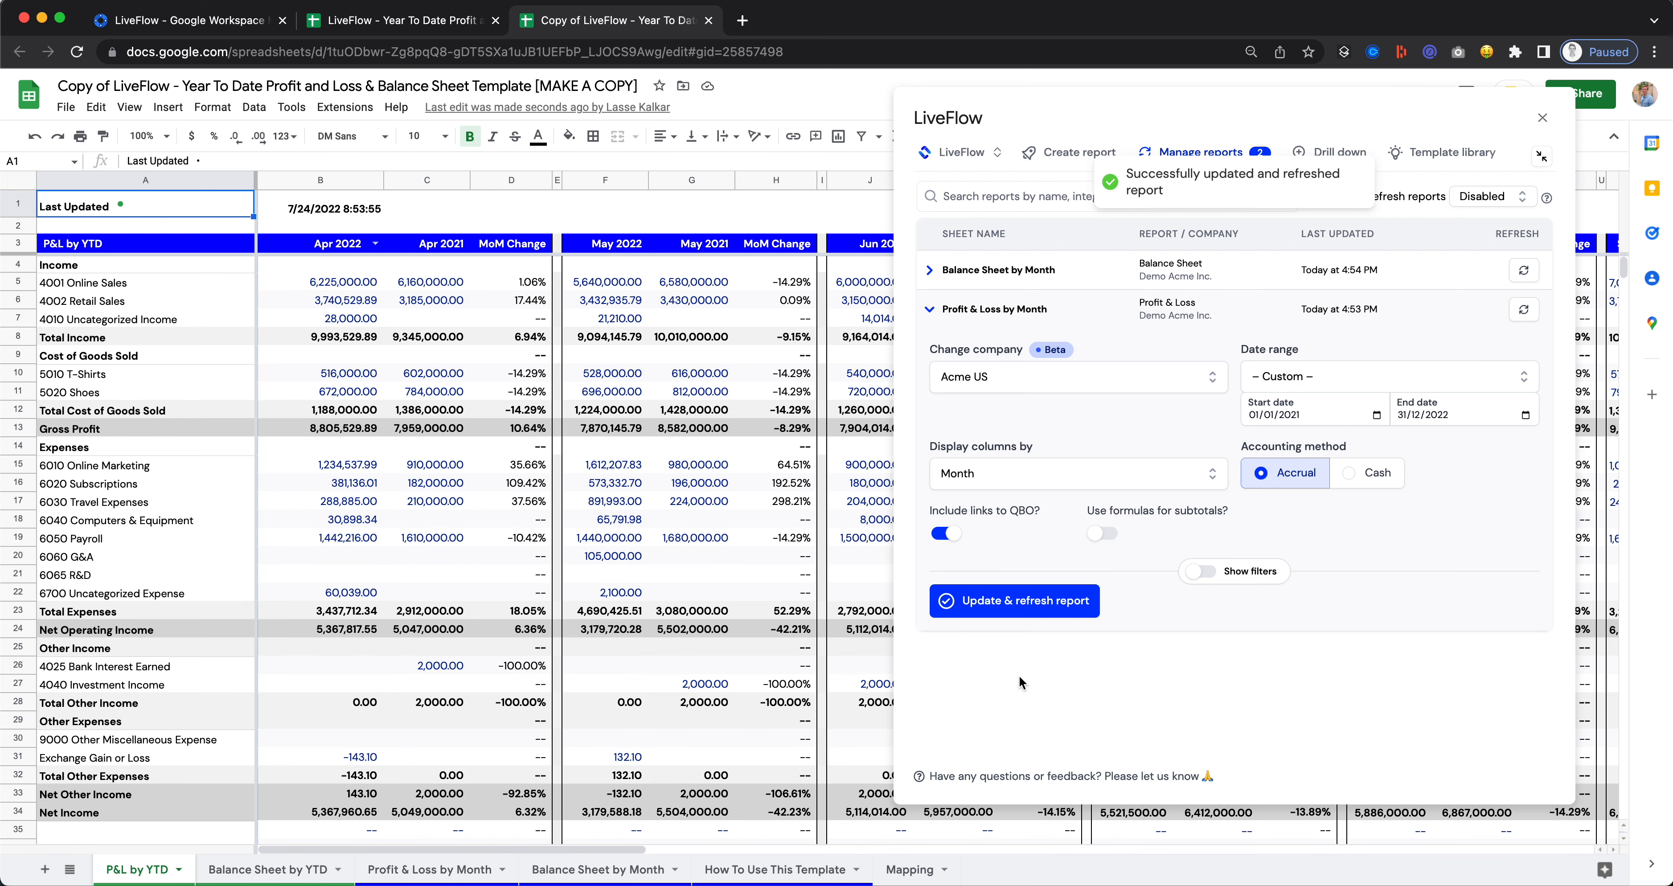
pyautogui.click(1013, 600)
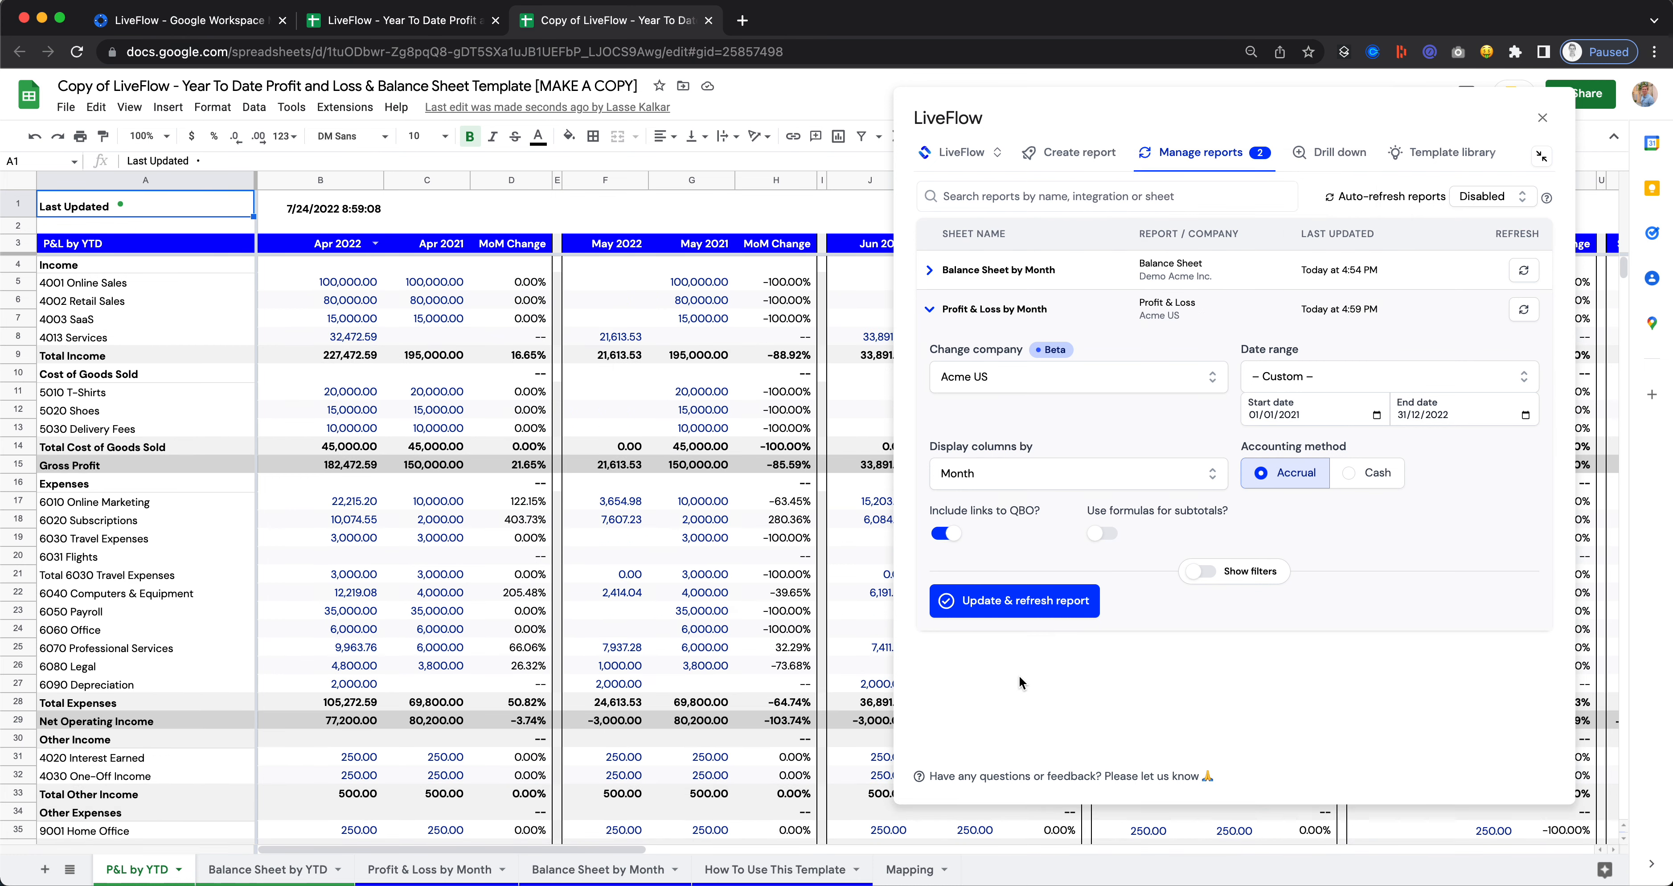
pyautogui.moveTo(1124, 325)
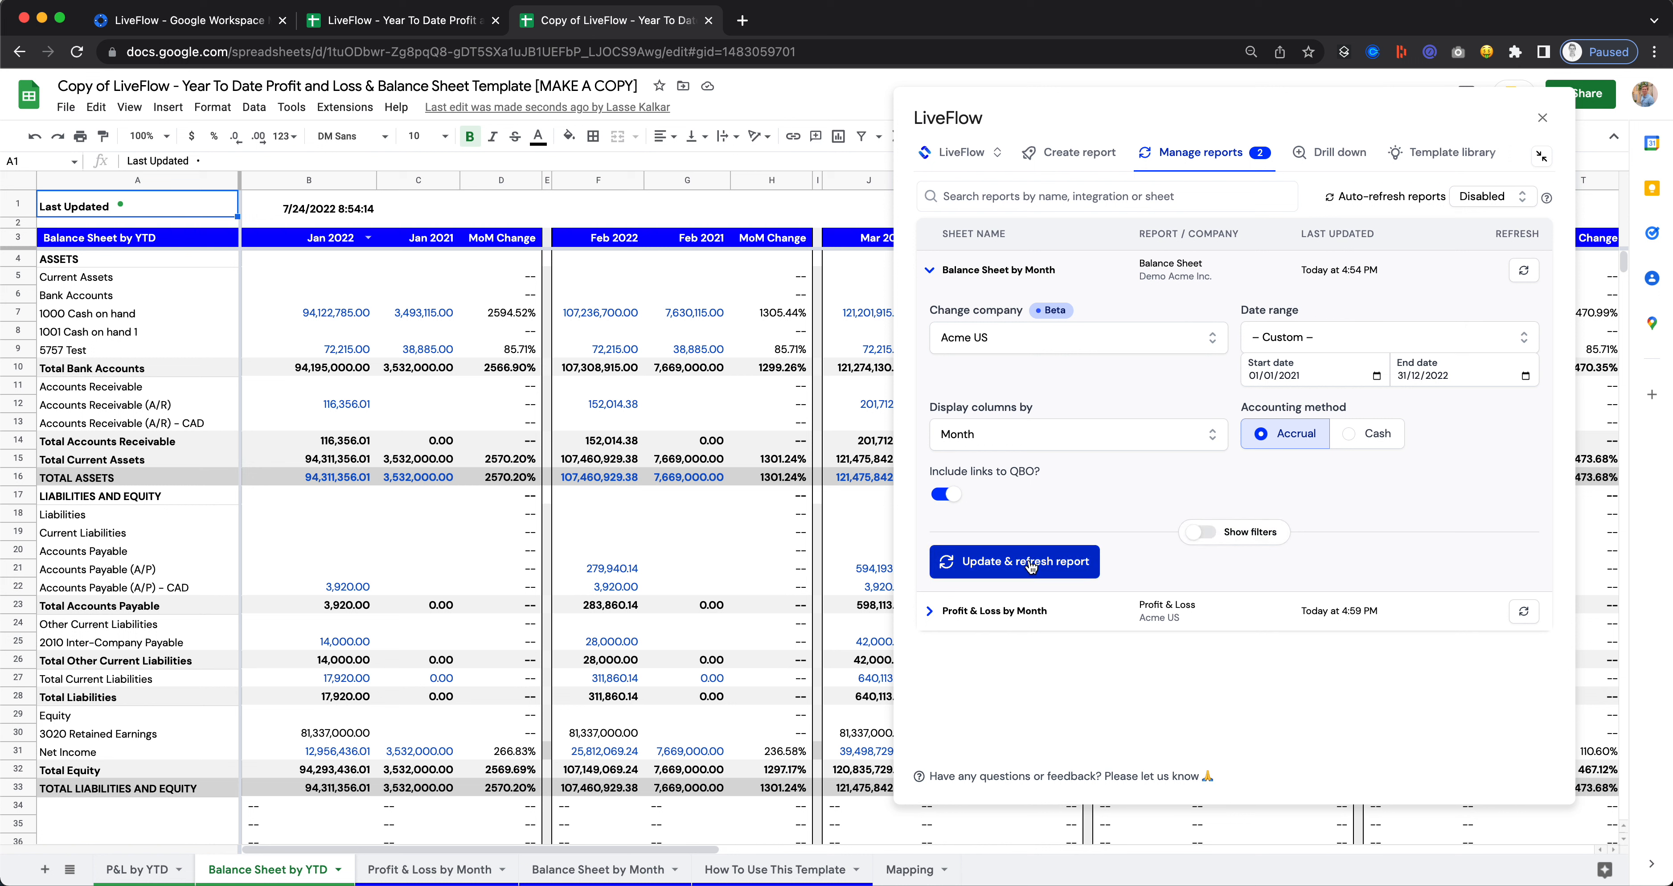
# Update & refresh the Balance Sheet by Month report with Acme US data.
pyautogui.click(1013, 561)
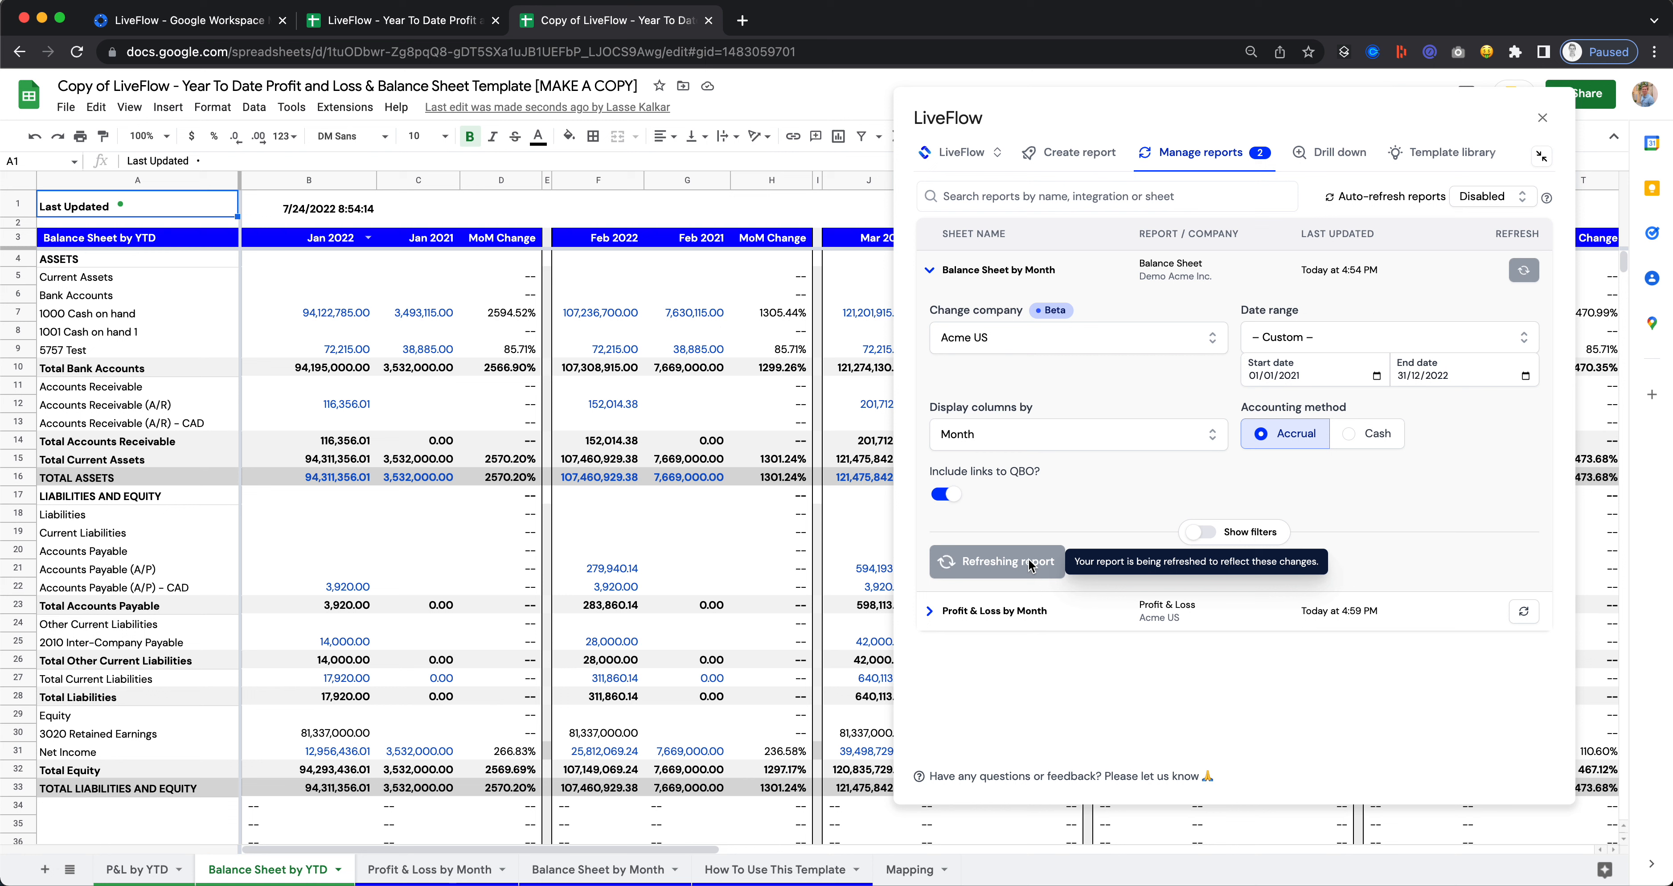
pyautogui.click(1012, 562)
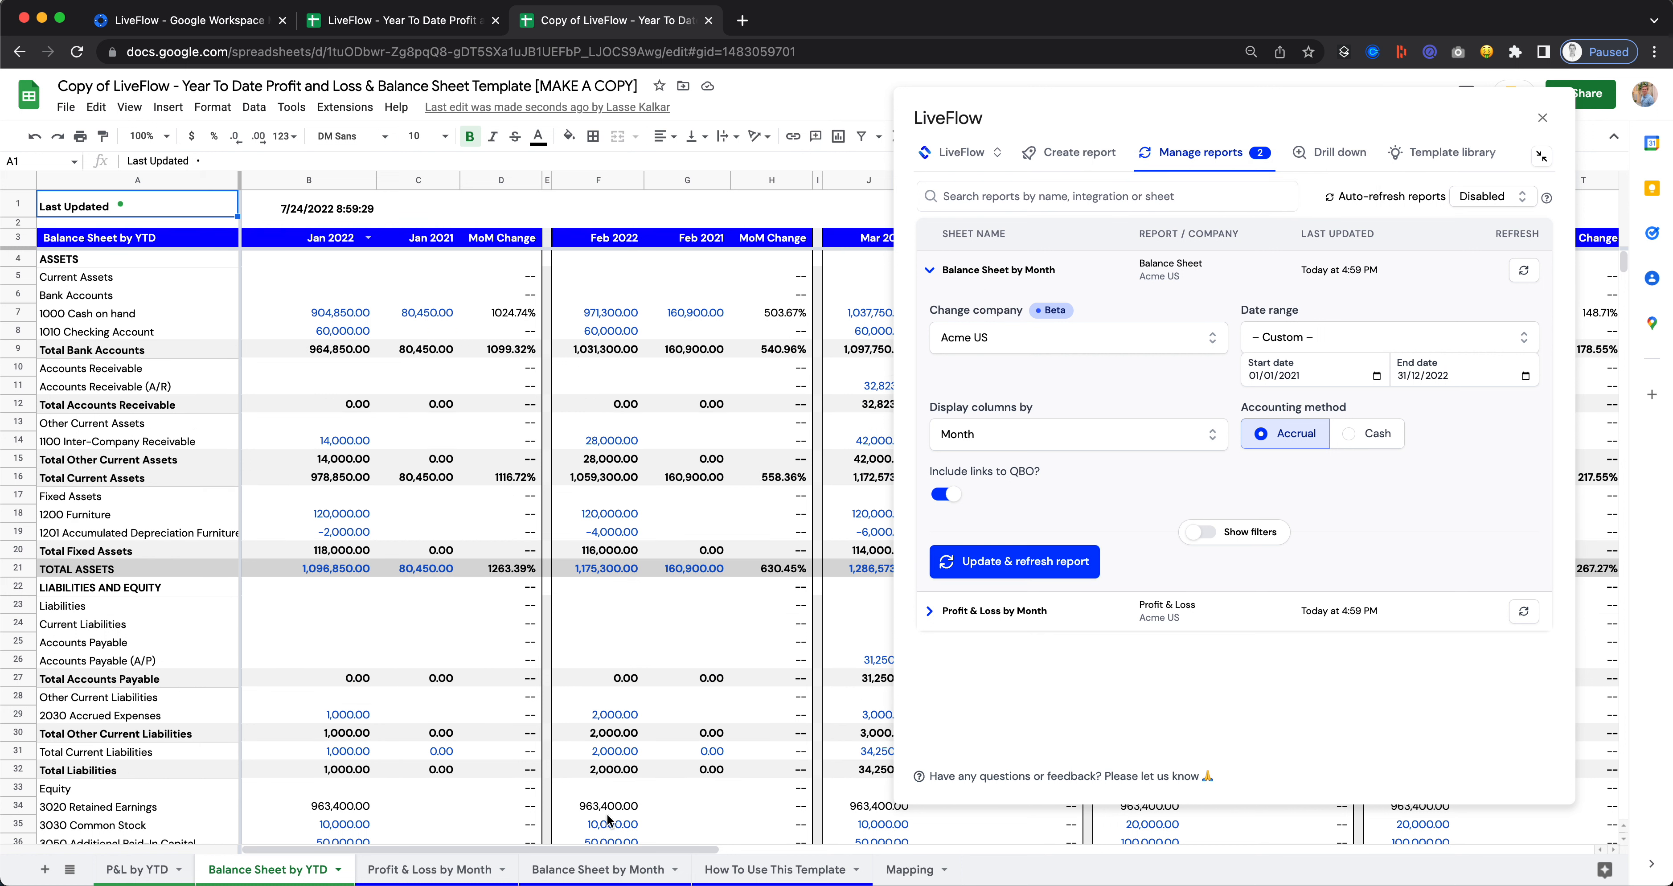
pyautogui.moveTo(1356, 203)
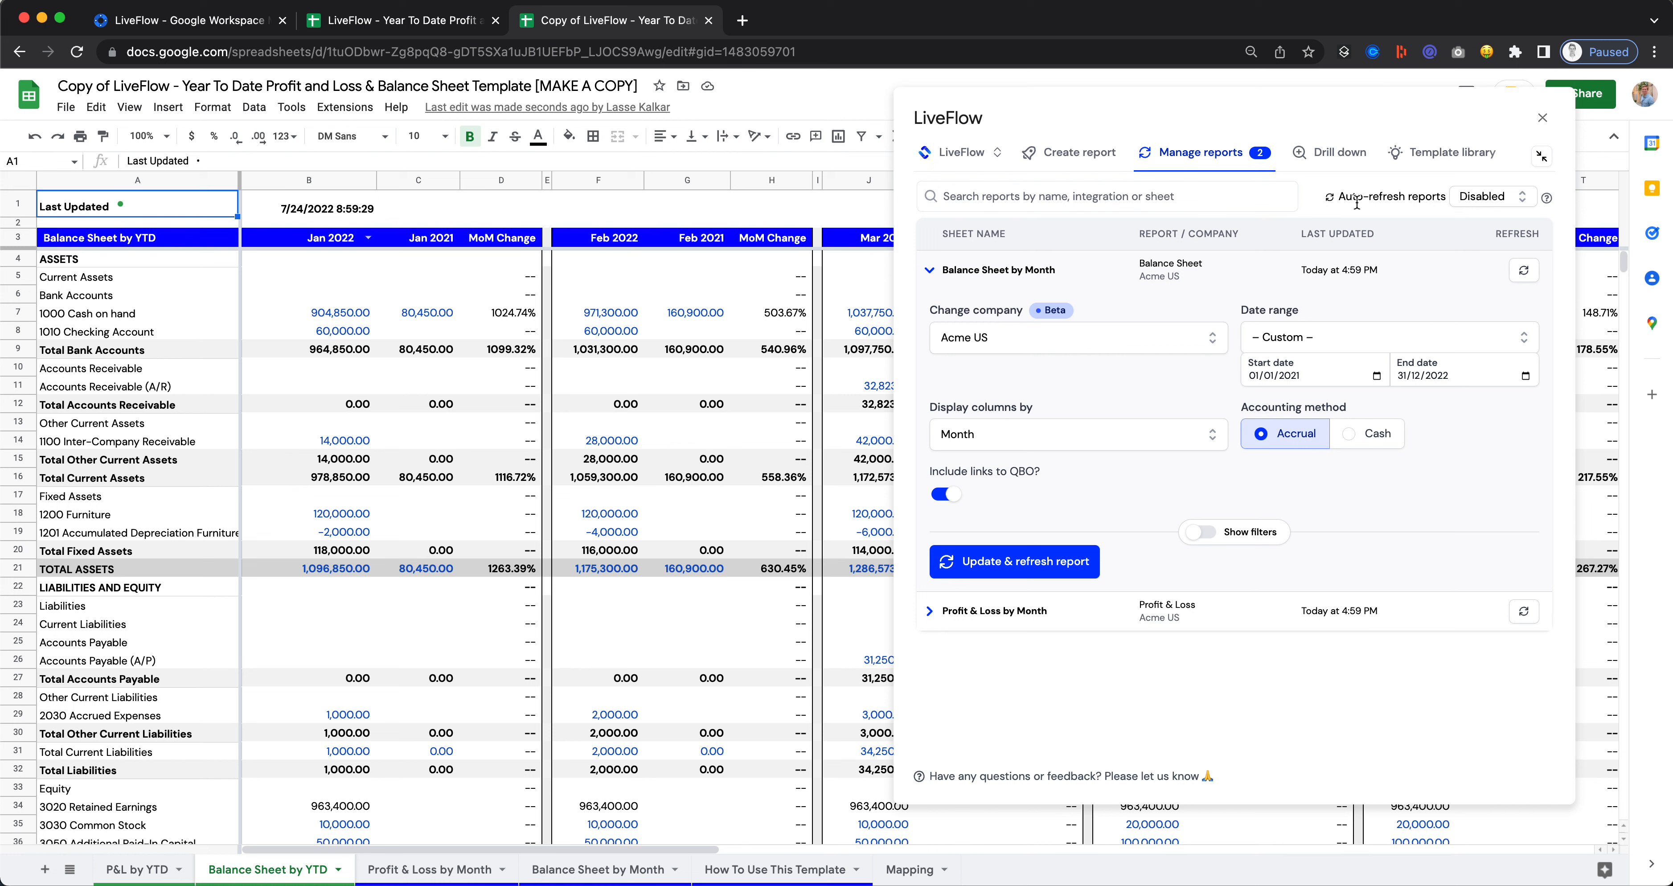
# Set Auto-refresh reports to Every hour and collapse the LiveFlow side panel.
pyautogui.click(1491, 196)
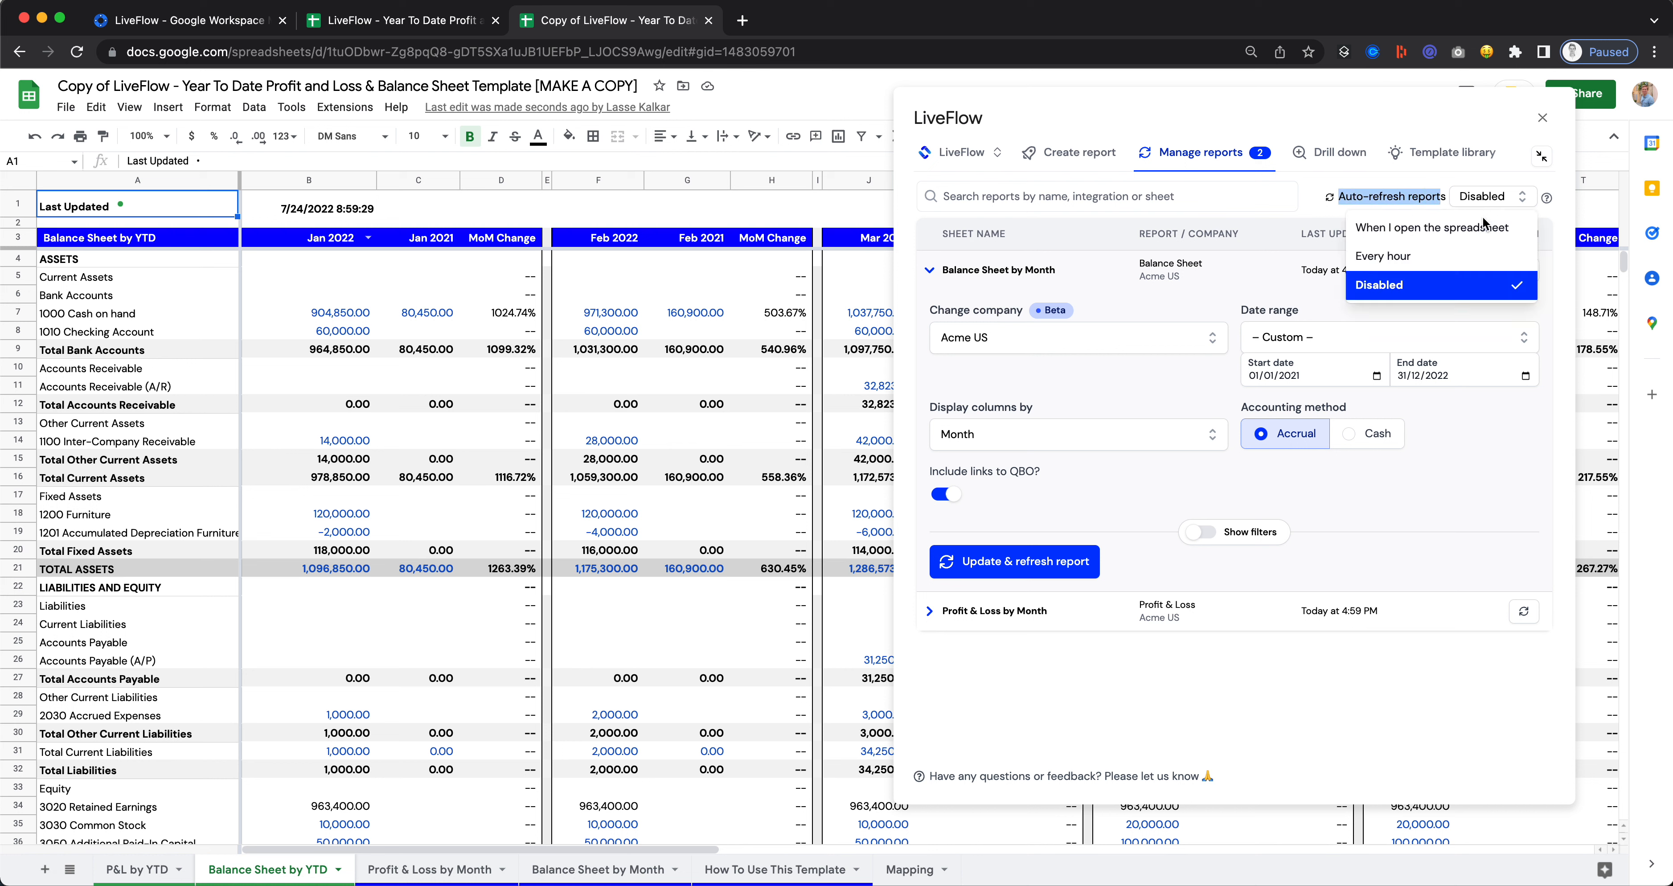
pyautogui.click(1383, 255)
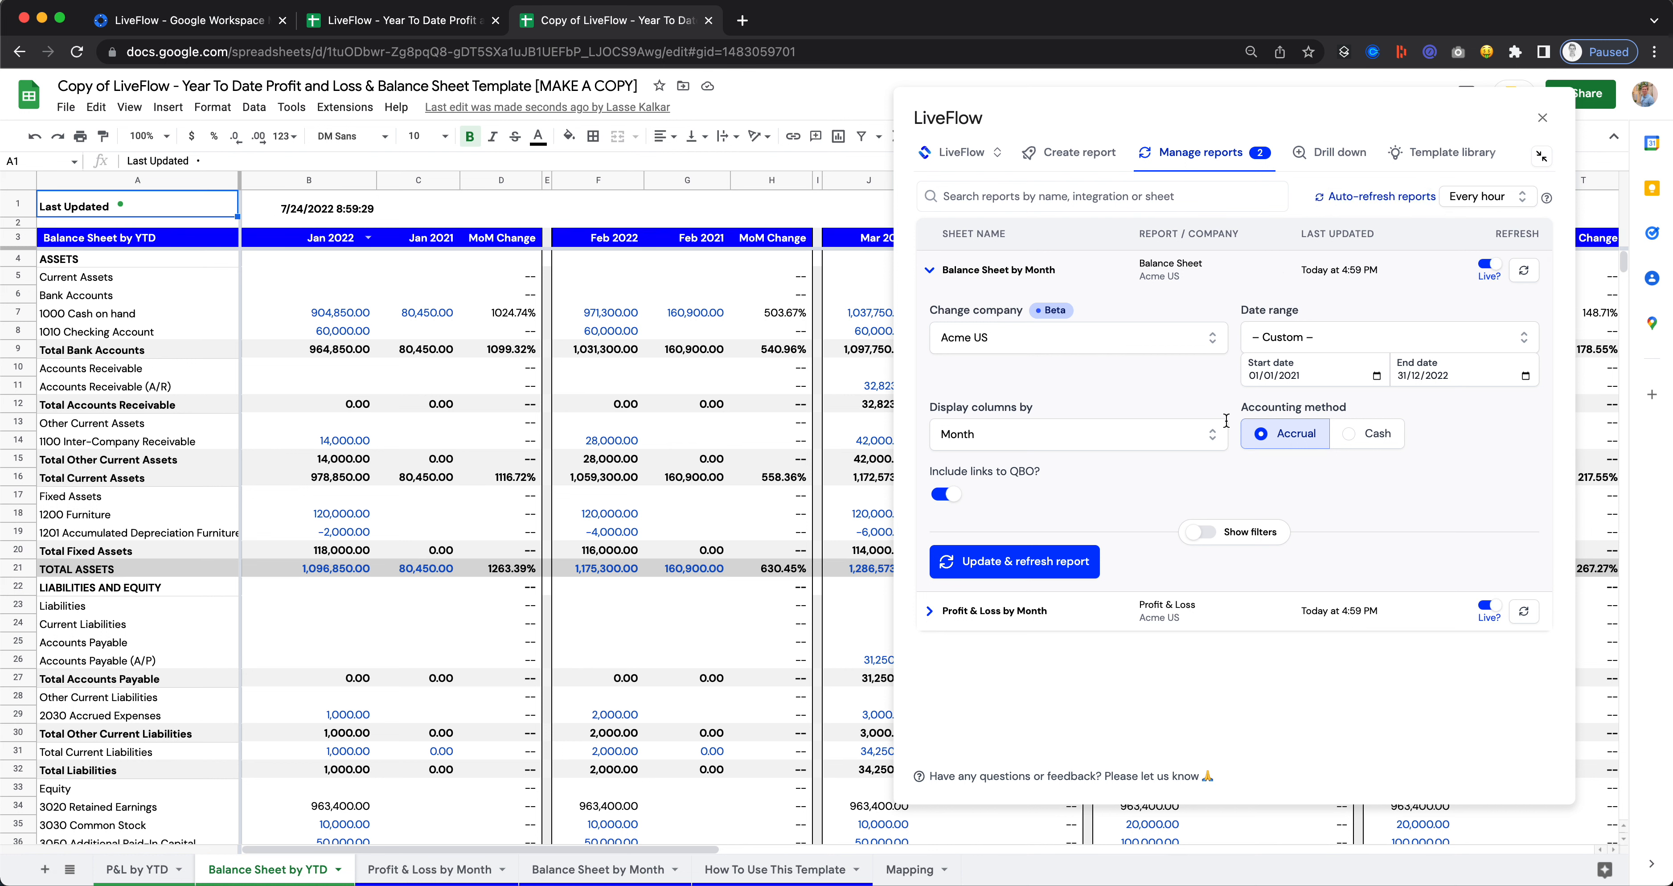
pyautogui.click(931, 269)
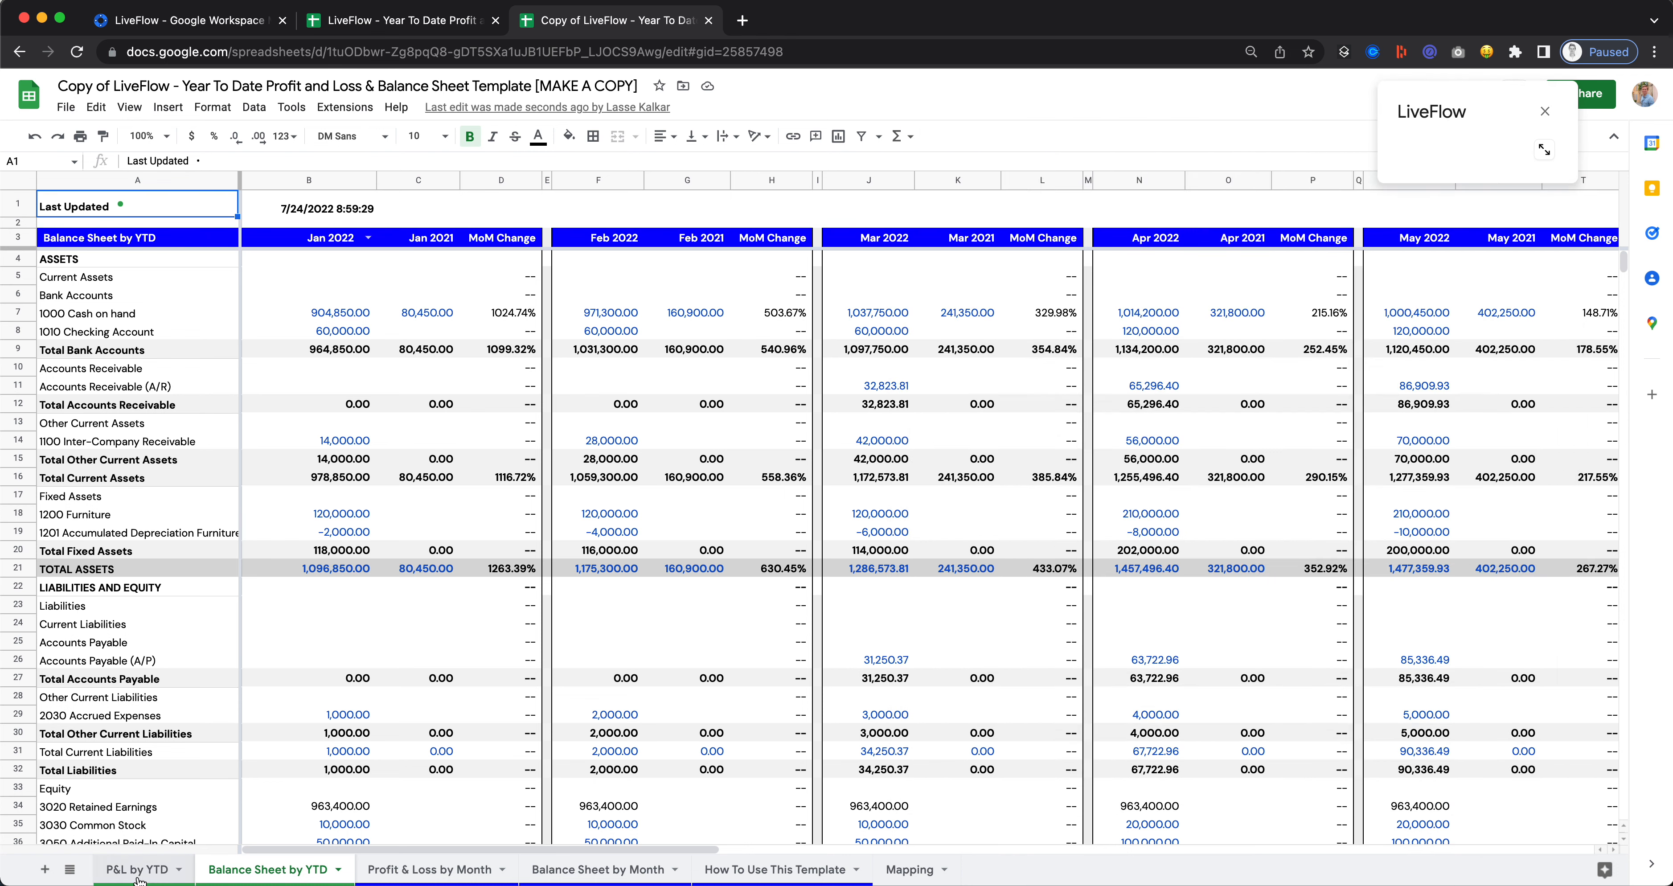
# On the P&L by YTD sheet, set the first period in B3 to July 2022.
pyautogui.click(136, 869)
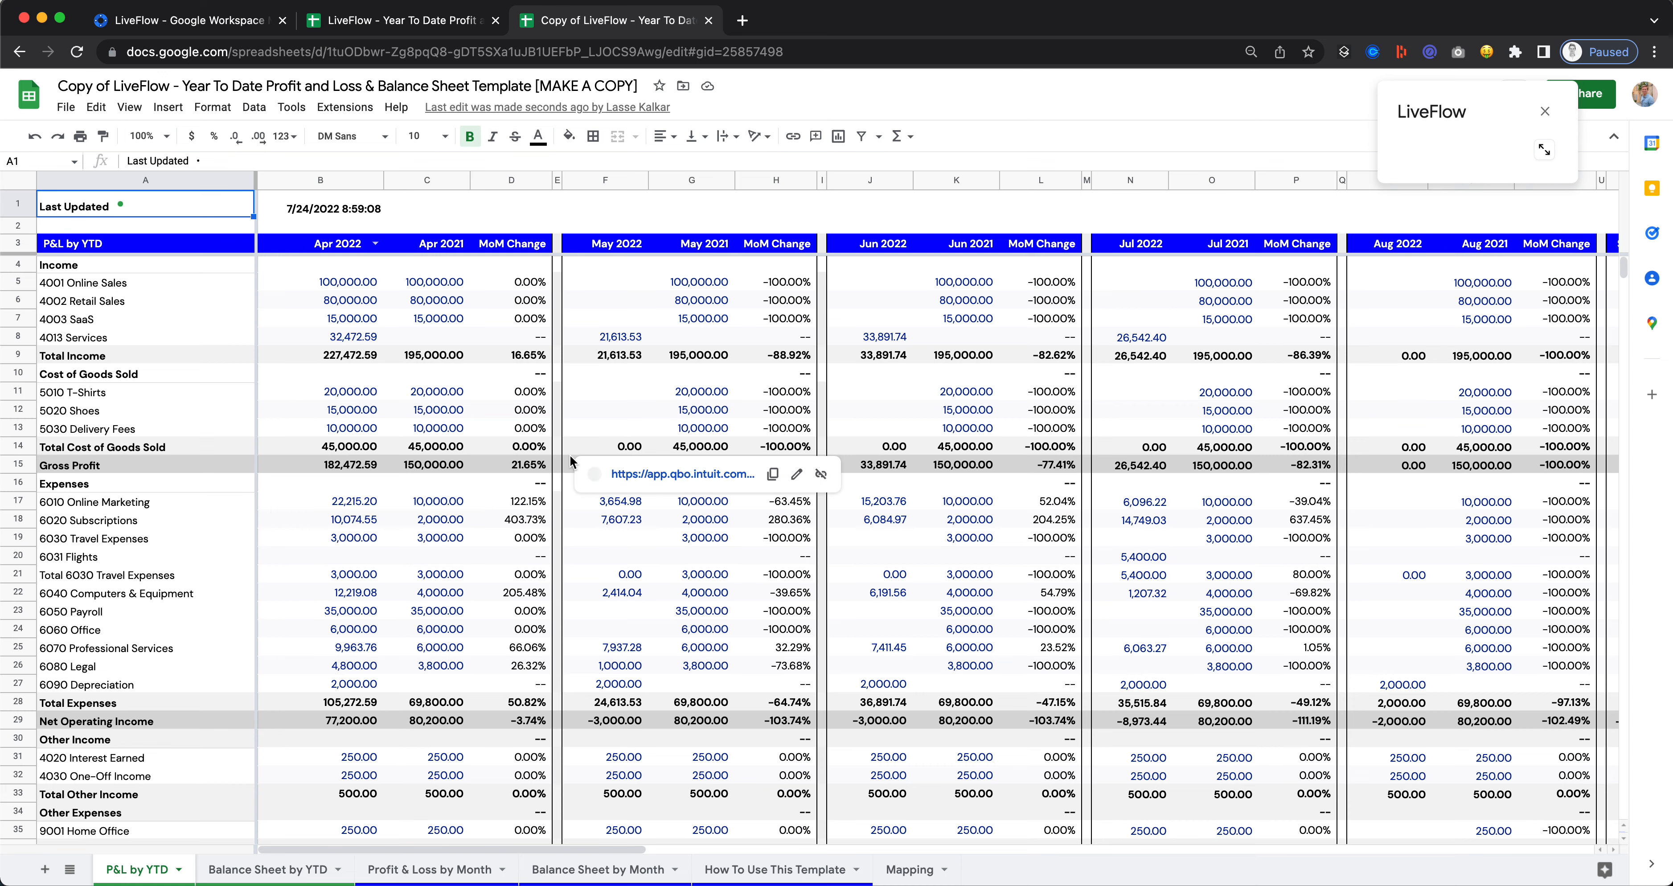
pyautogui.scroll(-3)
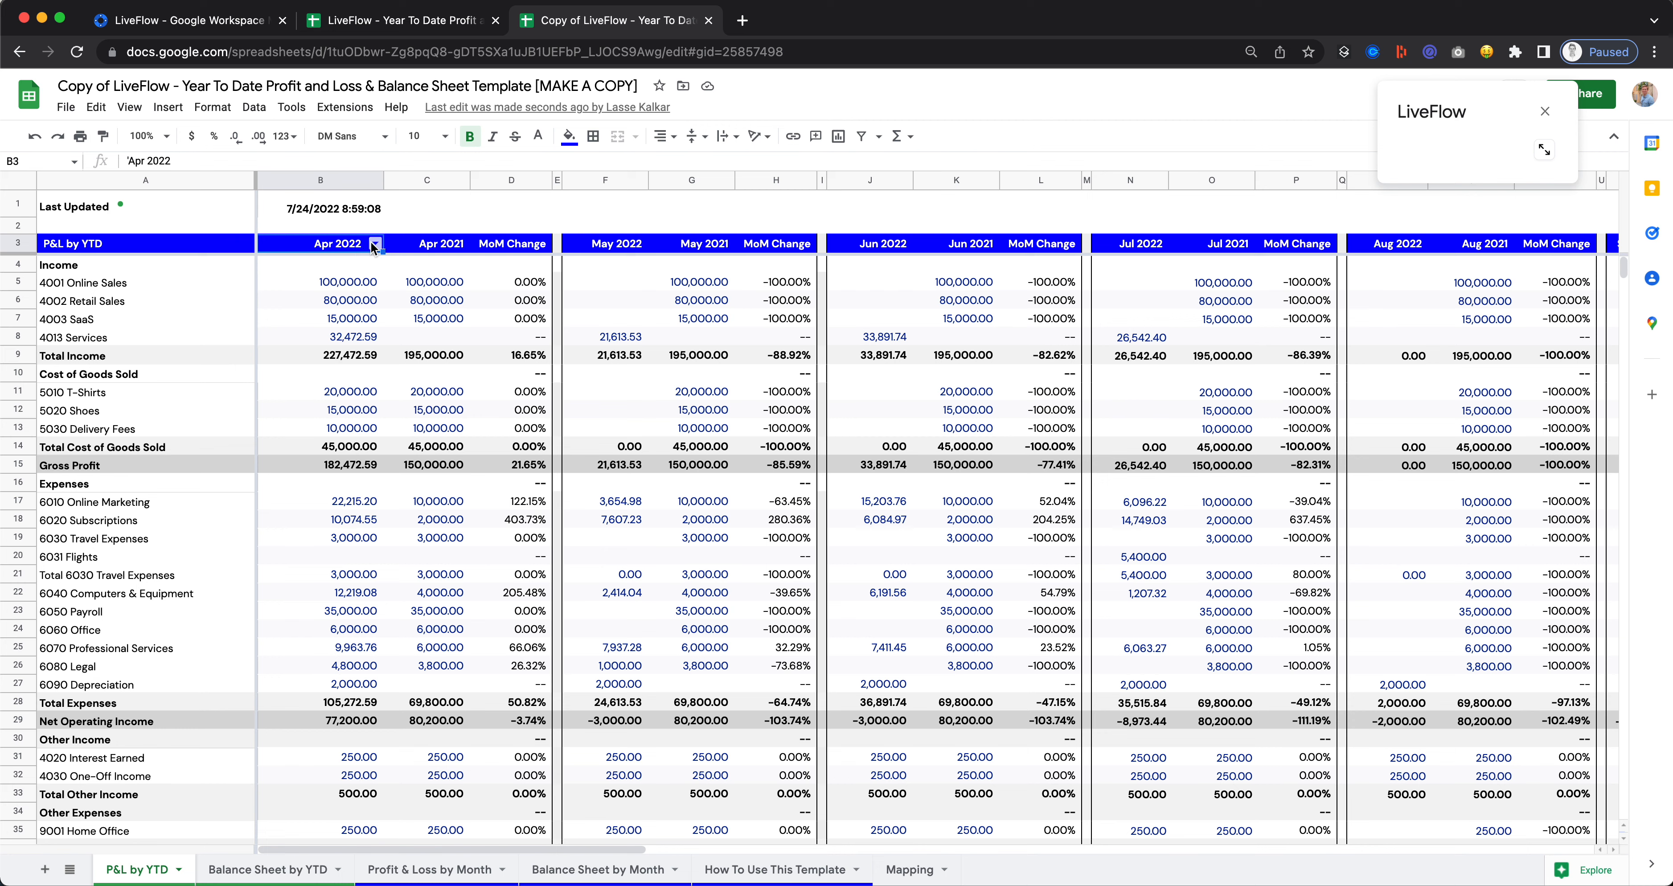
pyautogui.click(375, 244)
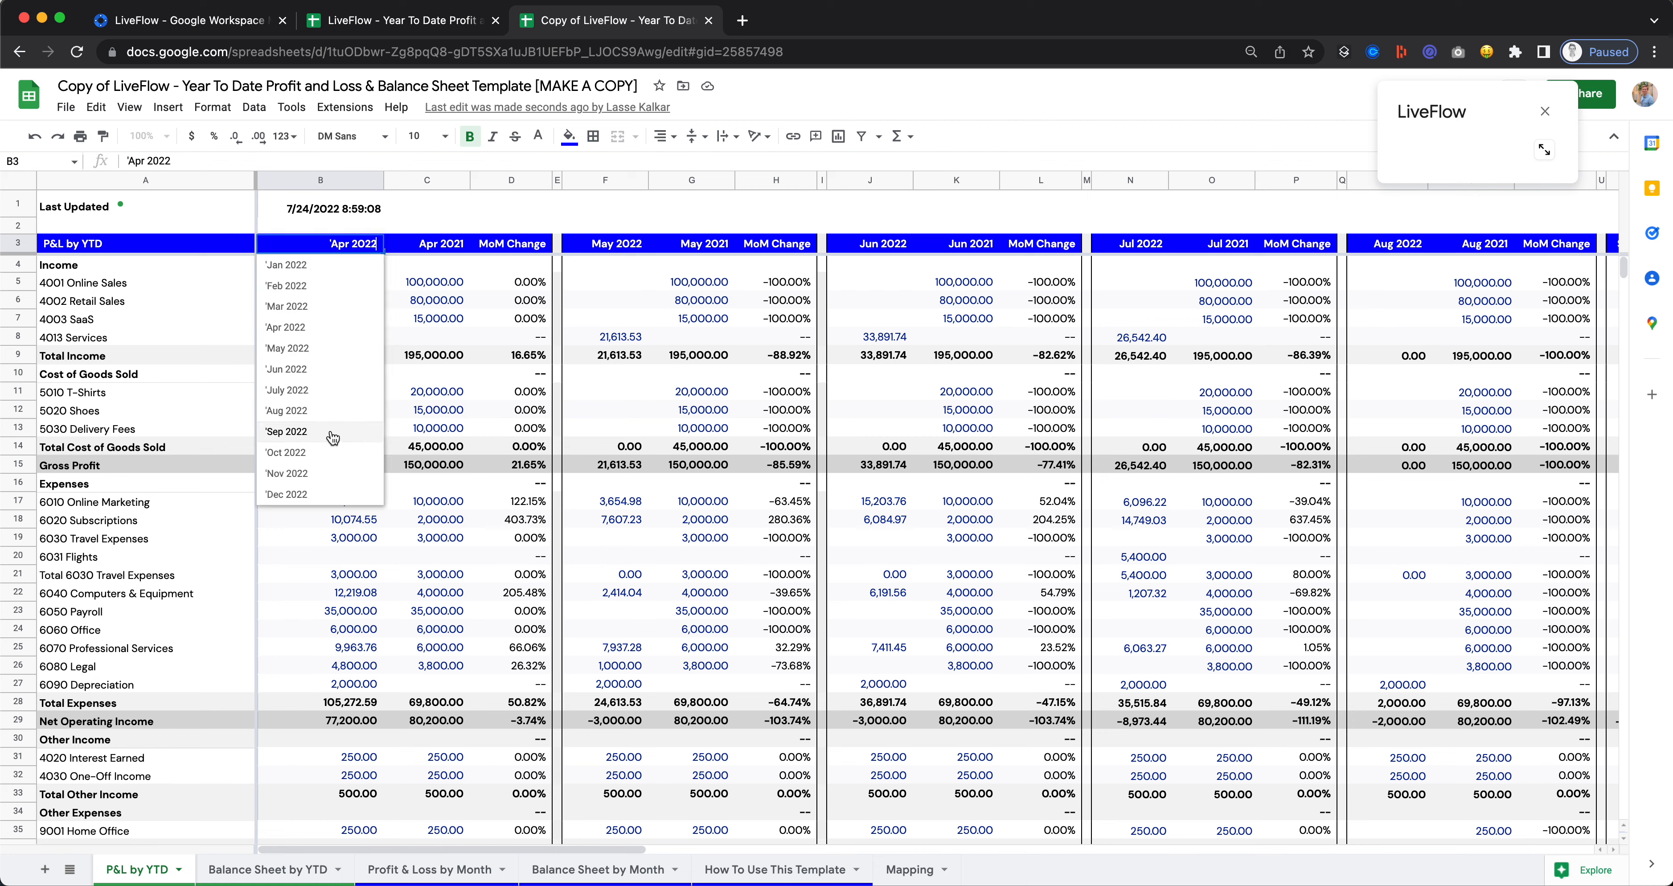
pyautogui.click(285, 389)
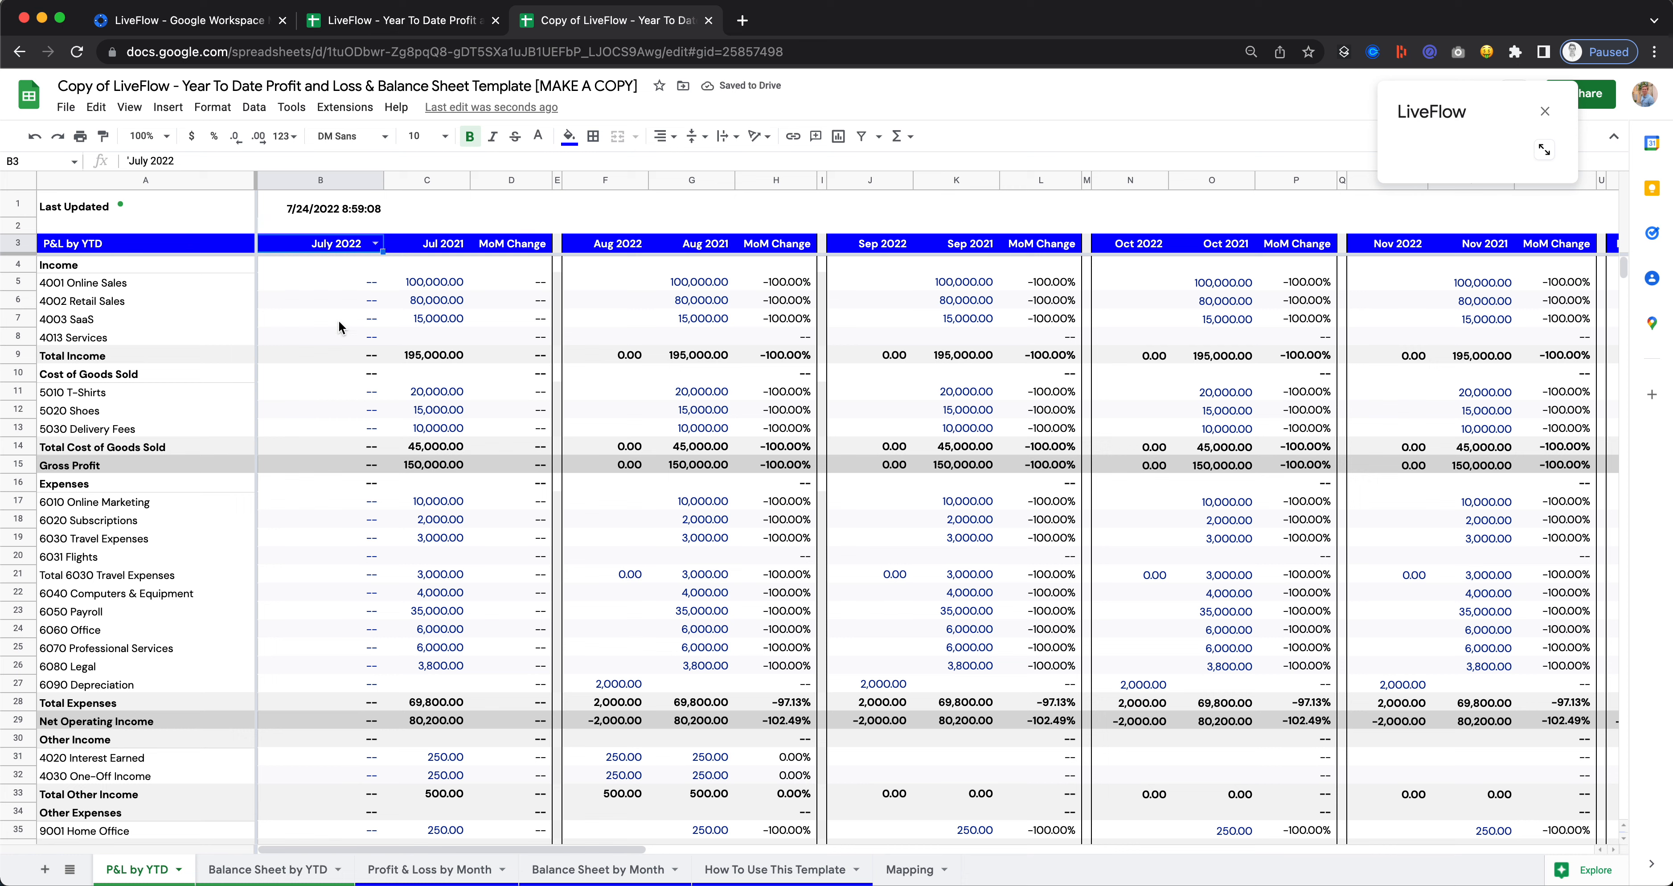
# Inspect the July Online Sales and Professional Services formulas and restore the start to Apr 2022.
pyautogui.click(320, 281)
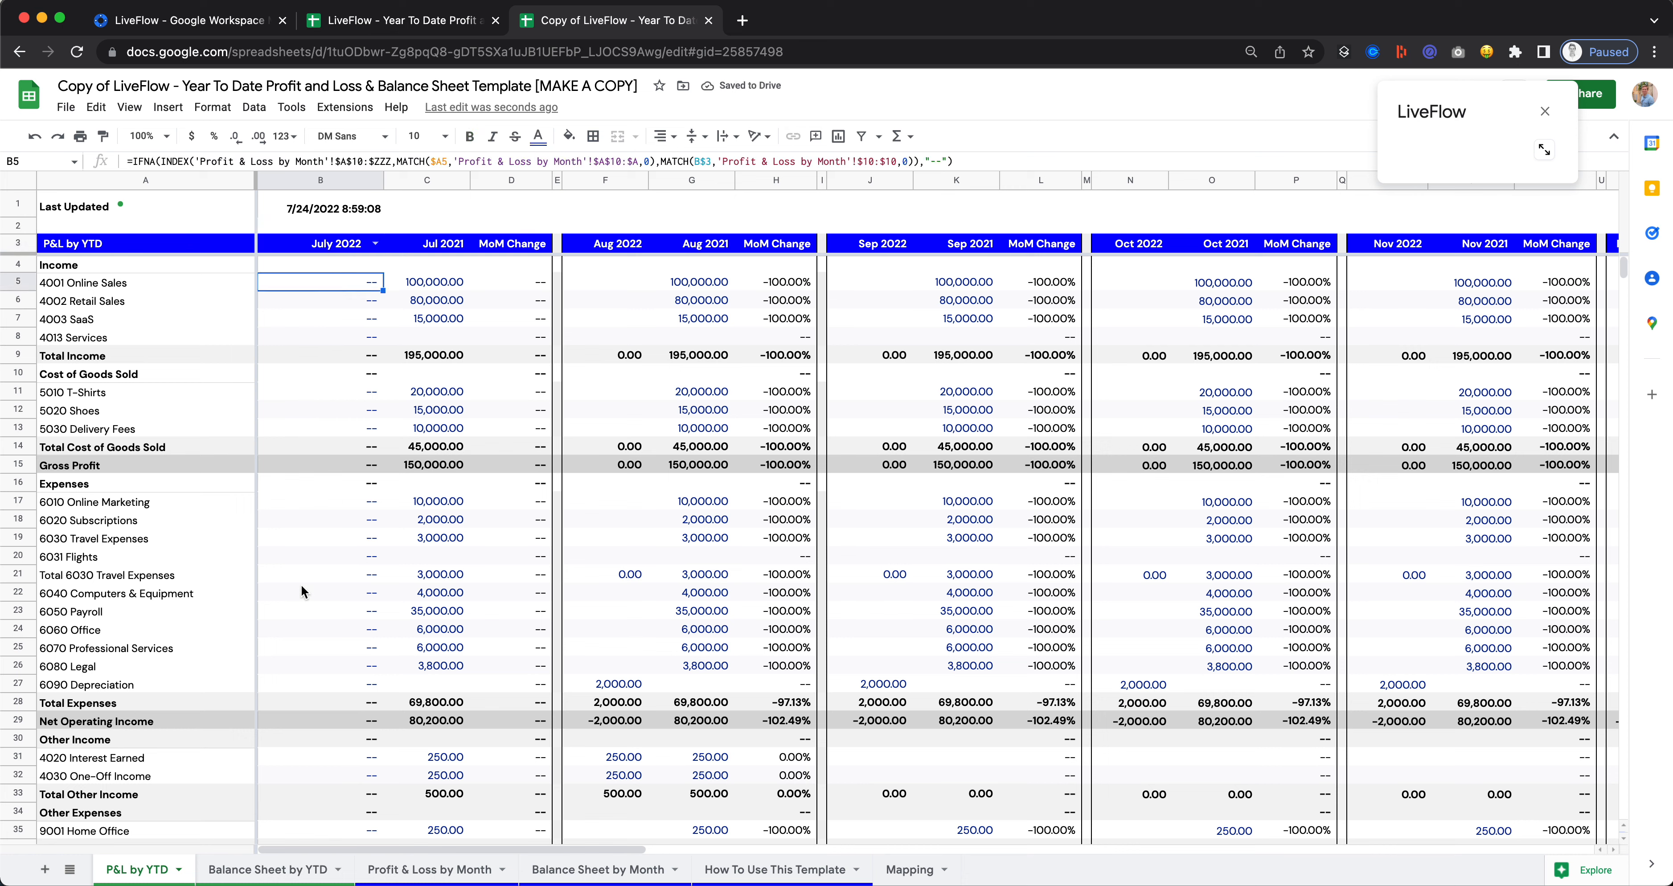
pyautogui.click(320, 649)
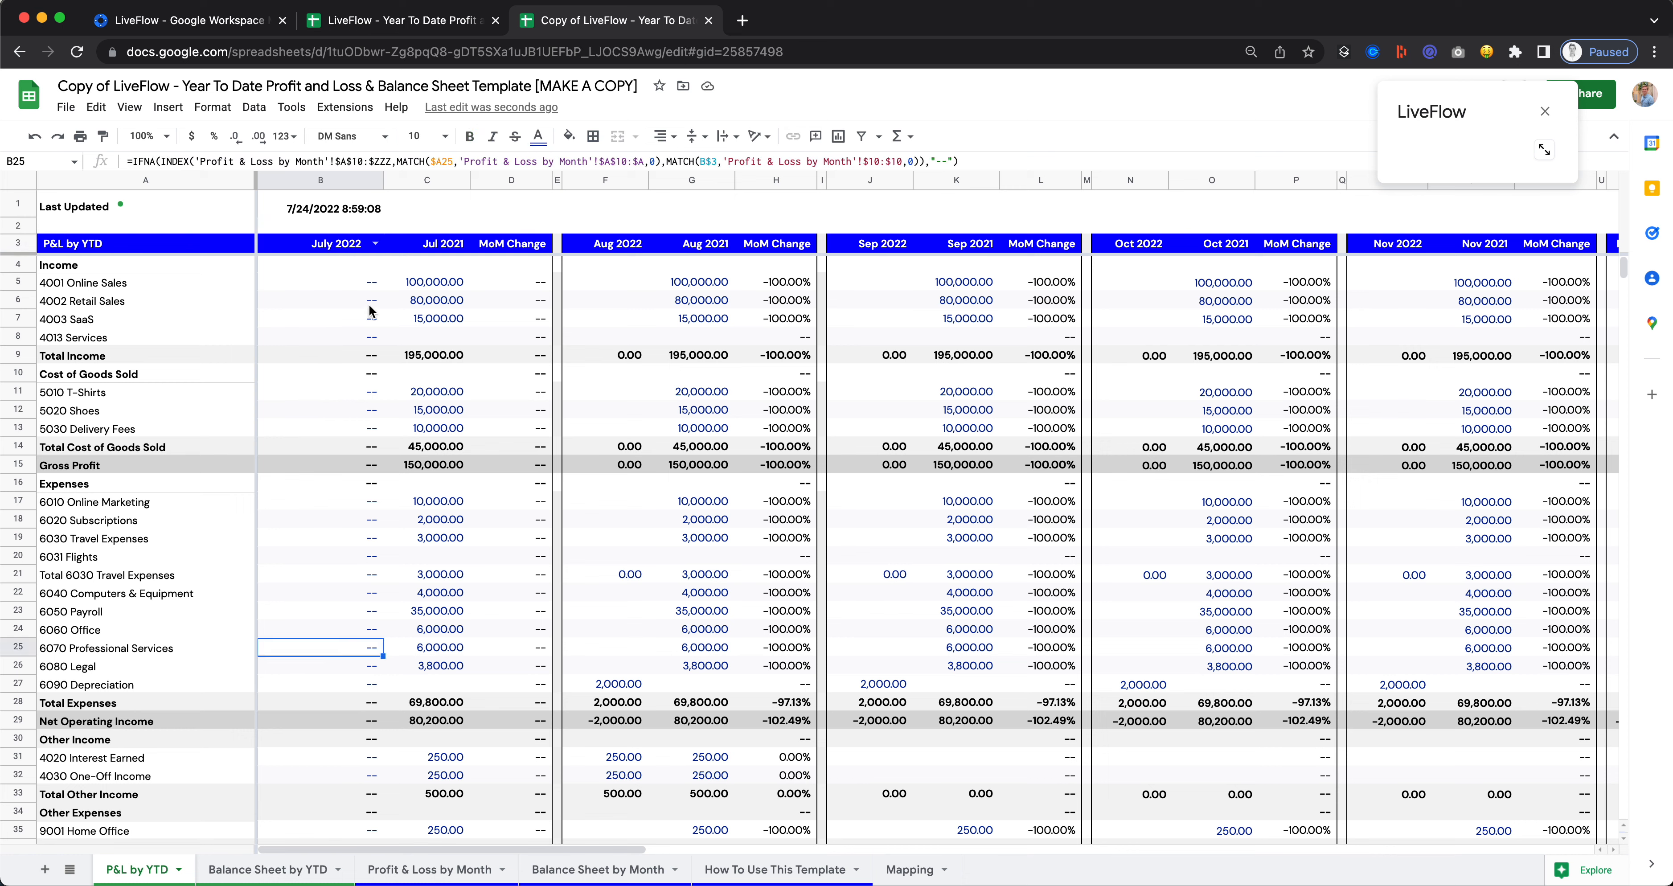
pyautogui.click(427, 281)
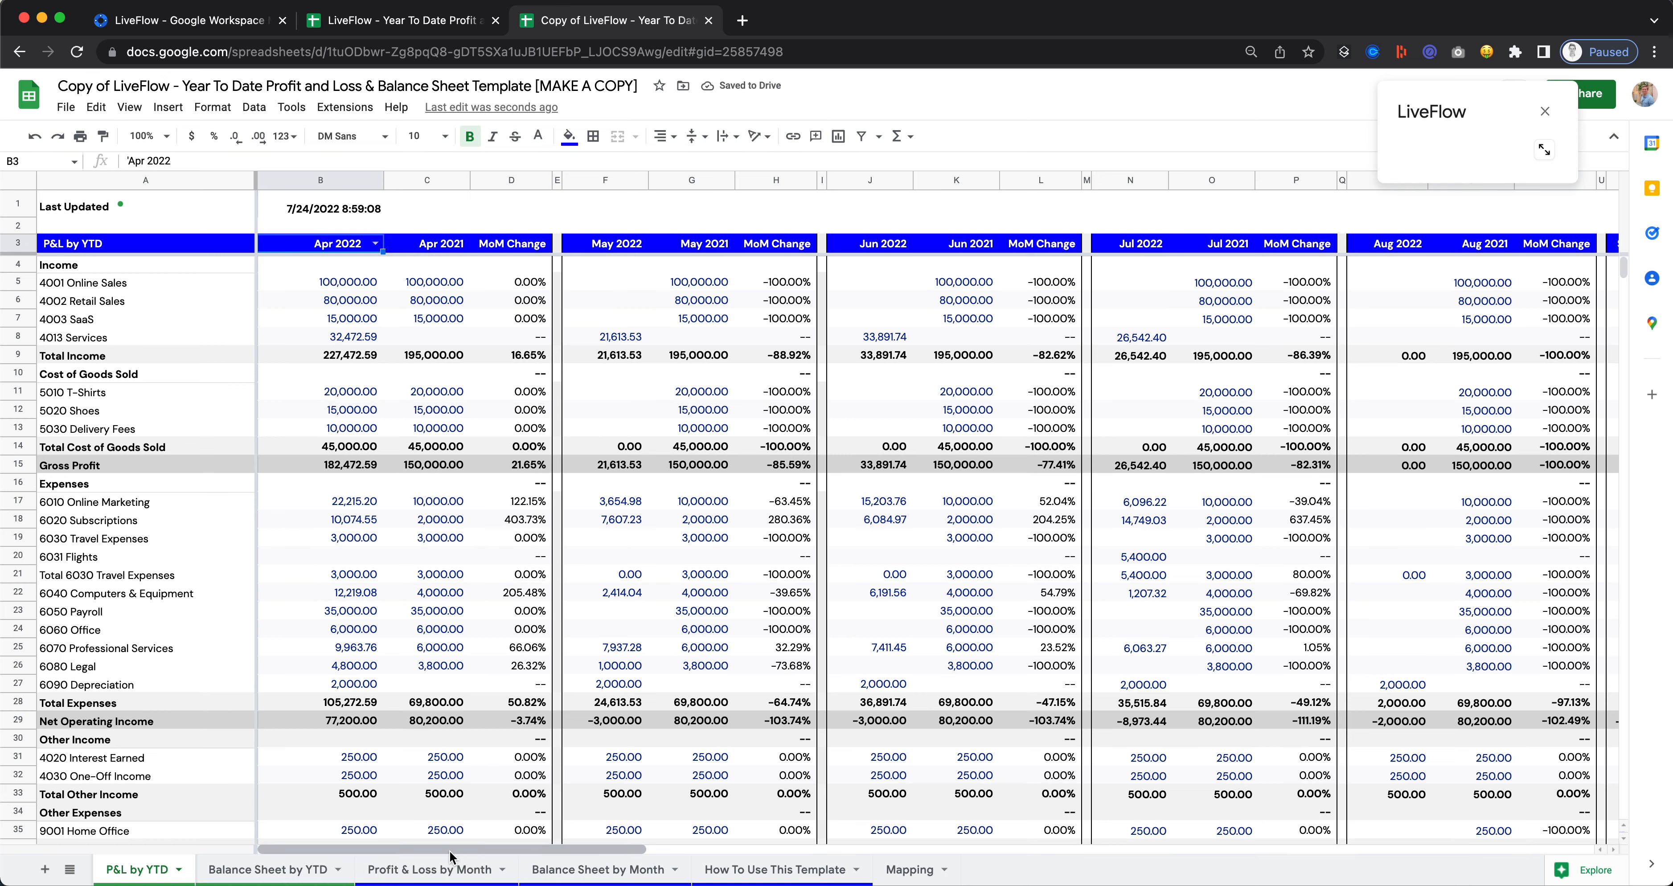
pyautogui.click(429, 870)
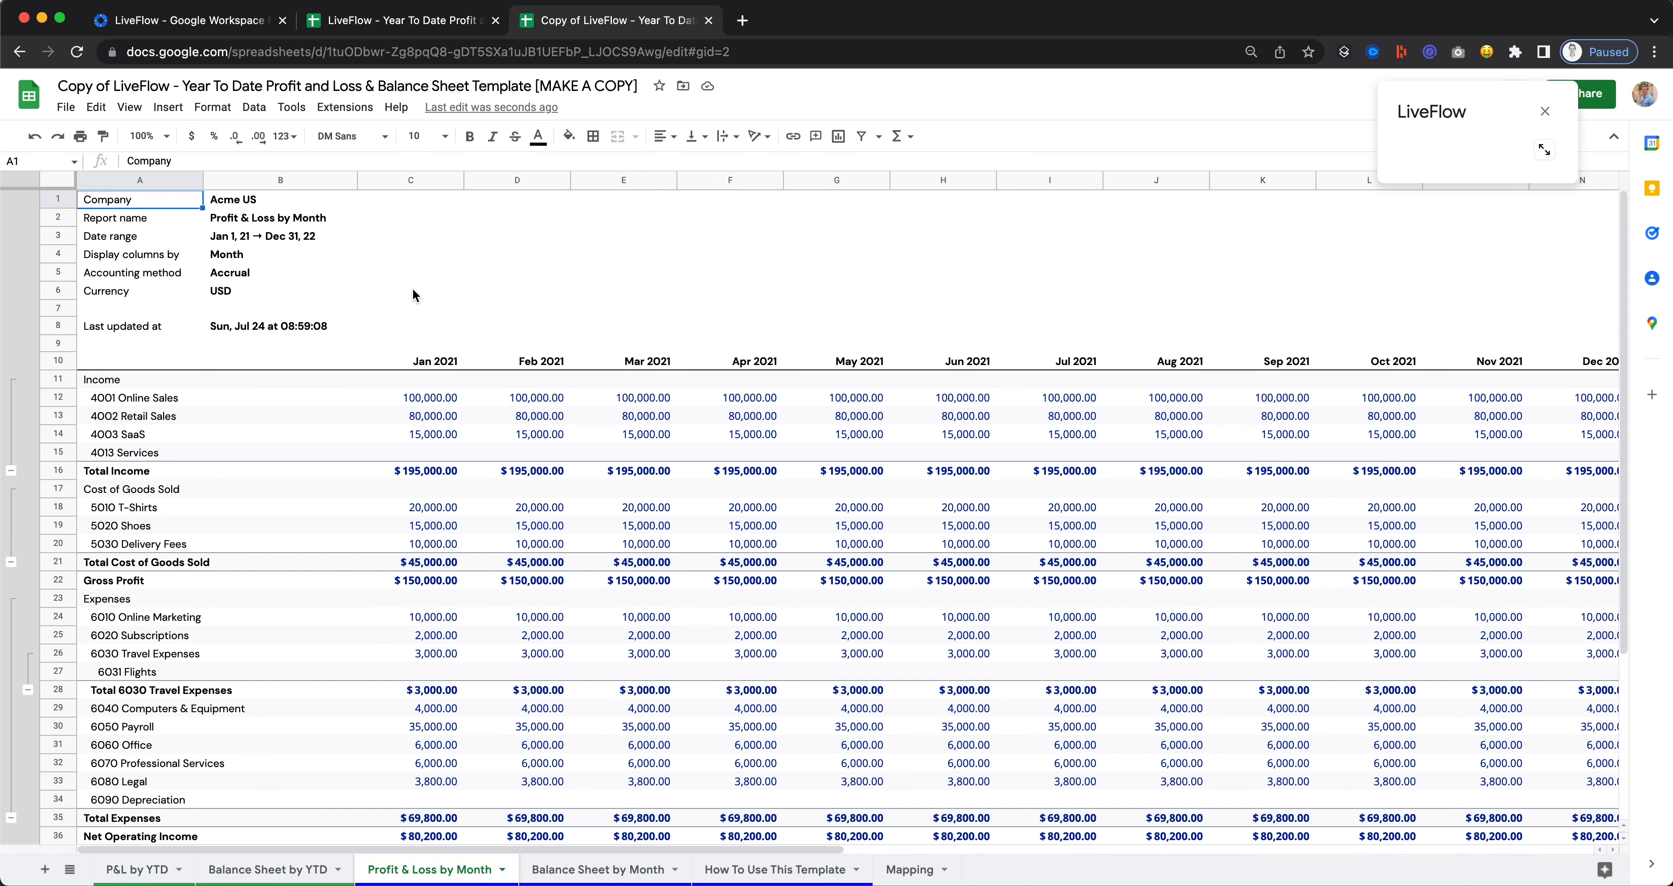
pyautogui.moveTo(401, 292)
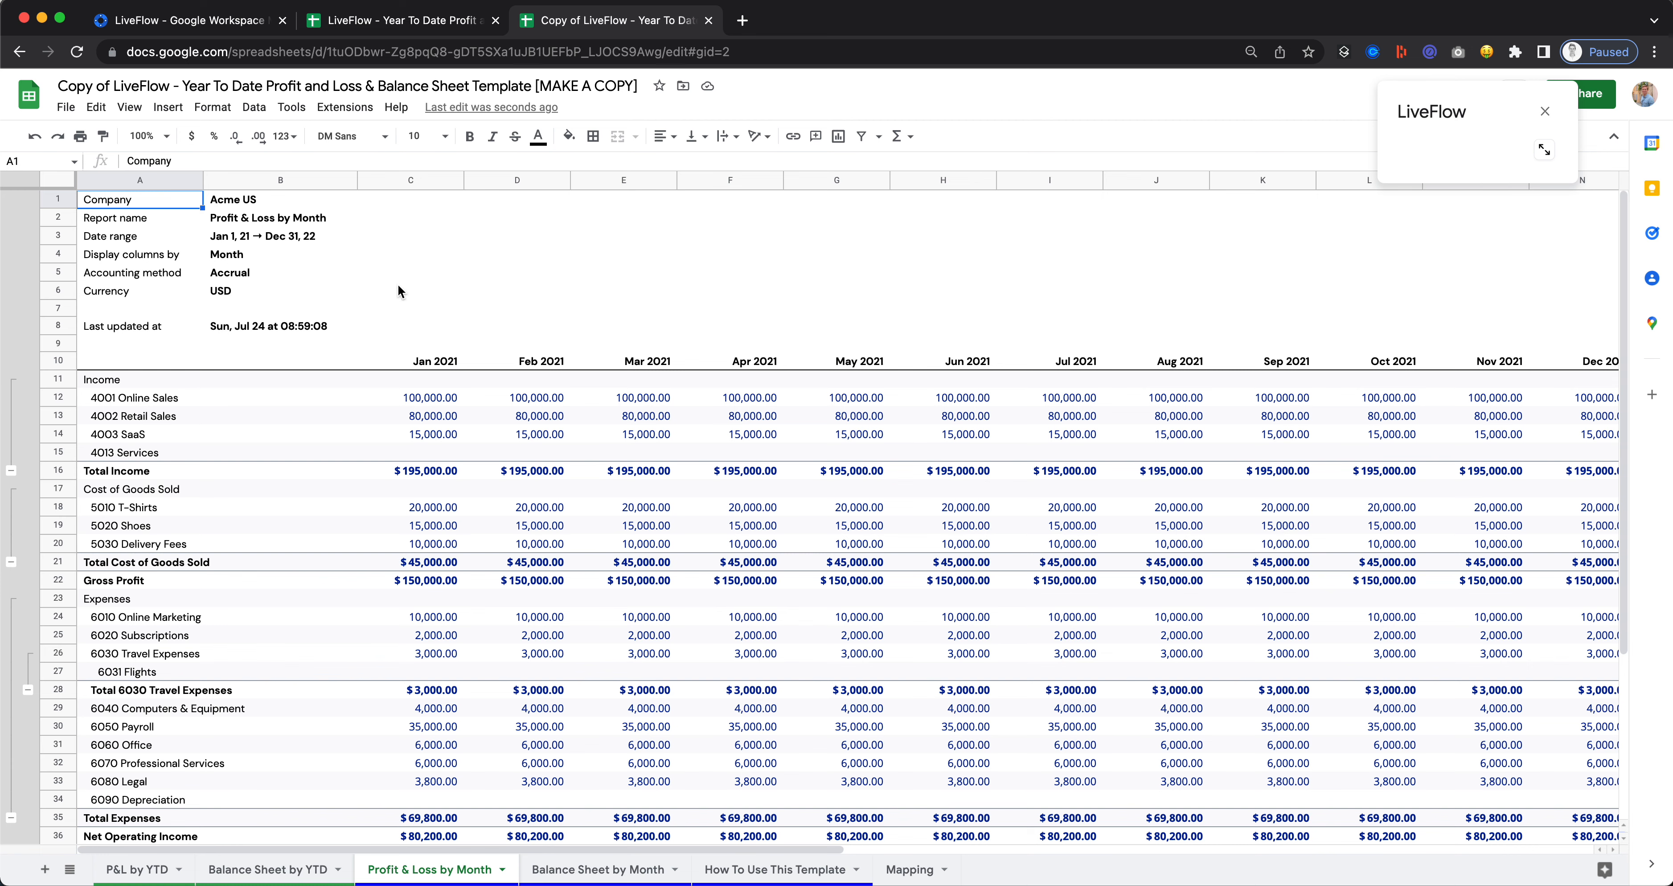
pyautogui.click(410, 291)
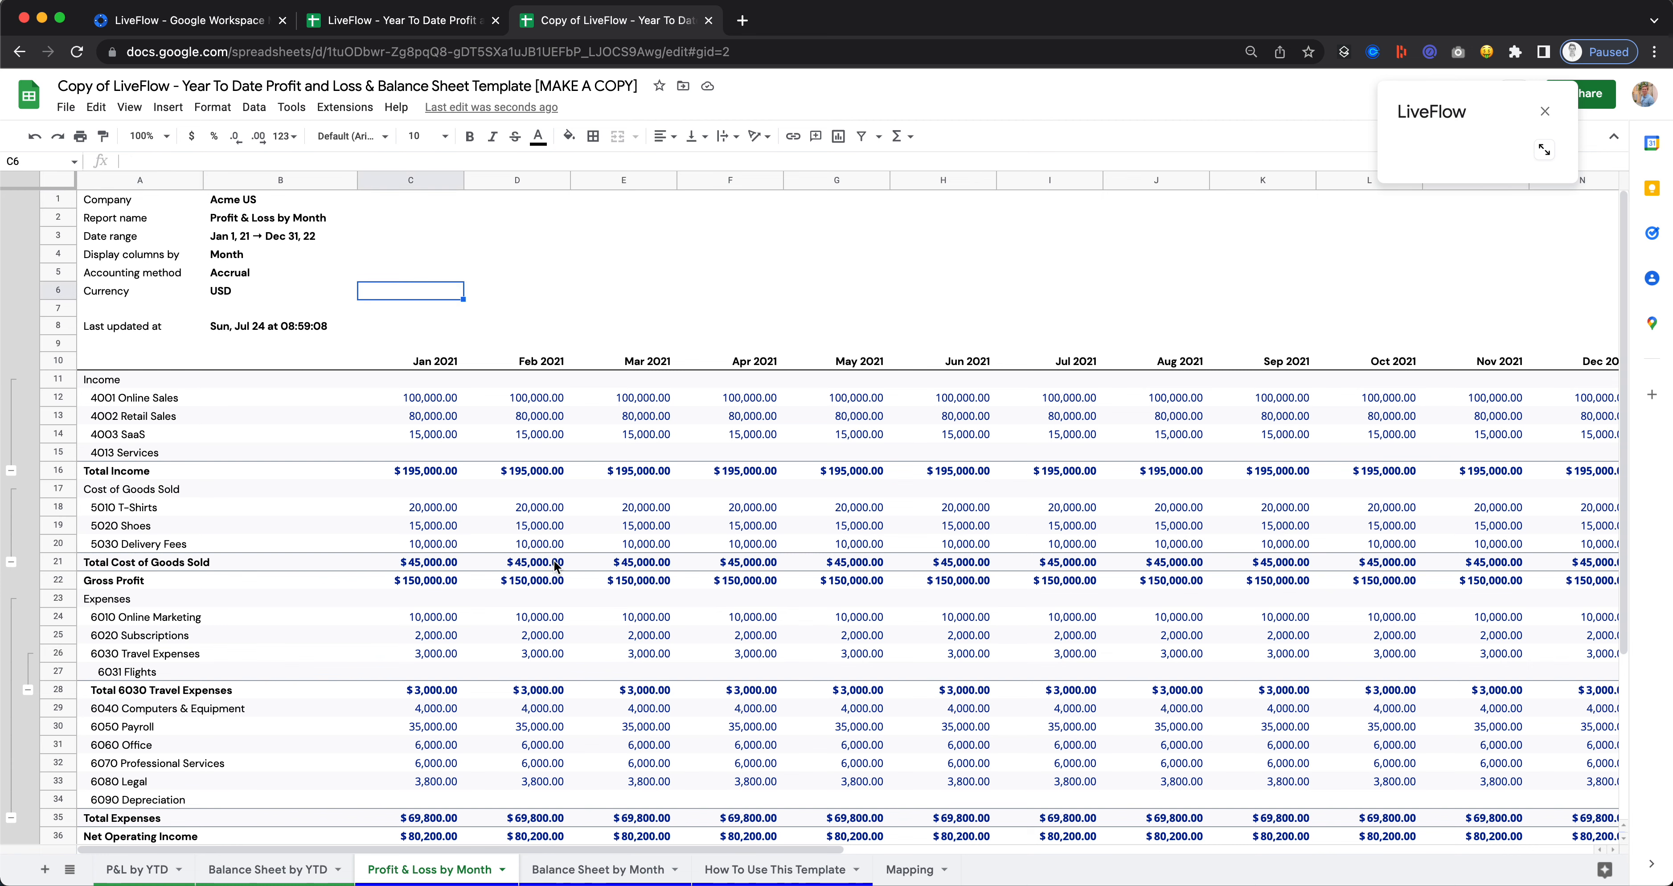
pyautogui.click(597, 869)
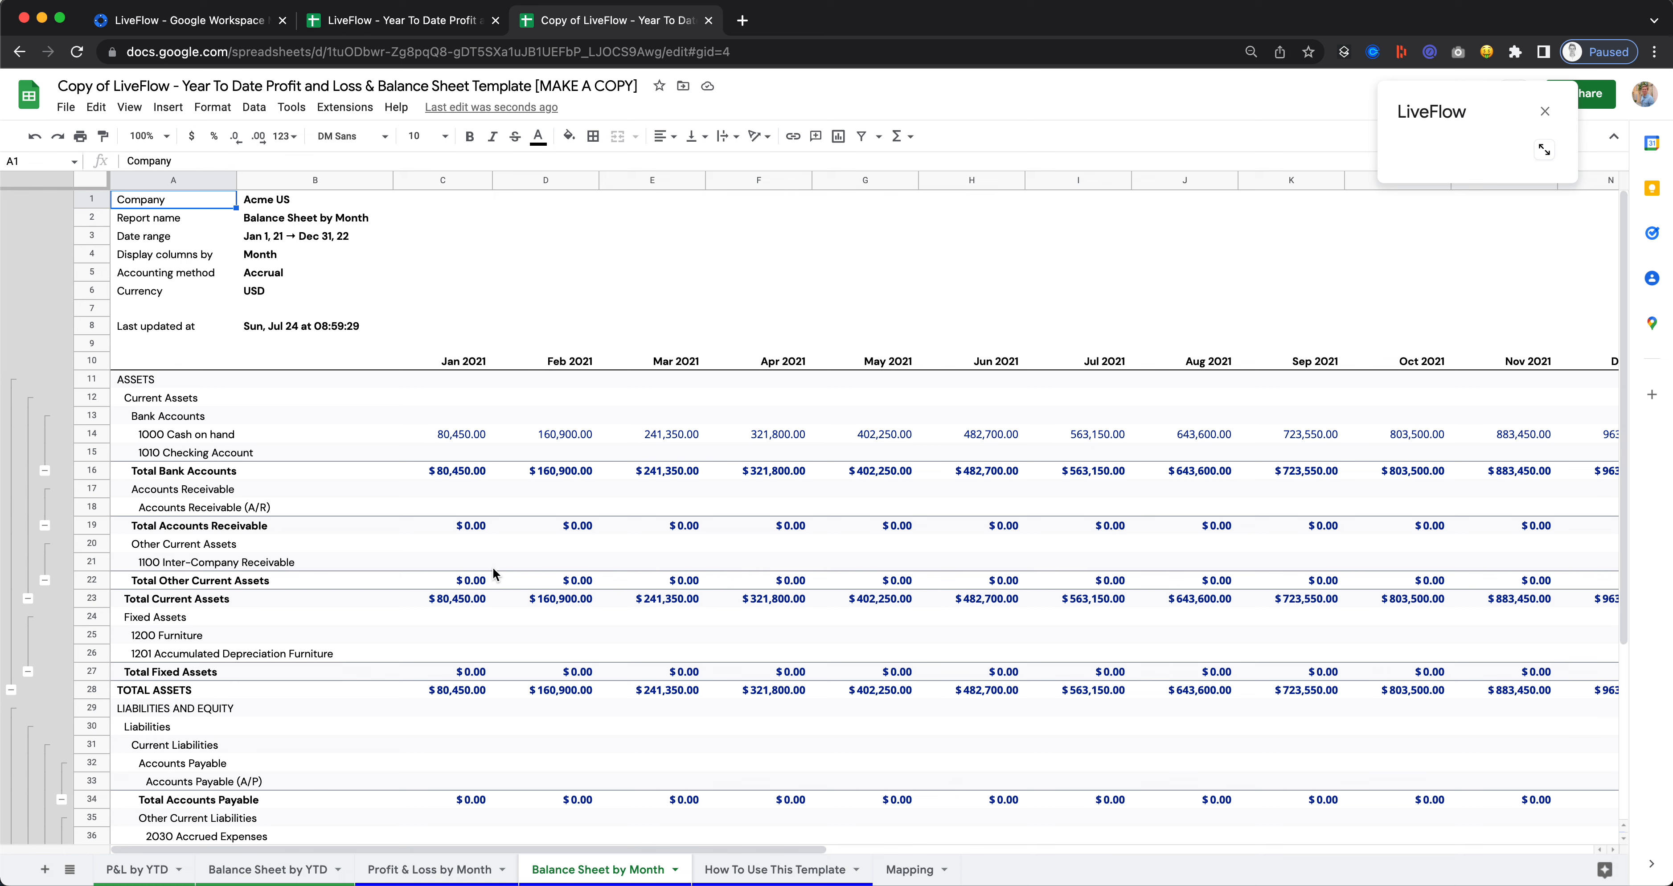
pyautogui.click(428, 870)
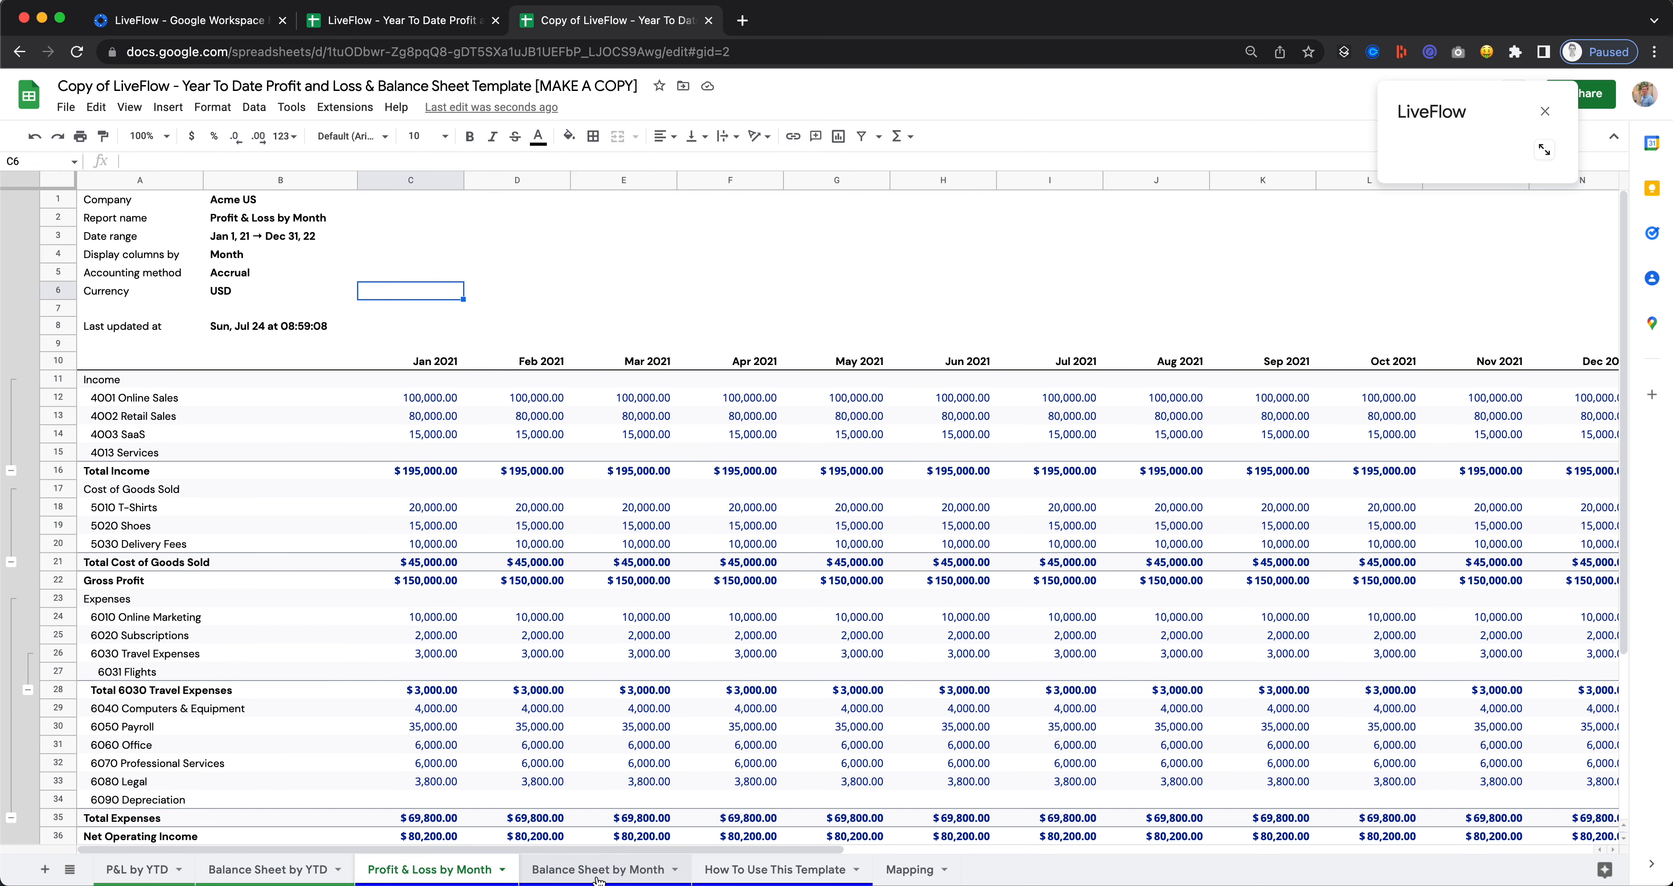
pyautogui.click(136, 869)
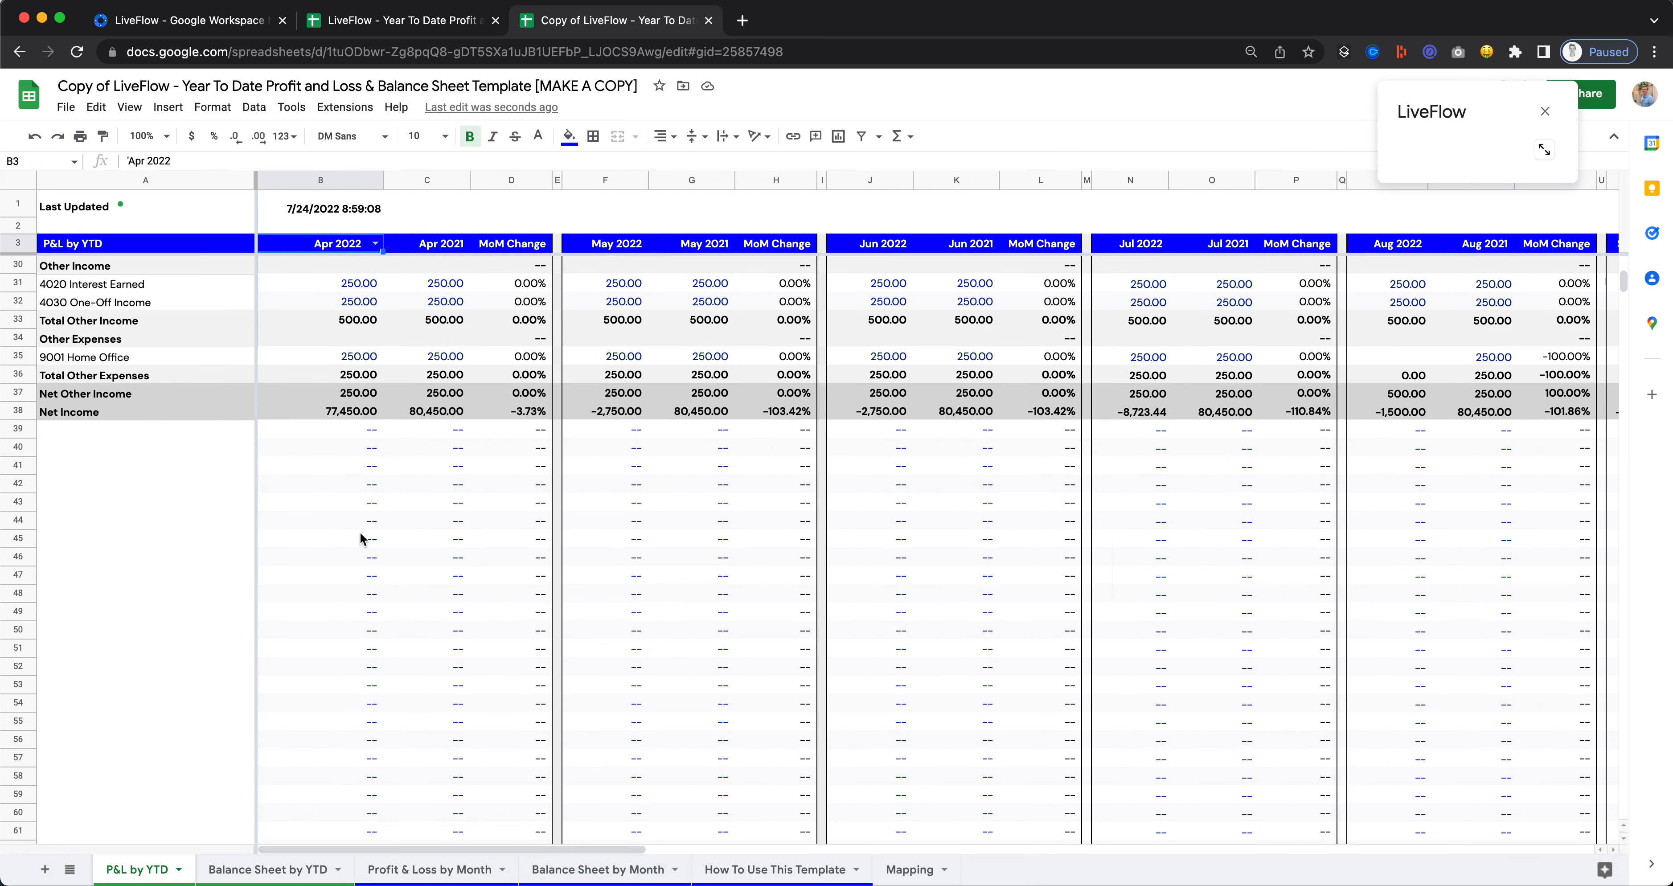
pyautogui.scroll(3)
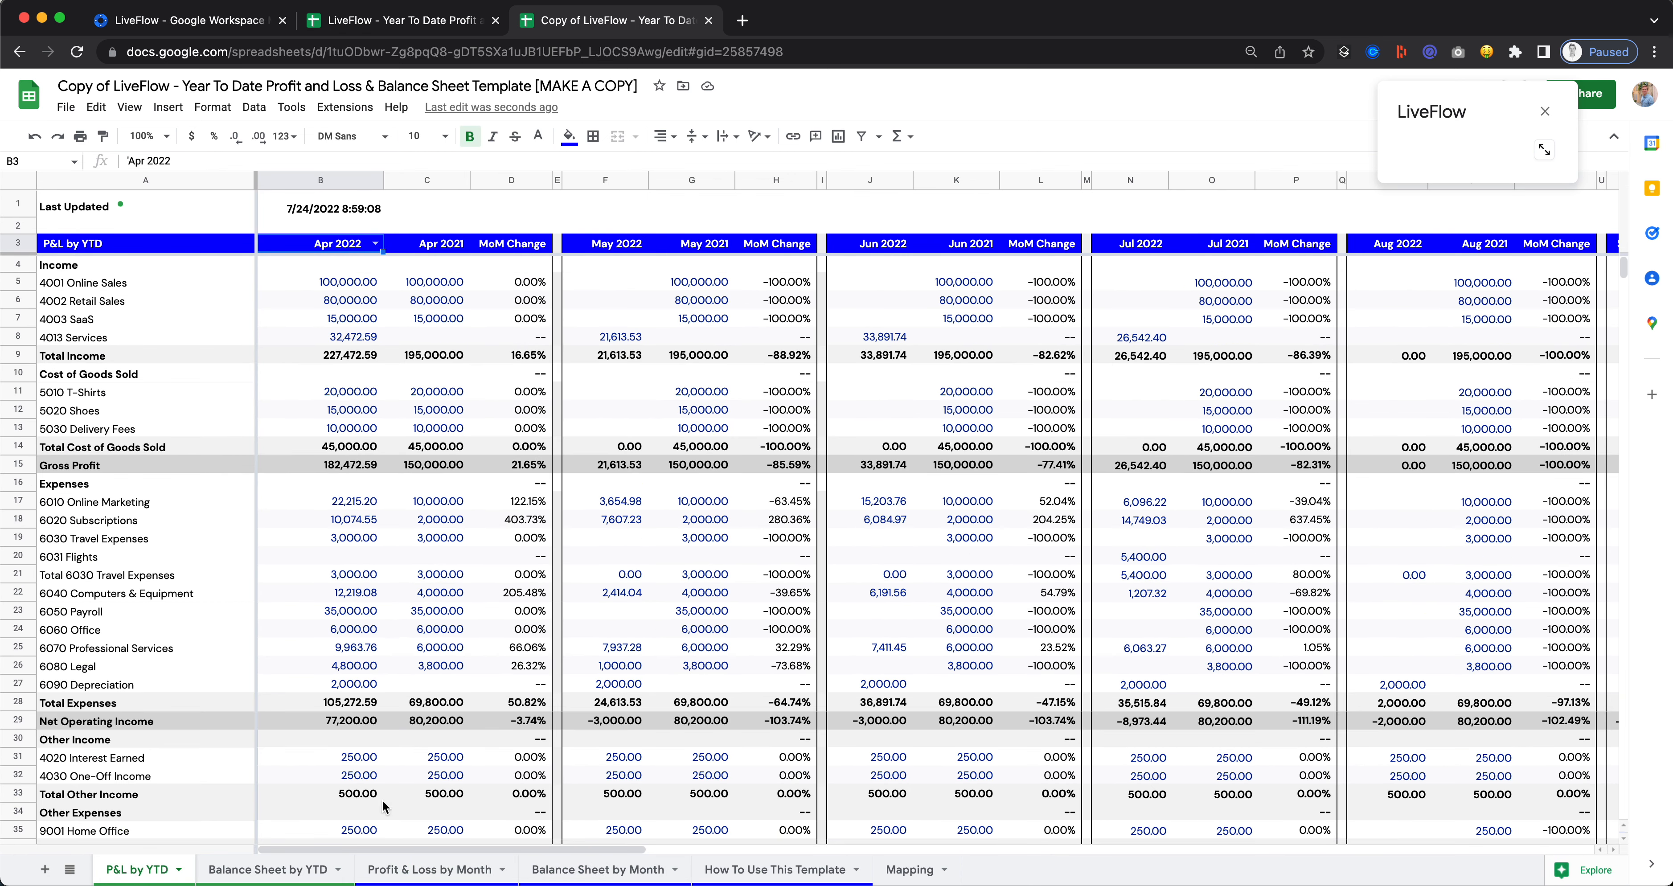
# Hide the two by-Month sheets, visit How To Use This Template, then check the May MoM Change formula for SaaS.
pyautogui.click(269, 869)
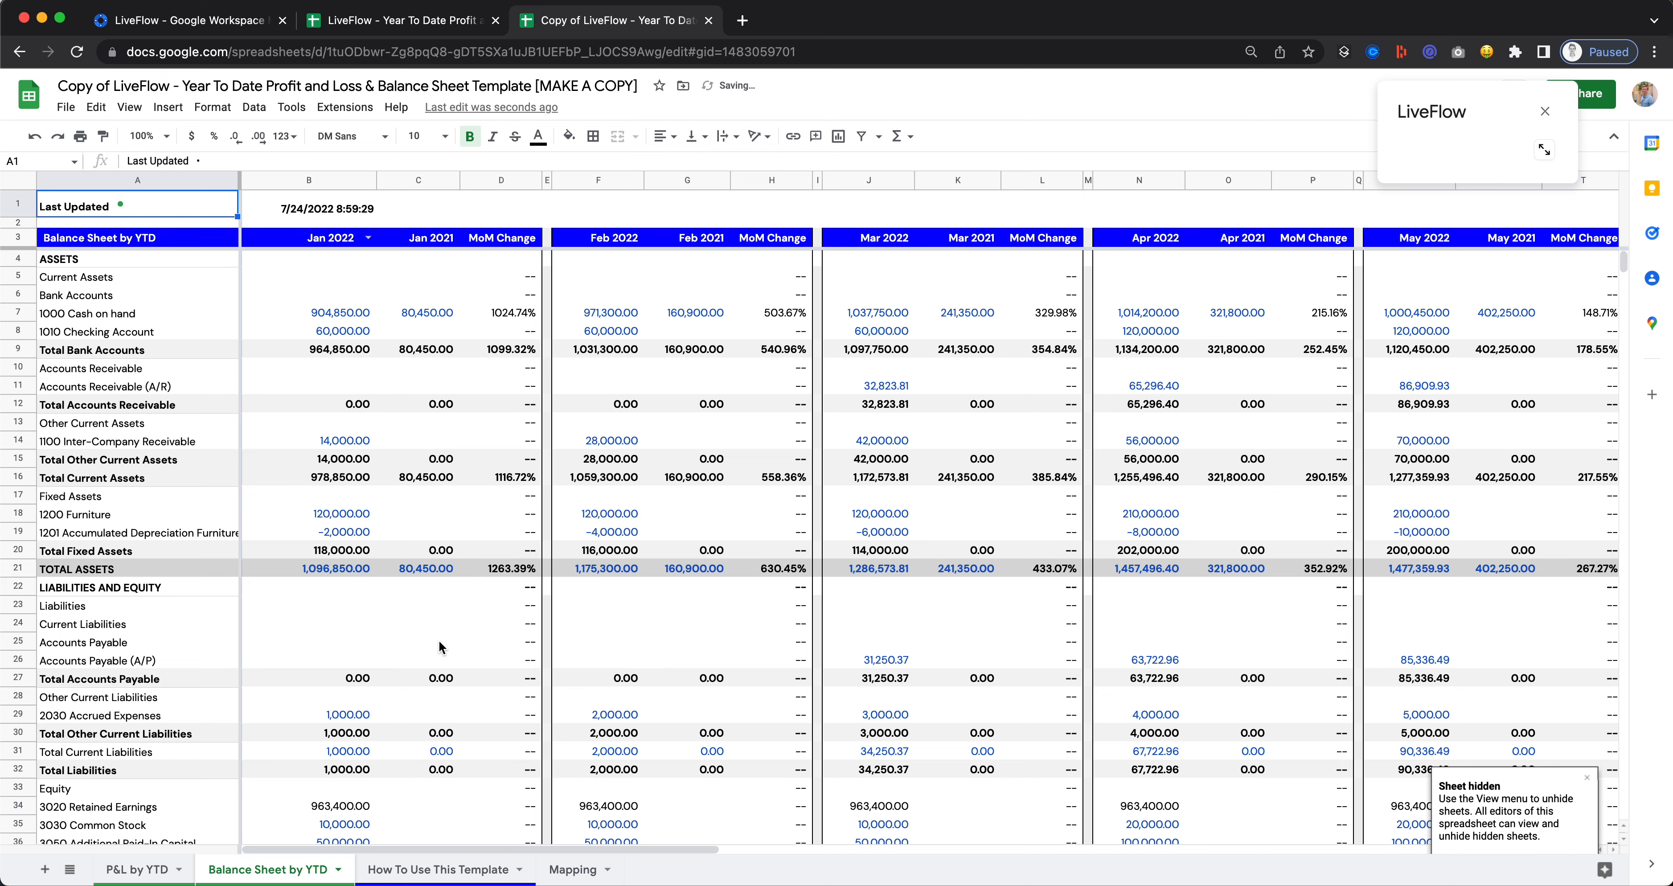
pyautogui.click(437, 869)
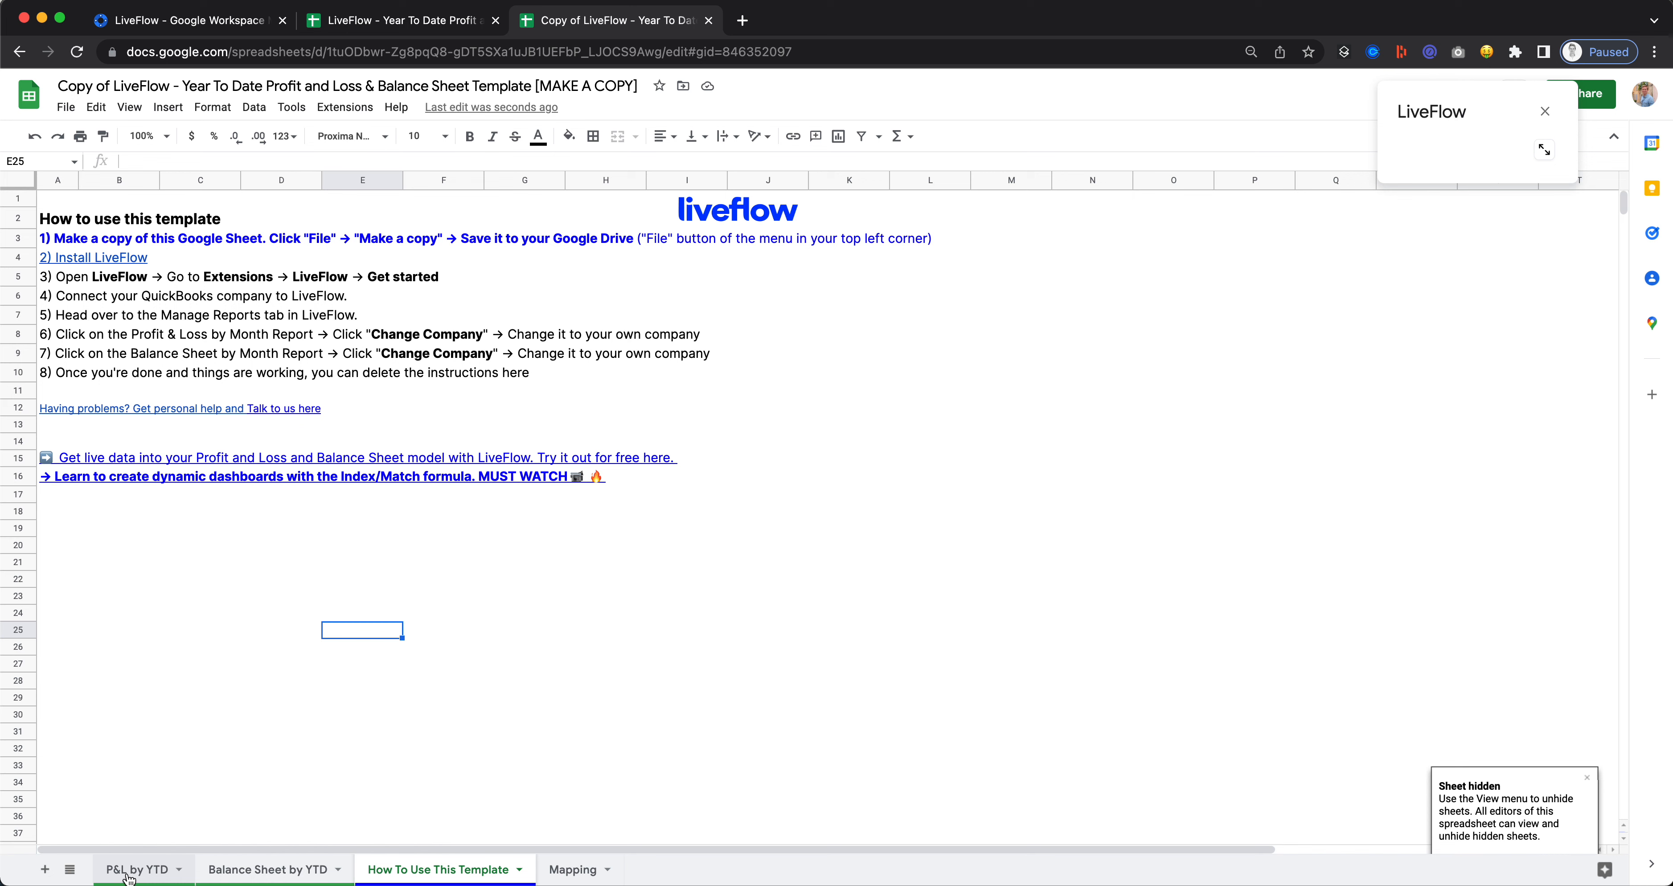
pyautogui.click(135, 869)
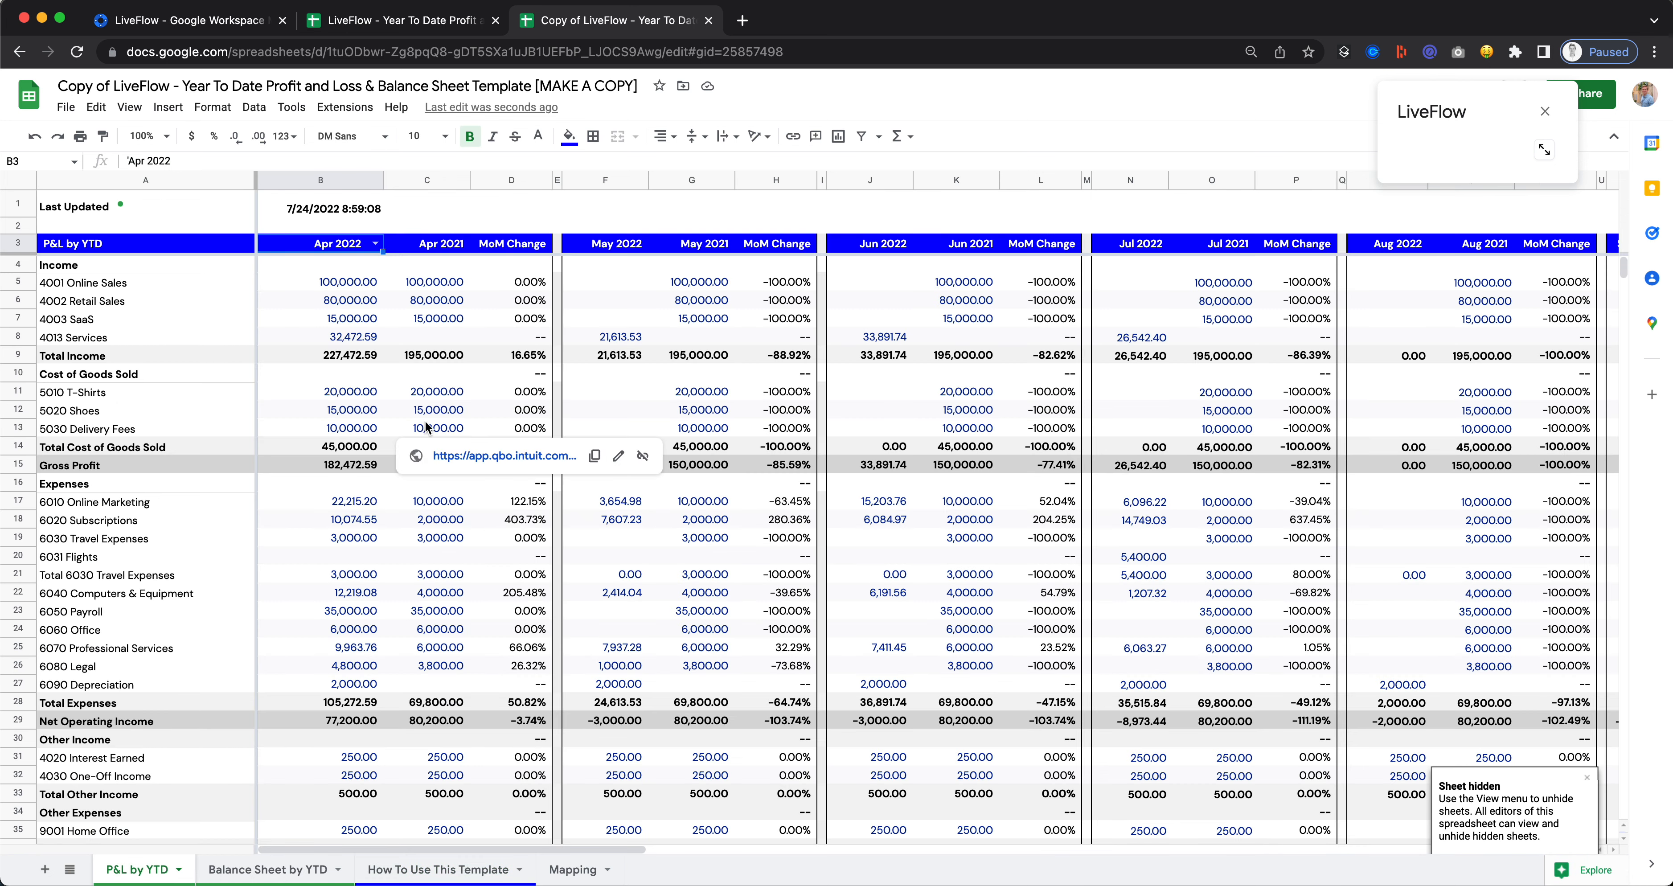
pyautogui.click(776, 318)
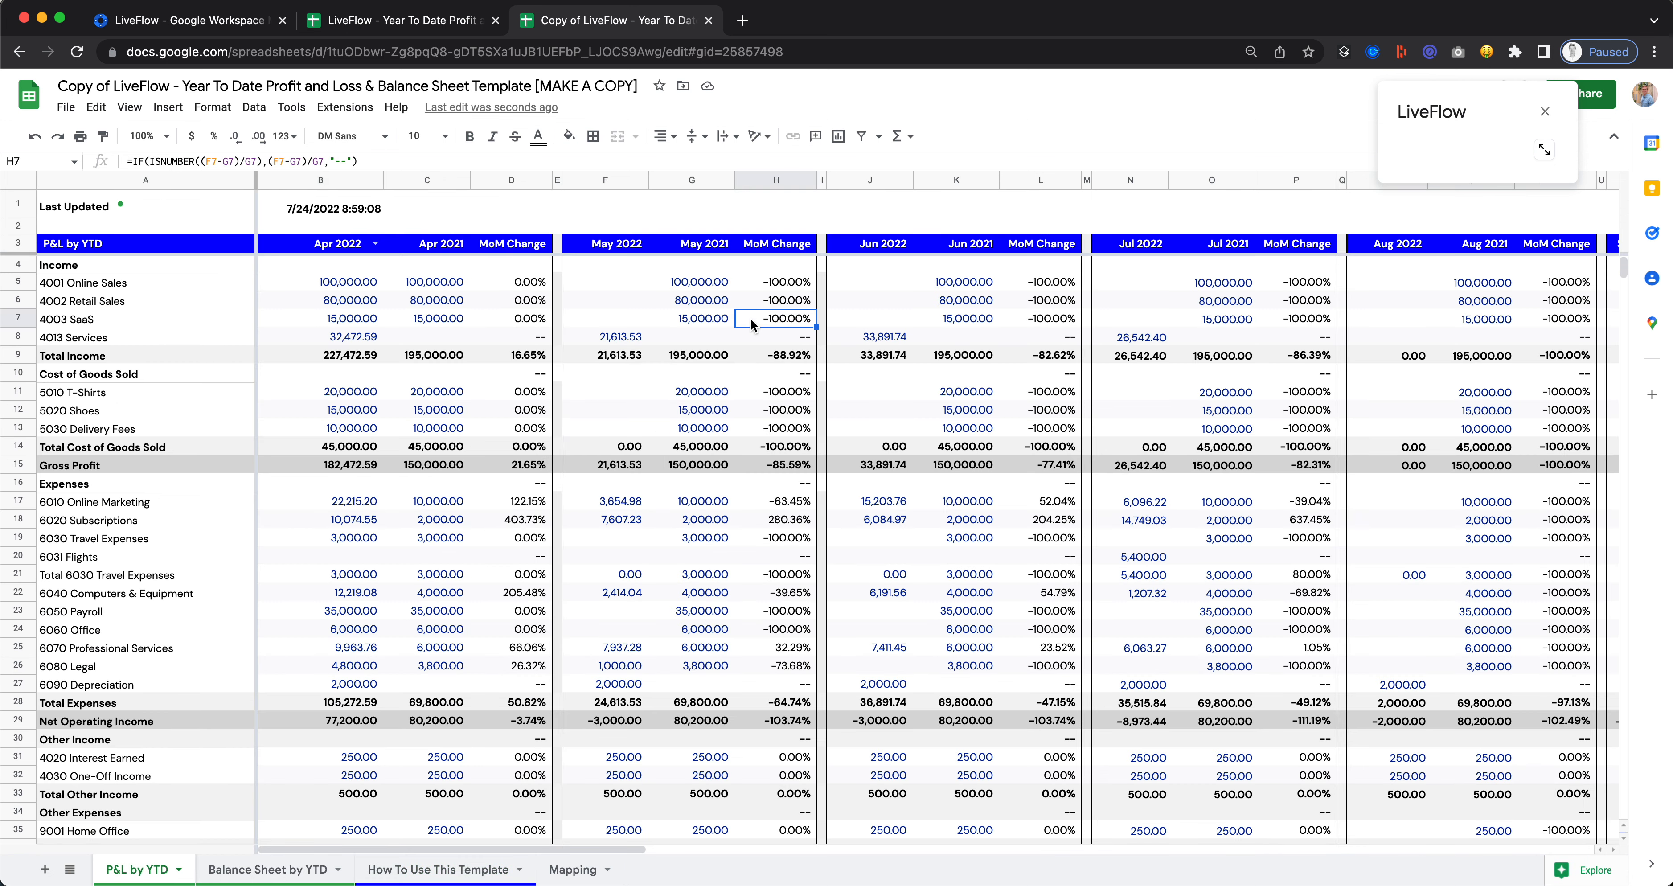
pyautogui.moveTo(721, 369)
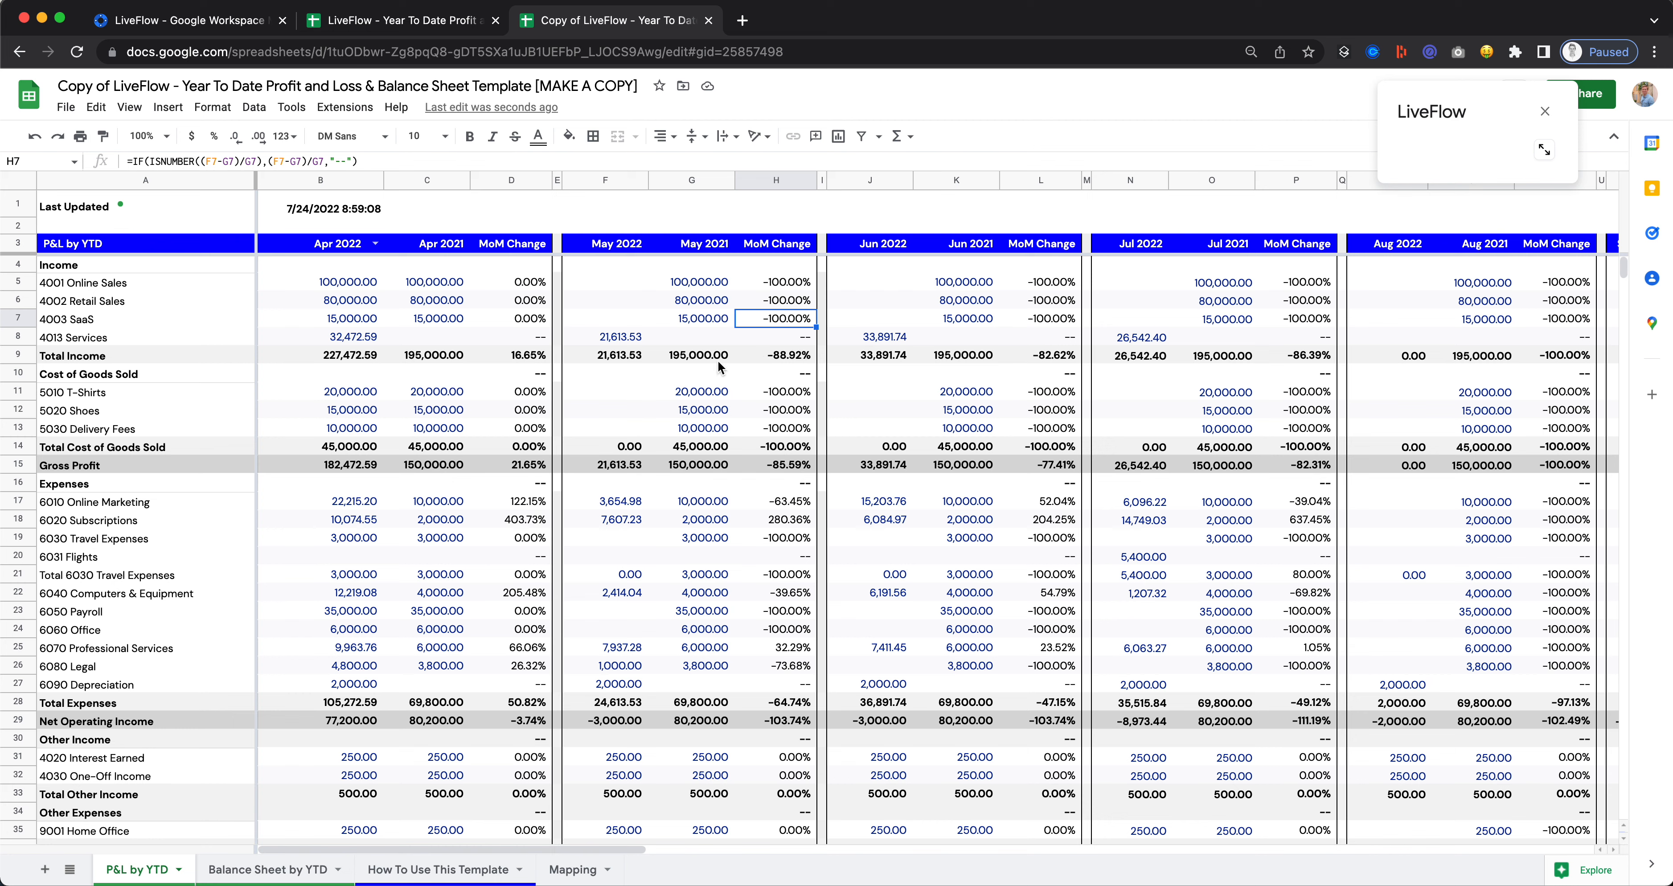